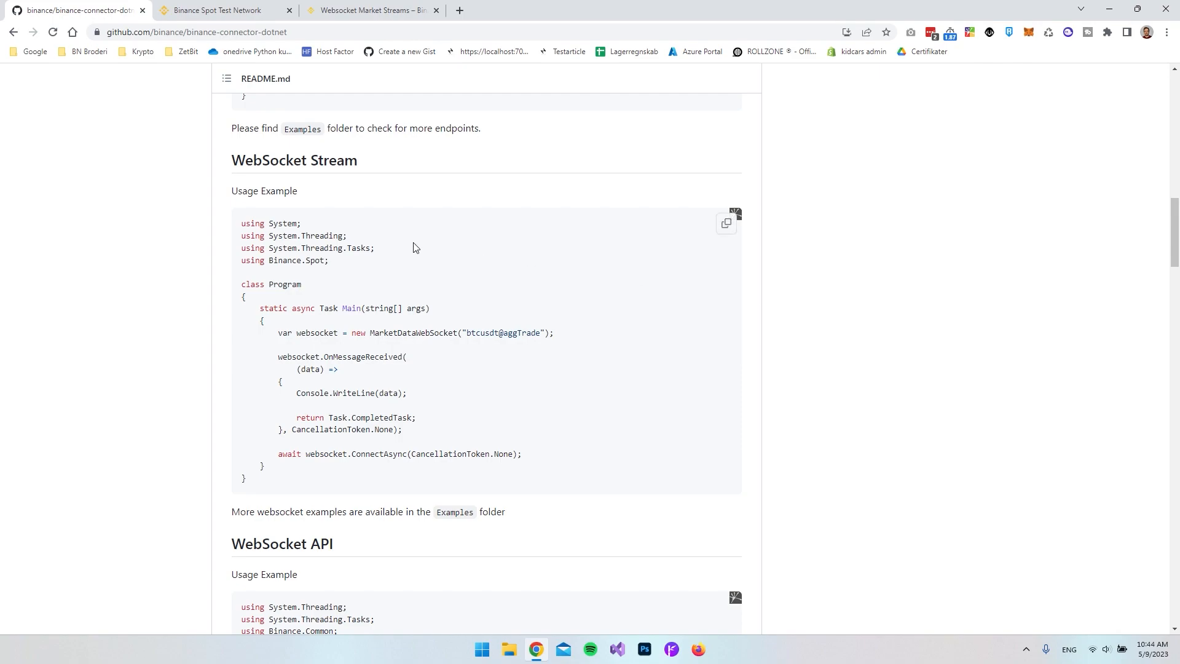
Review the README's WebSocket Stream example: heading, btcusdt@aggTrade stream and MarketDataWebSocket class.
double_click(294, 160)
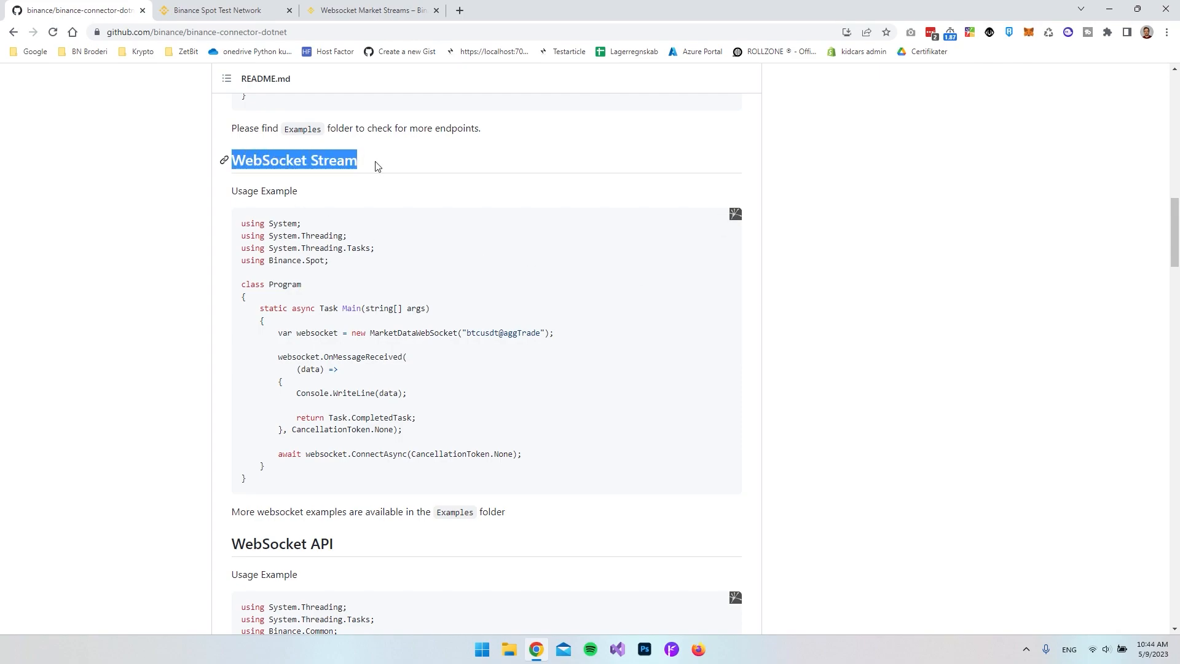
scroll(down, 3)
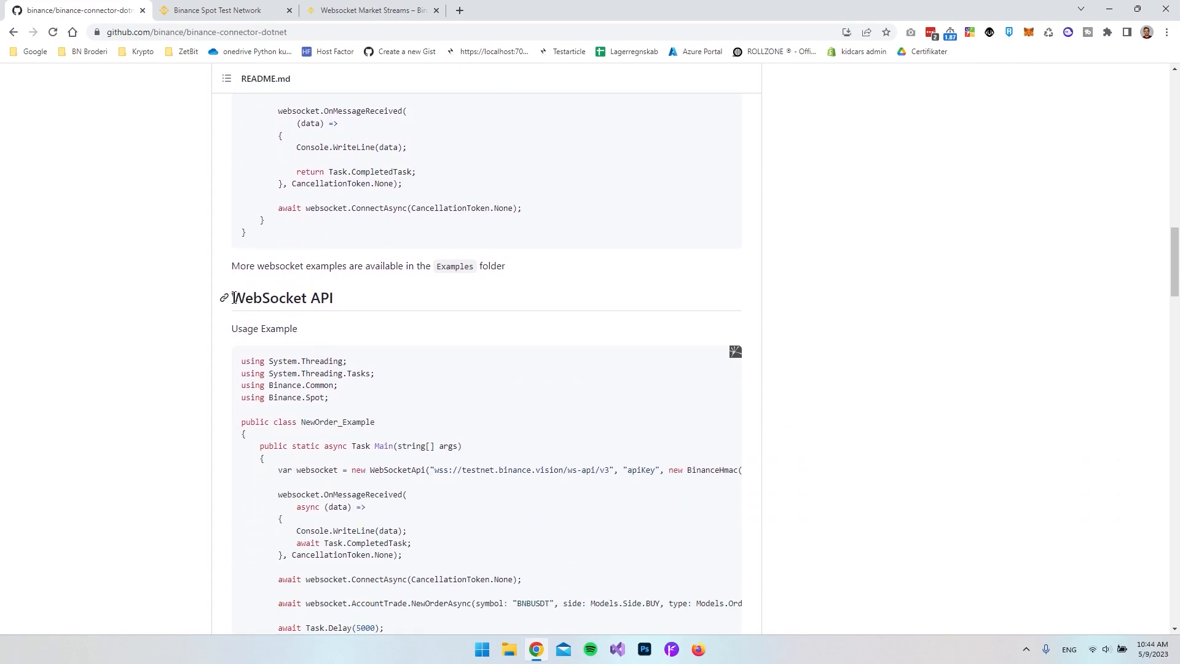
scroll(up, 3)
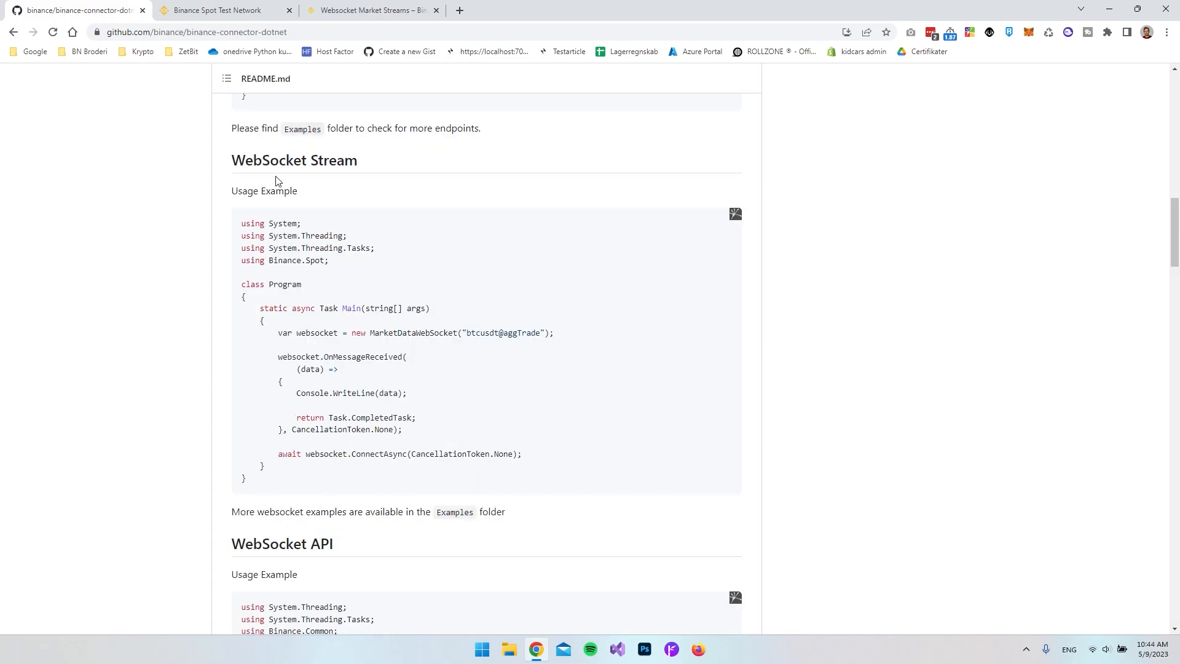
mouse_move(275, 162)
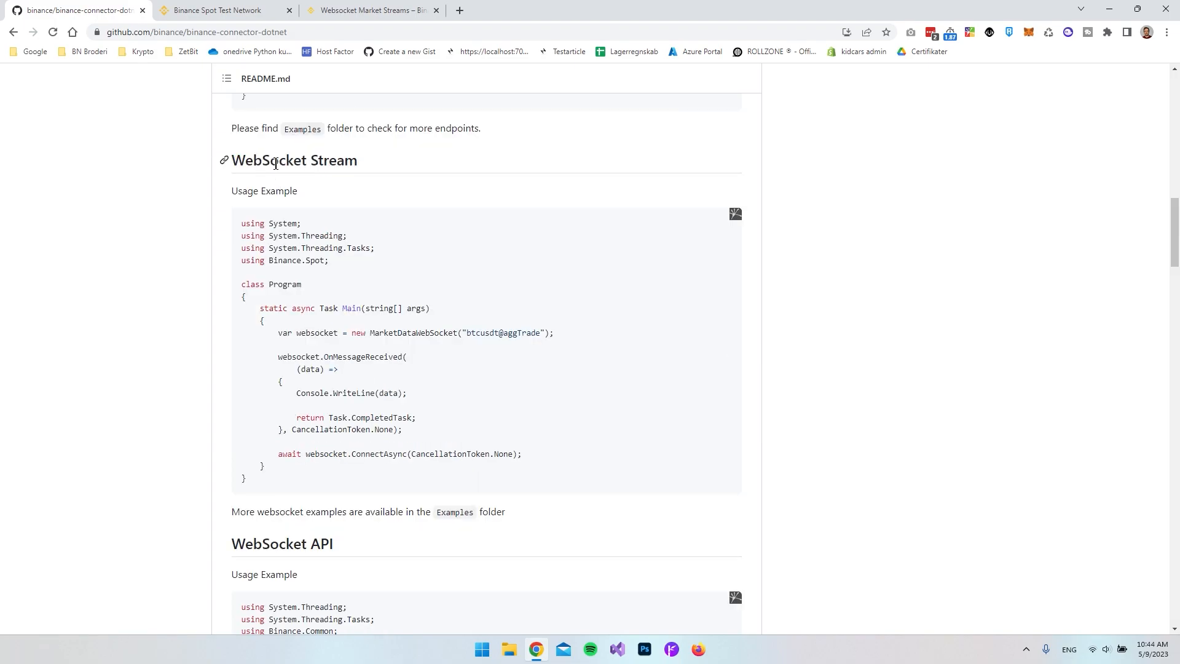
mouse_move(343, 182)
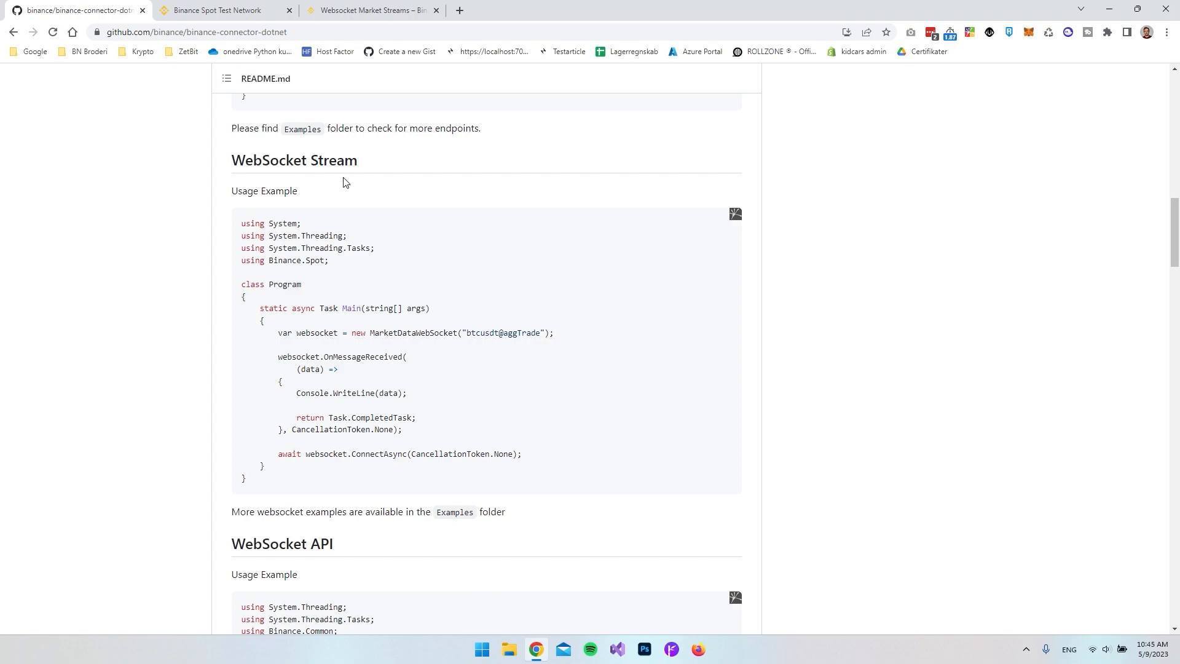
double_click(334, 160)
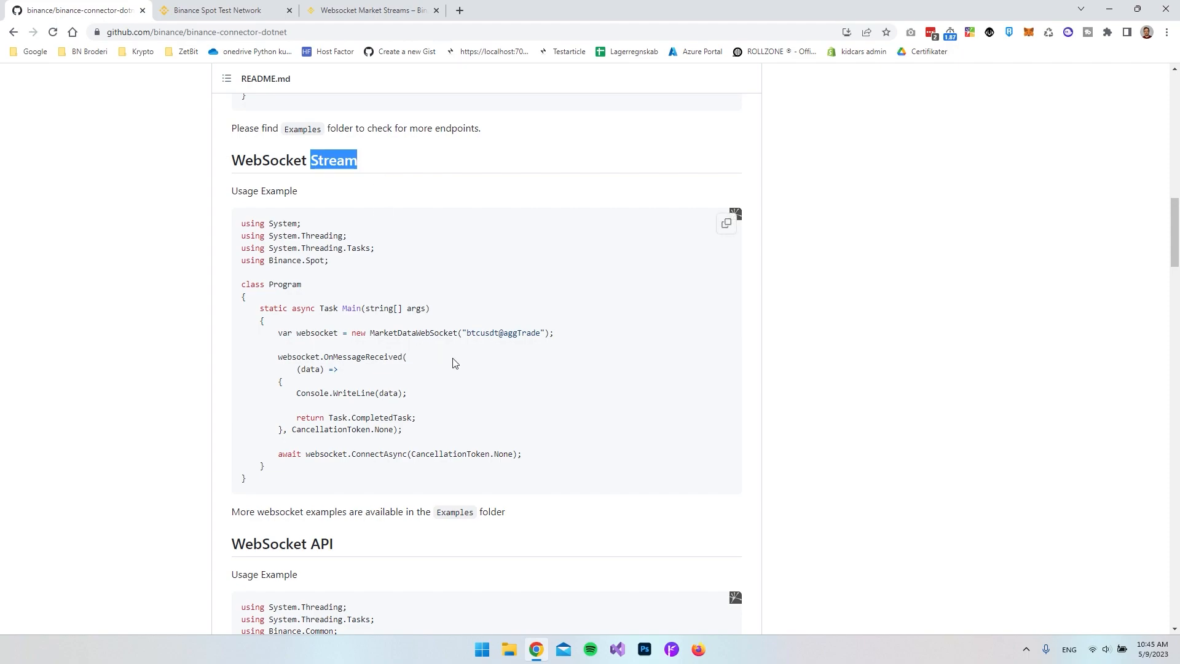
click(444, 329)
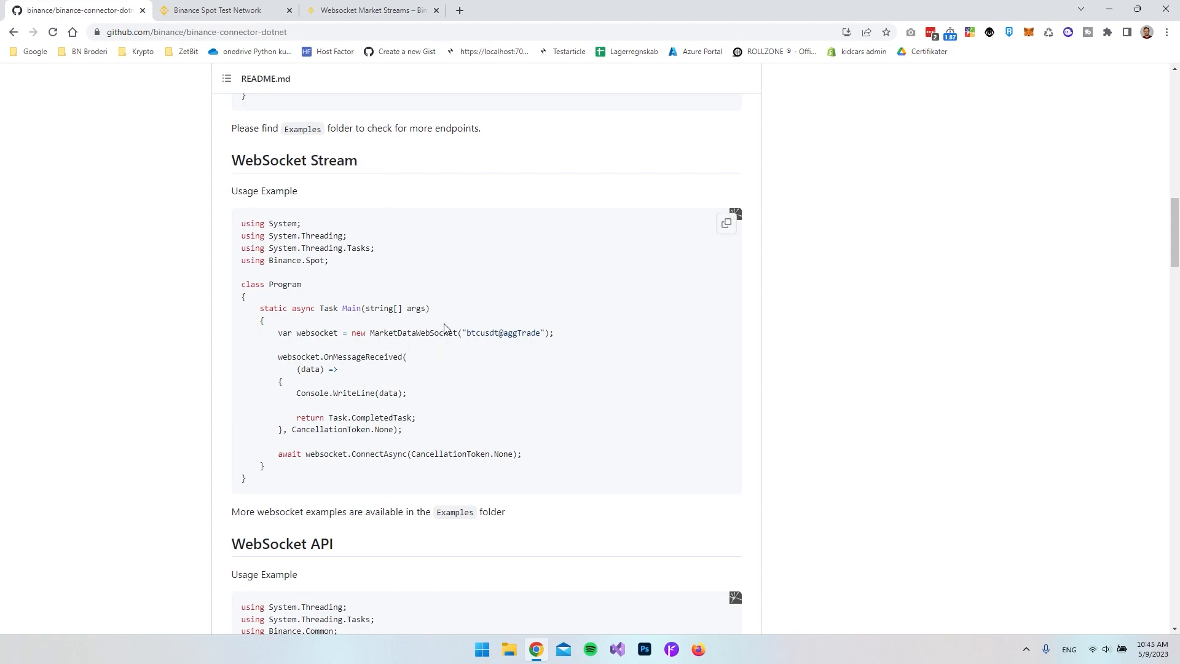
double_click(469, 333)
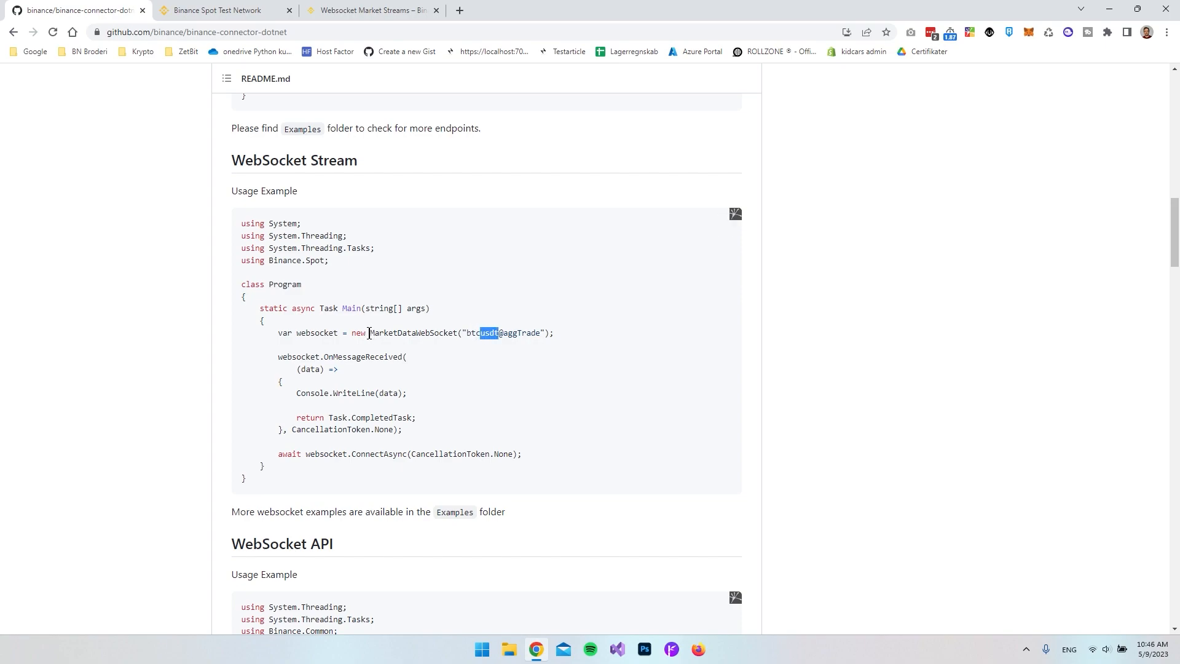
double_click(409, 333)
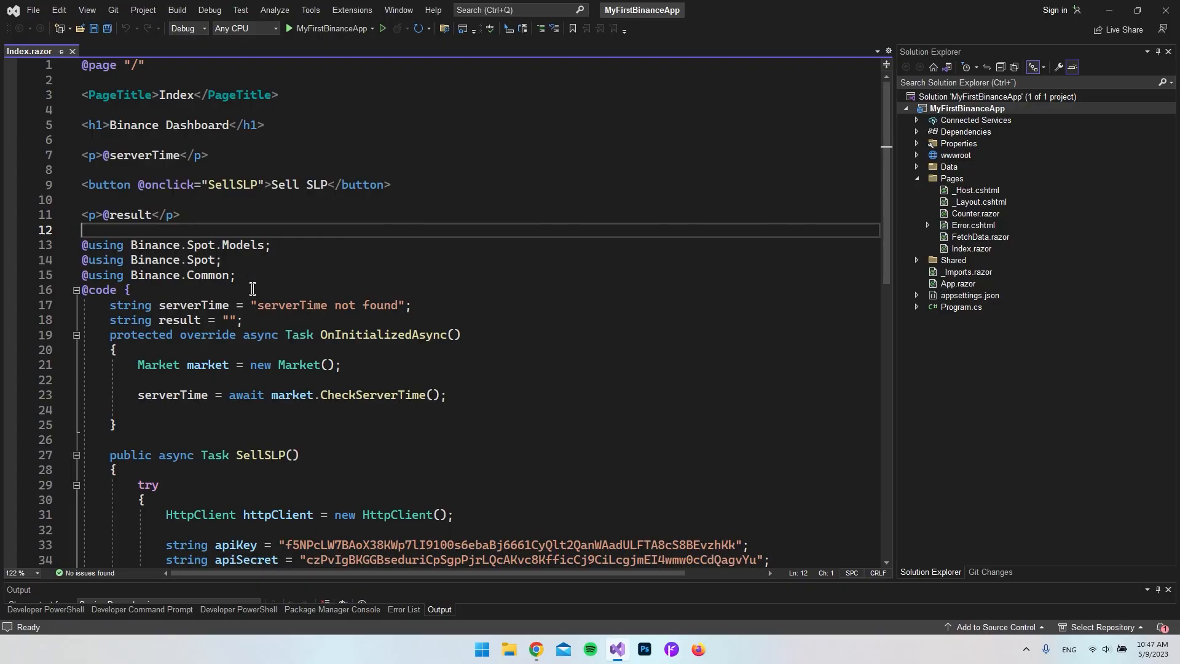
Open FetchData.razor, strip its table code, and retitle the page WebSocket.
scroll(down, 3)
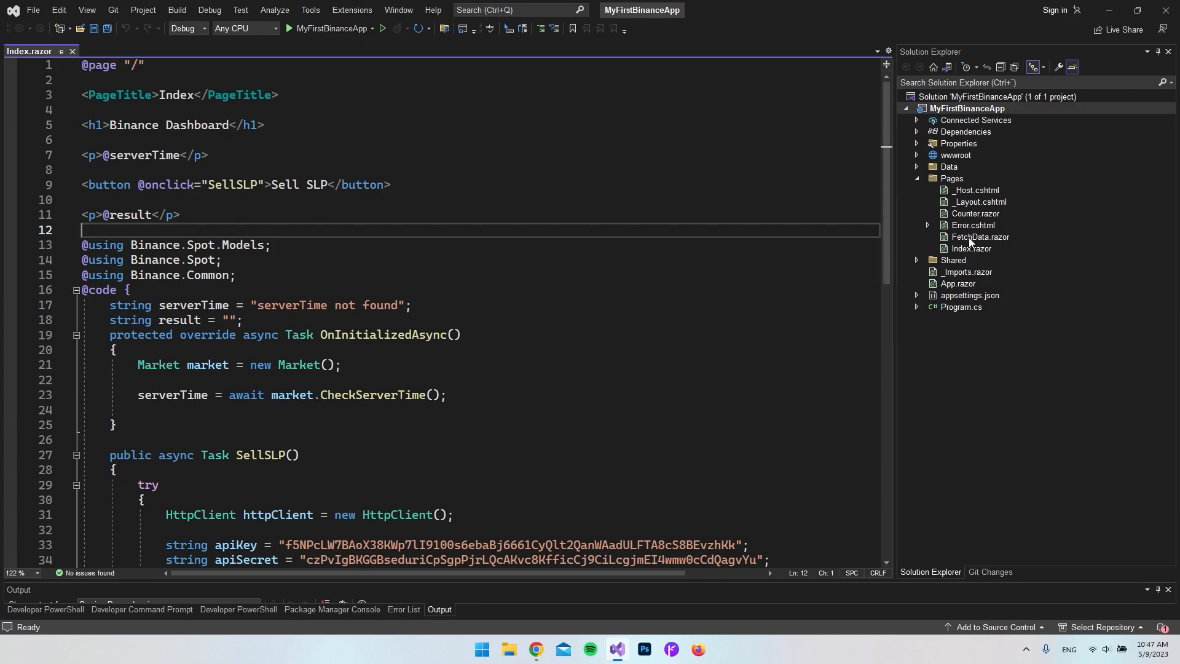
double_click(980, 236)
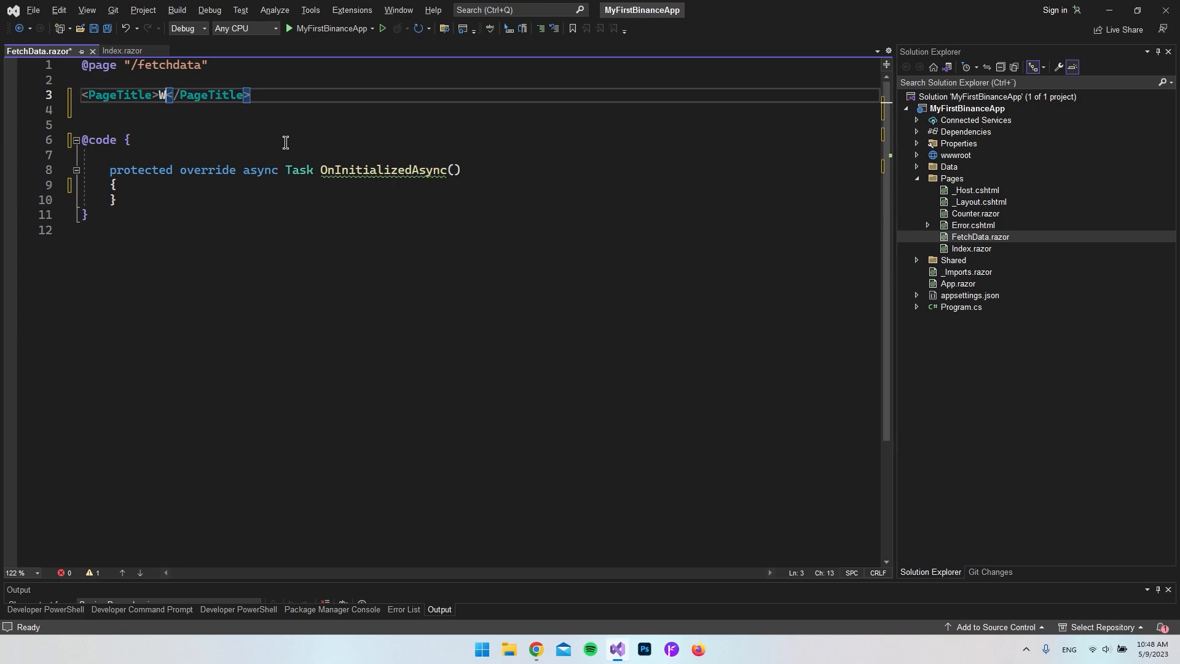
text(ebSocket)
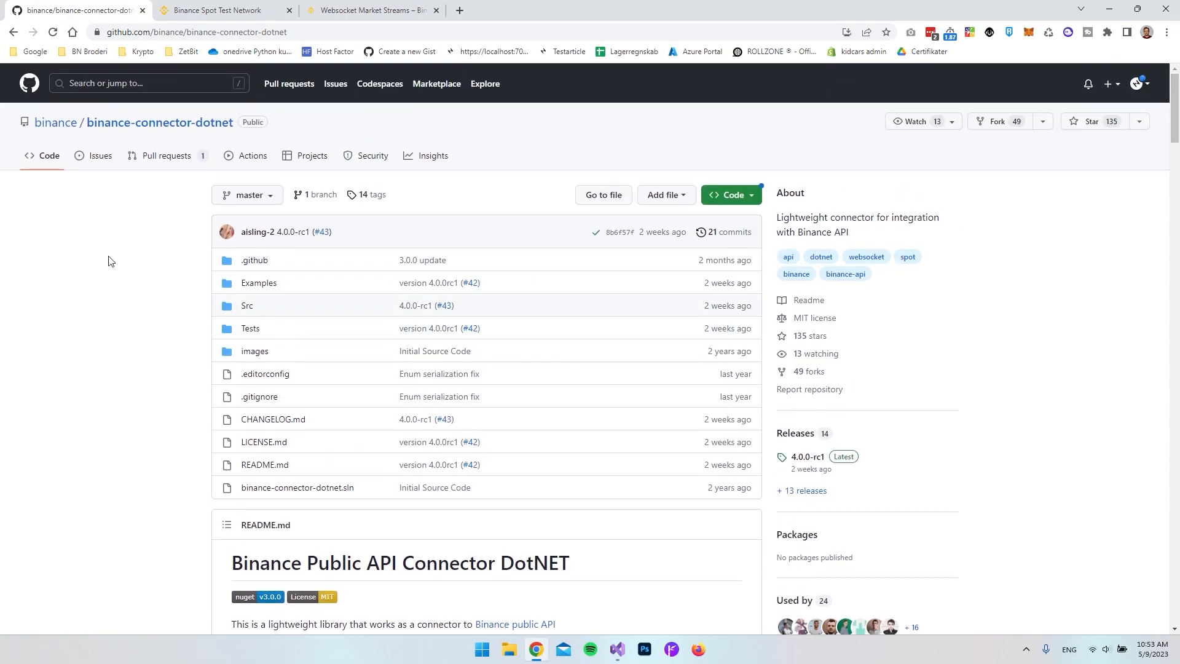
mouse_move(145, 282)
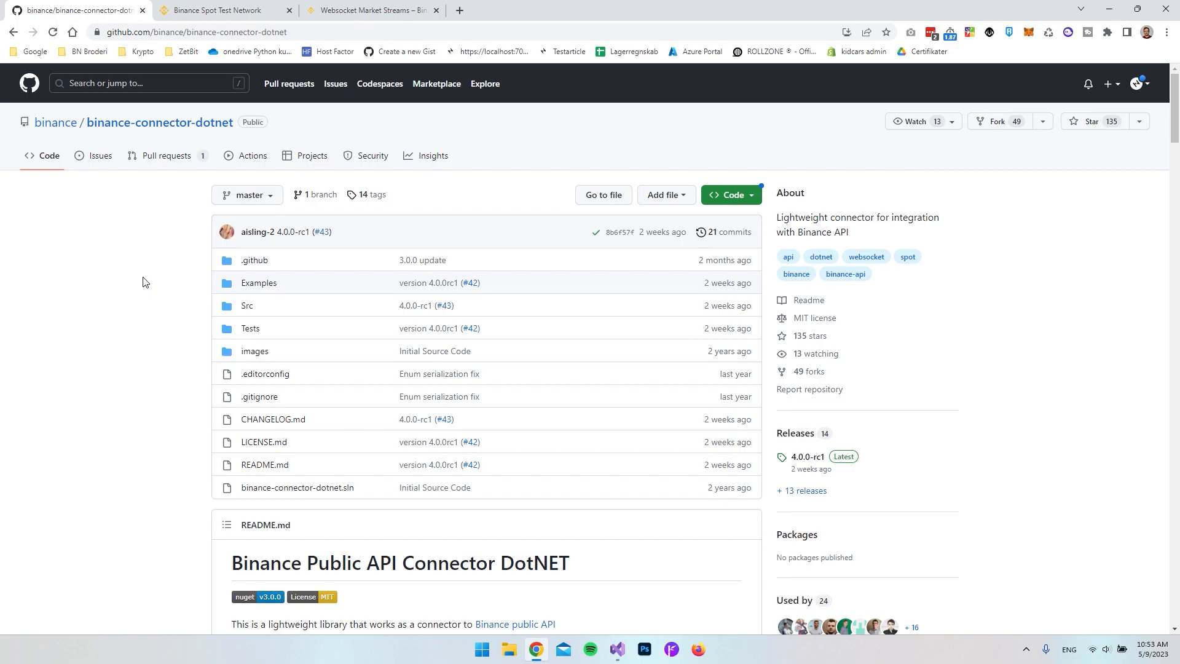
mouse_move(250, 328)
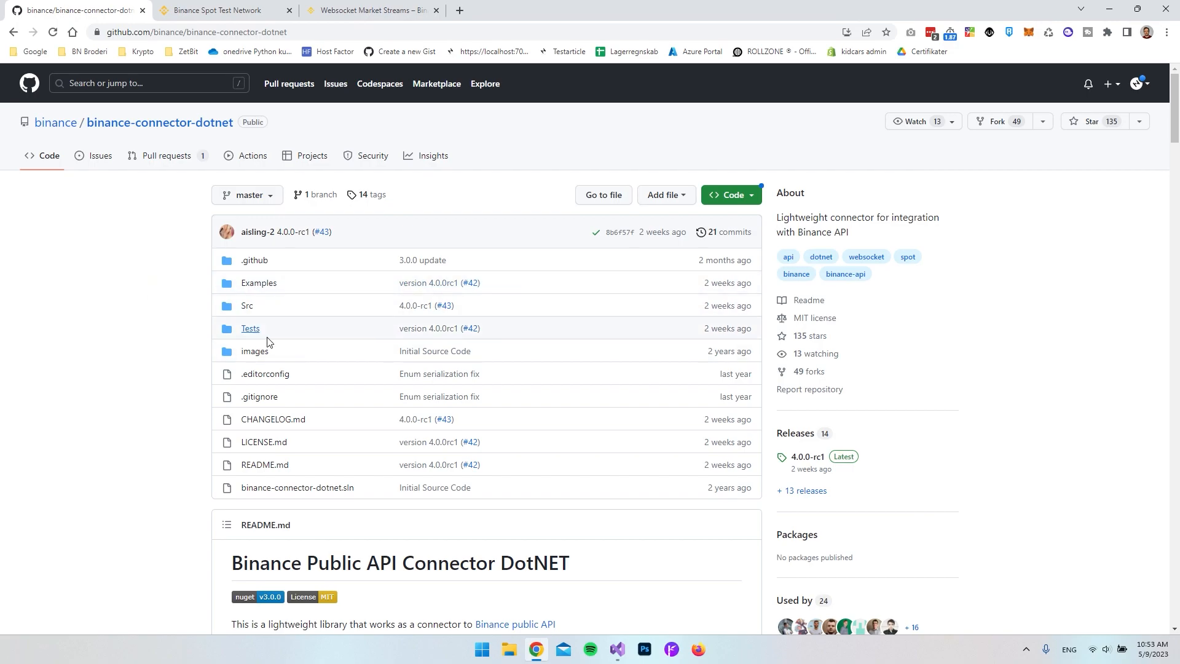
Scroll past the Binance.Spot install to WebSocket Stream and select the connection code.
scroll(down, 3)
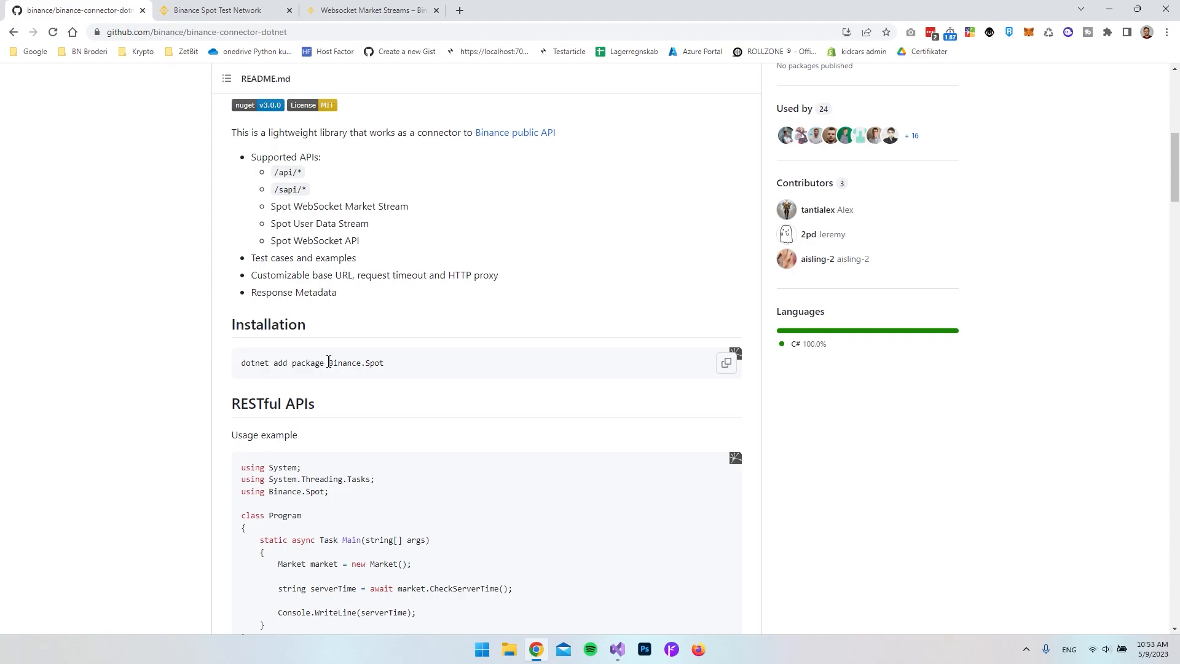
double_click(356, 362)
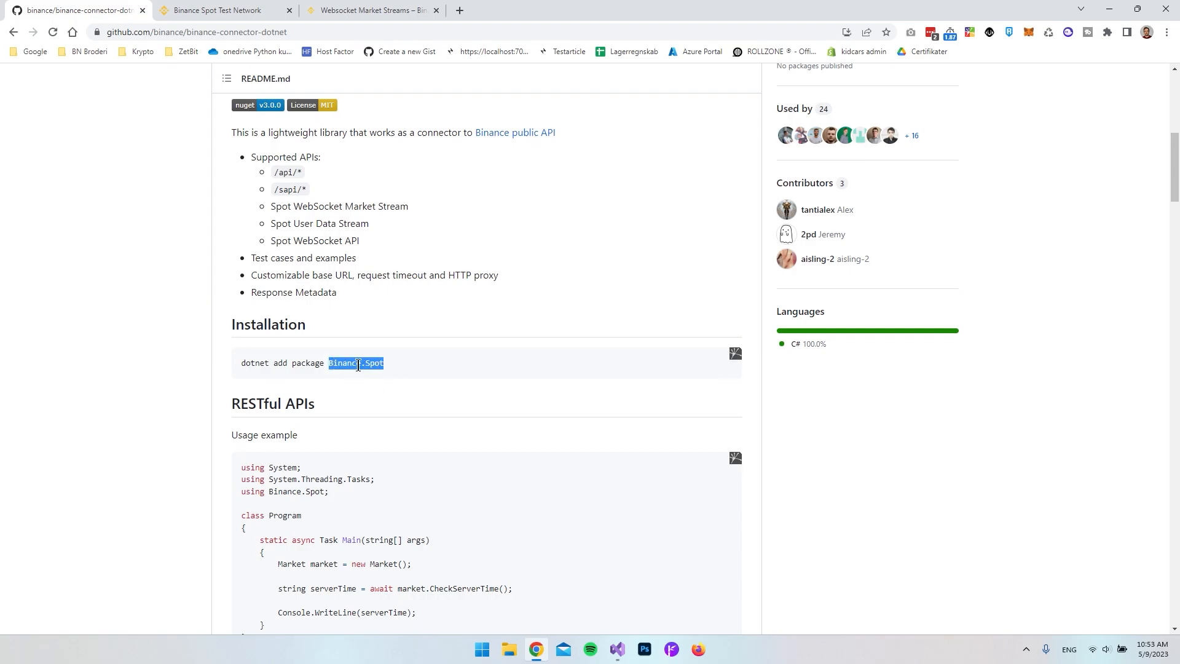
scroll(down, 3)
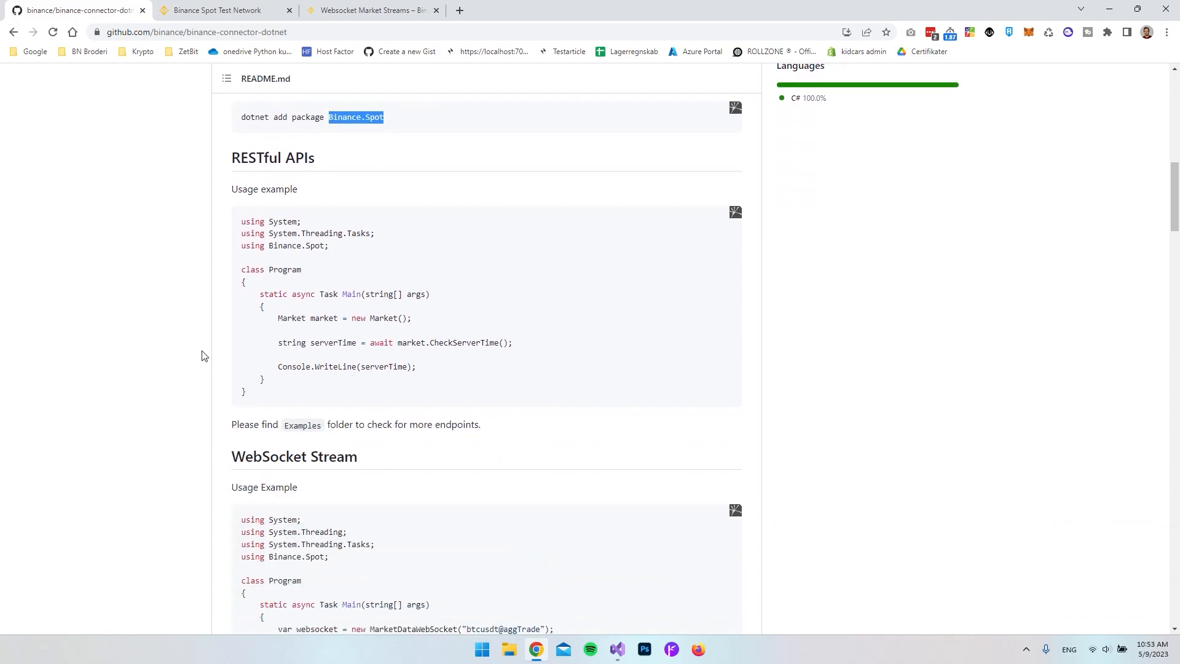
scroll(down, 3)
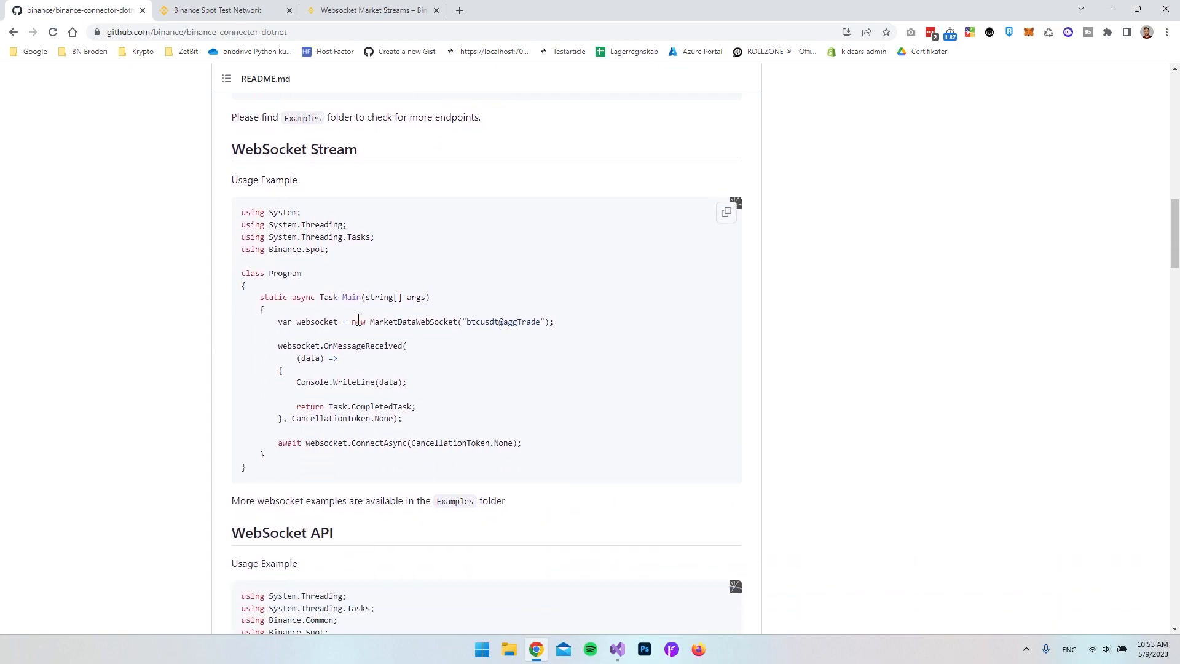
mouse_move(375, 339)
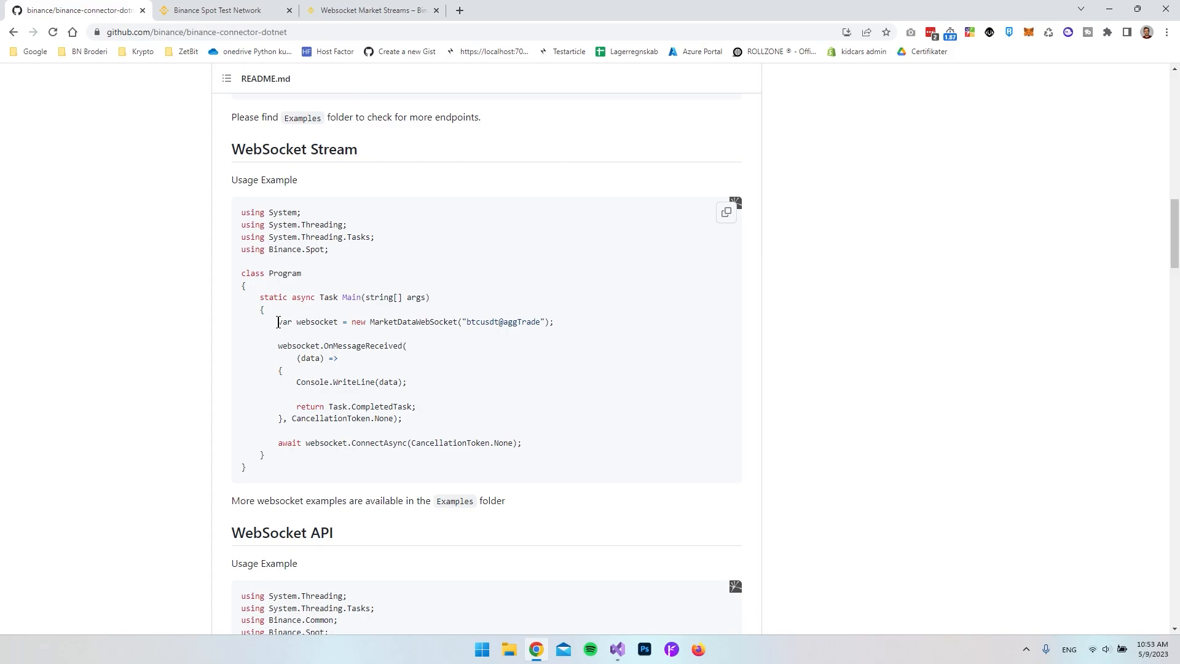
drag(278, 321, 403, 419)
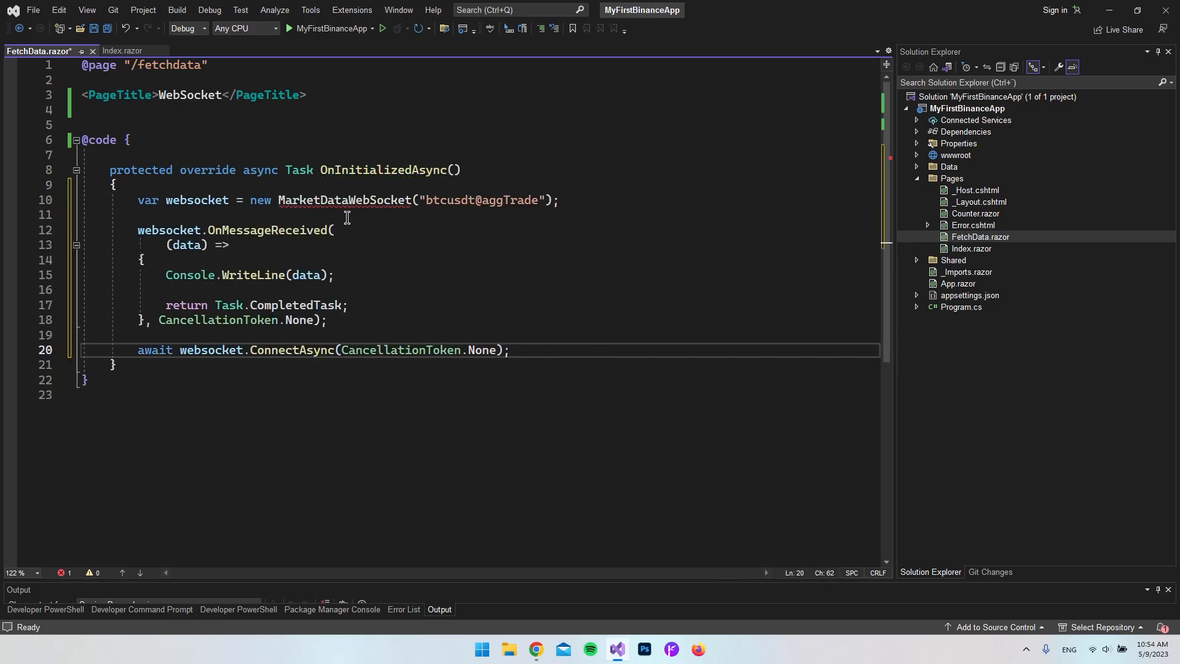
mouse_move(343, 200)
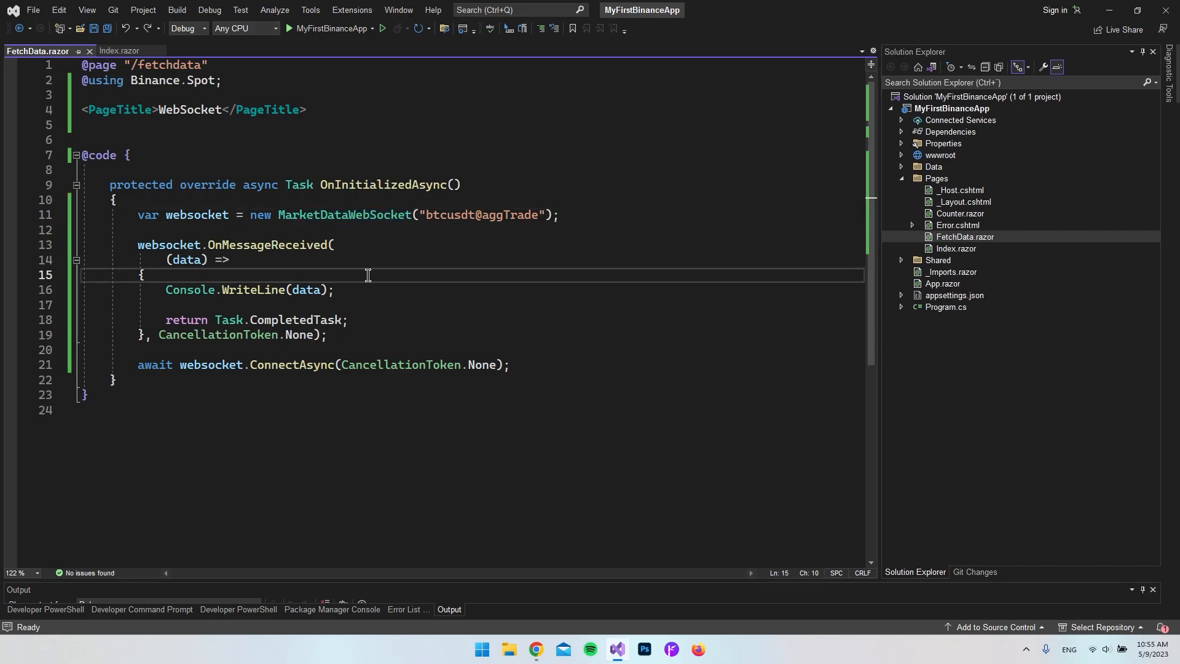
Point out the data value the pasted btcusdt@aggTrade handler writes to the console.
double_click(211, 289)
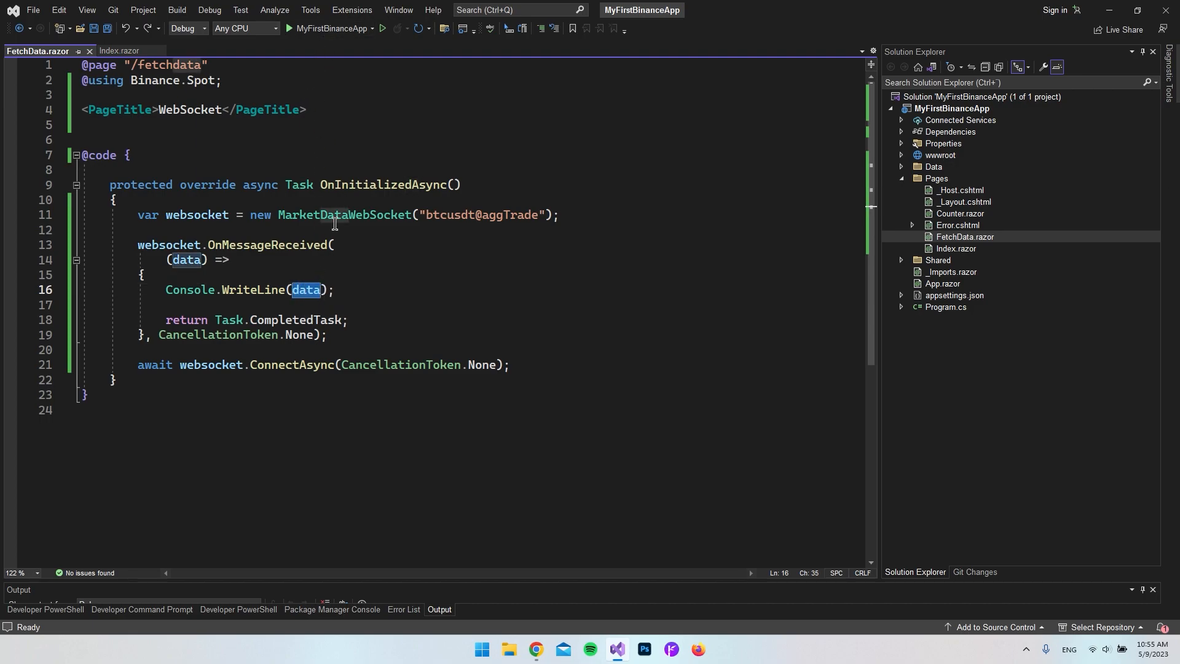
mouse_move(330, 27)
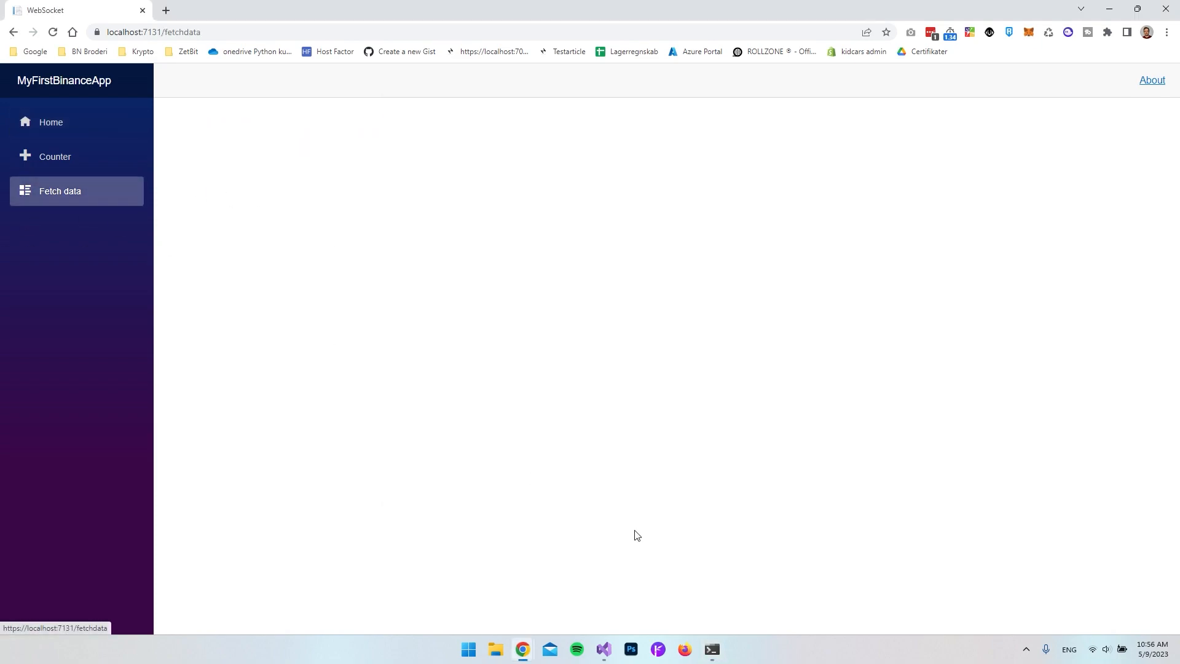
Run the app, watch BTCUSDT aggTrade JSON stream into the terminal, then close it.
click(710, 649)
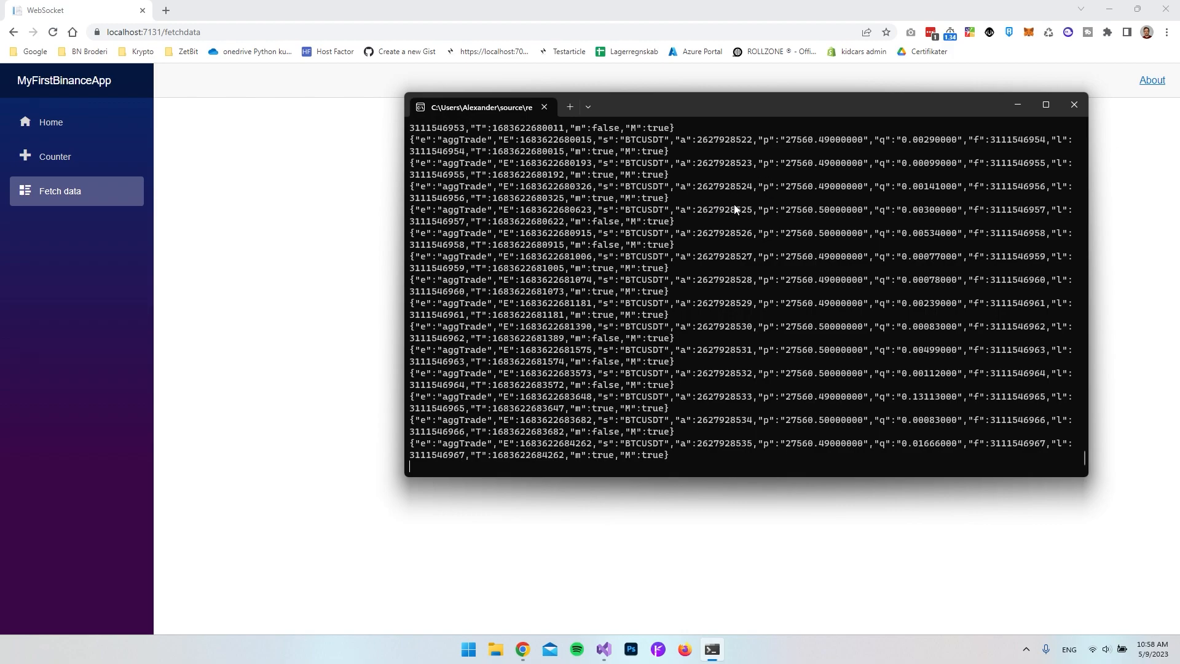
scroll(down, 3)
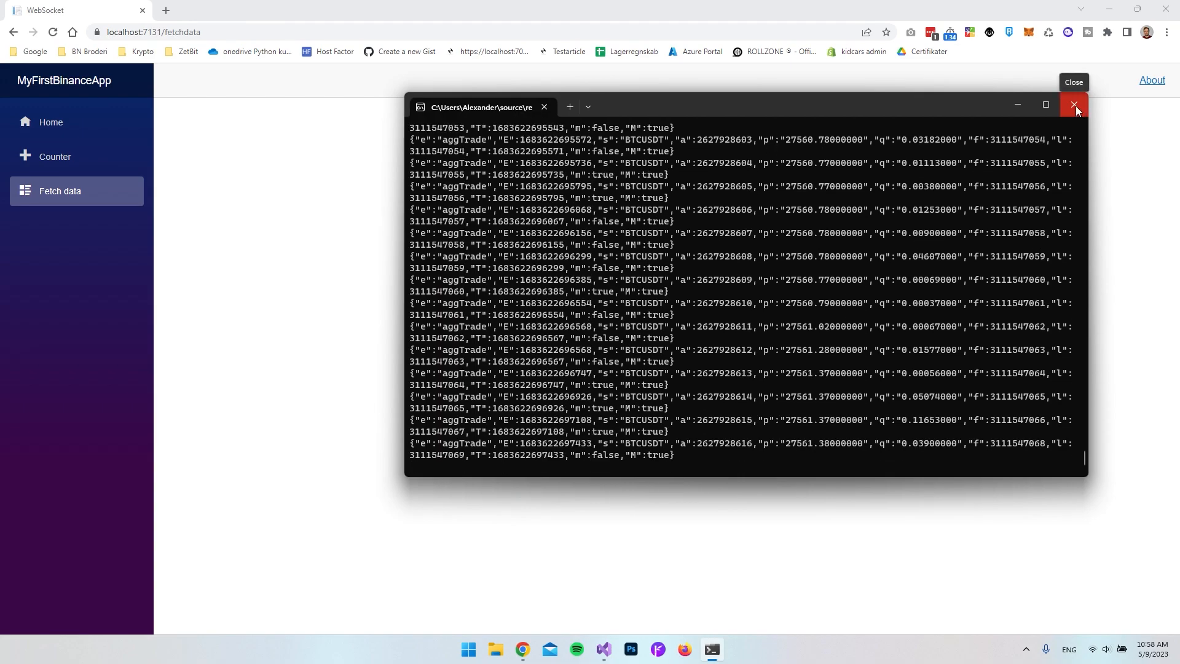
click(1074, 104)
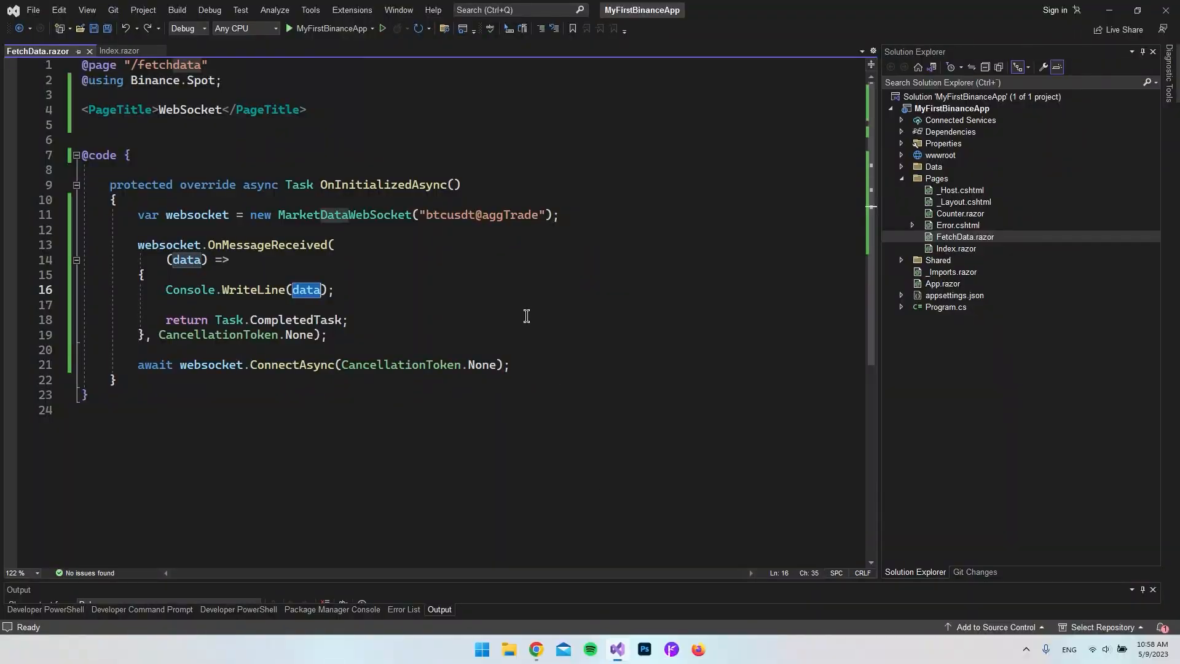
Declare public string livePrice = "" using the prop snippet and show it in a paragraph.
click(307, 289)
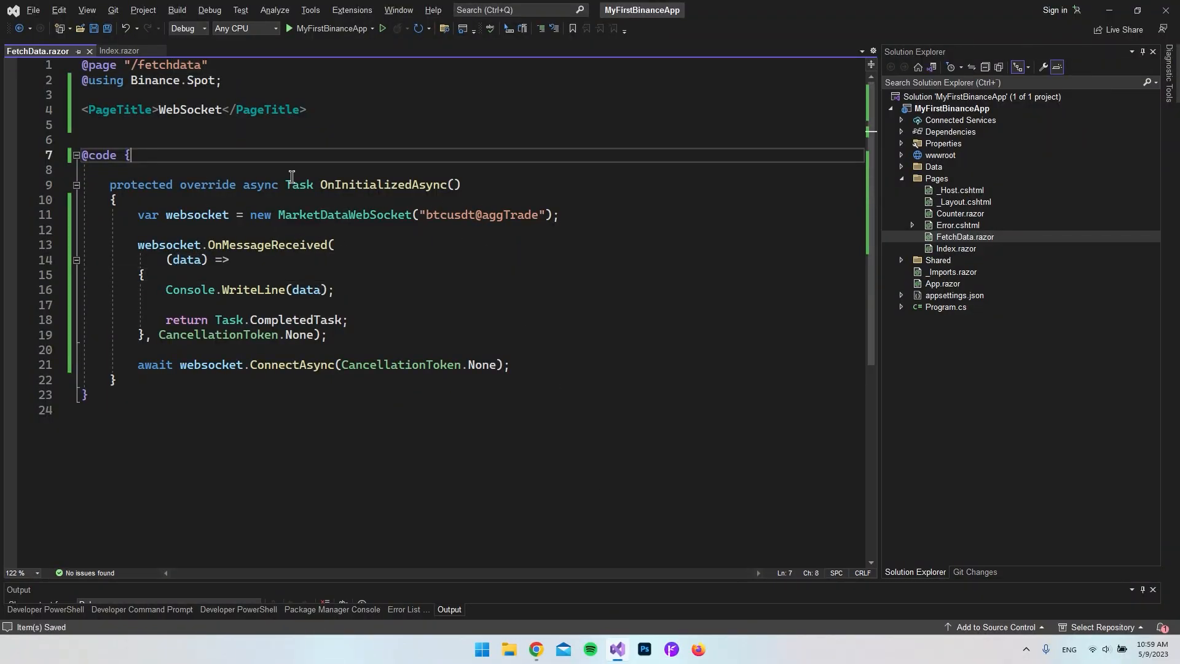
text(prop)
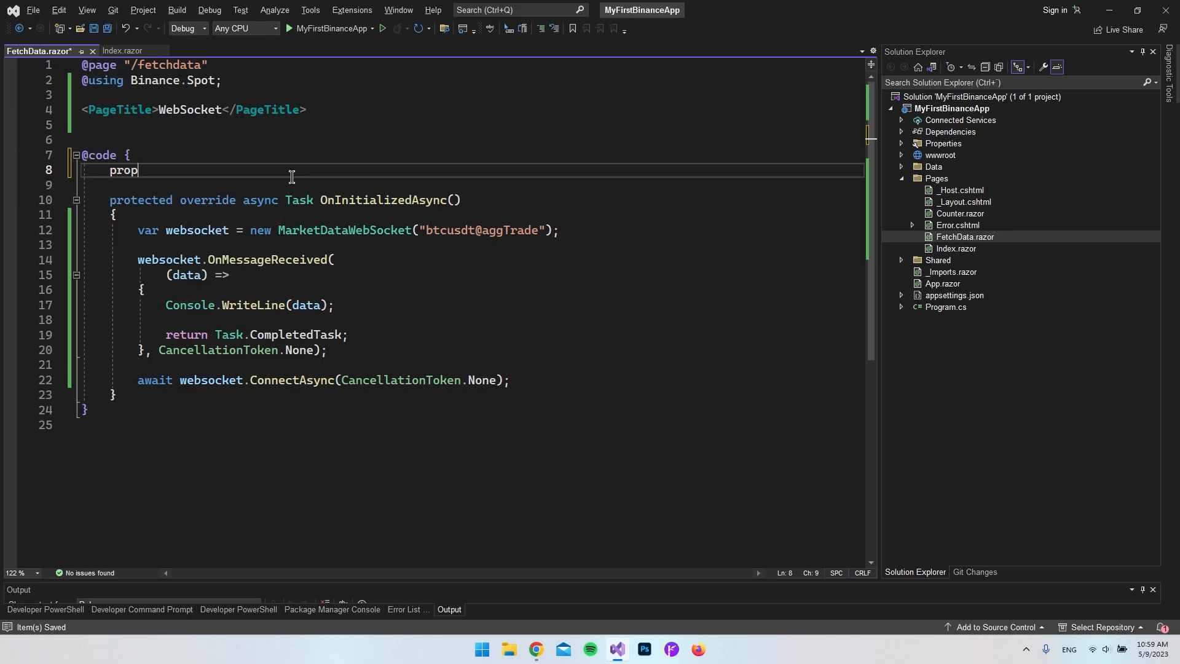
key(Tab)
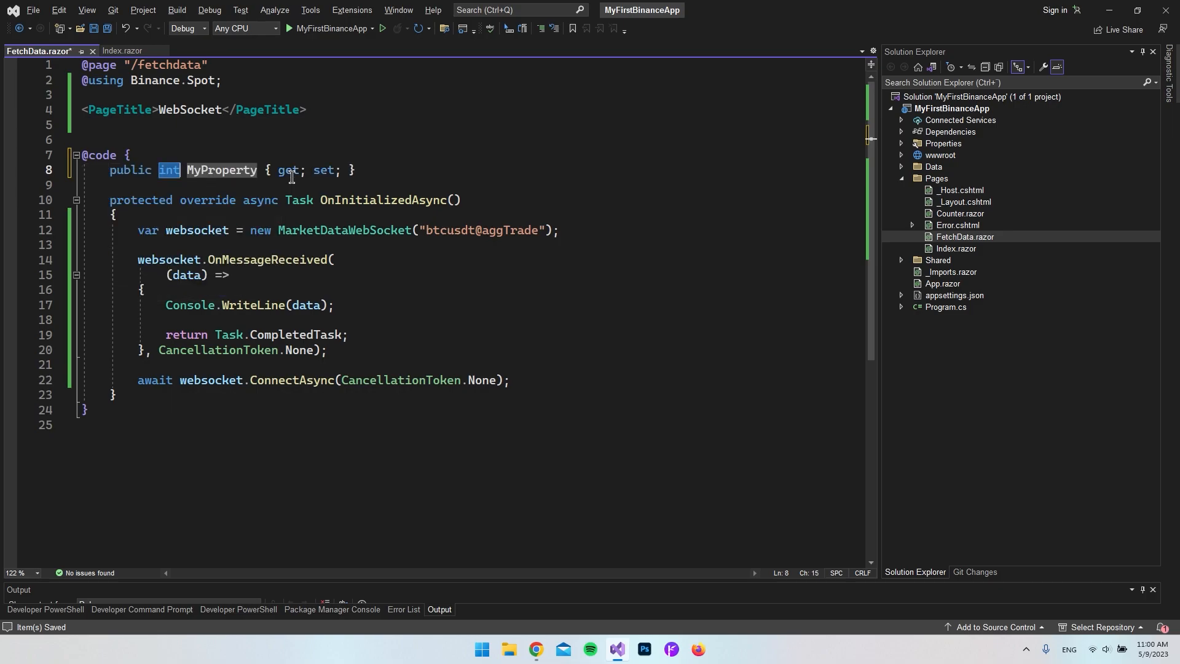
text(string livePrice;)
click(474, 139)
text(<p>@livePrice</p>)
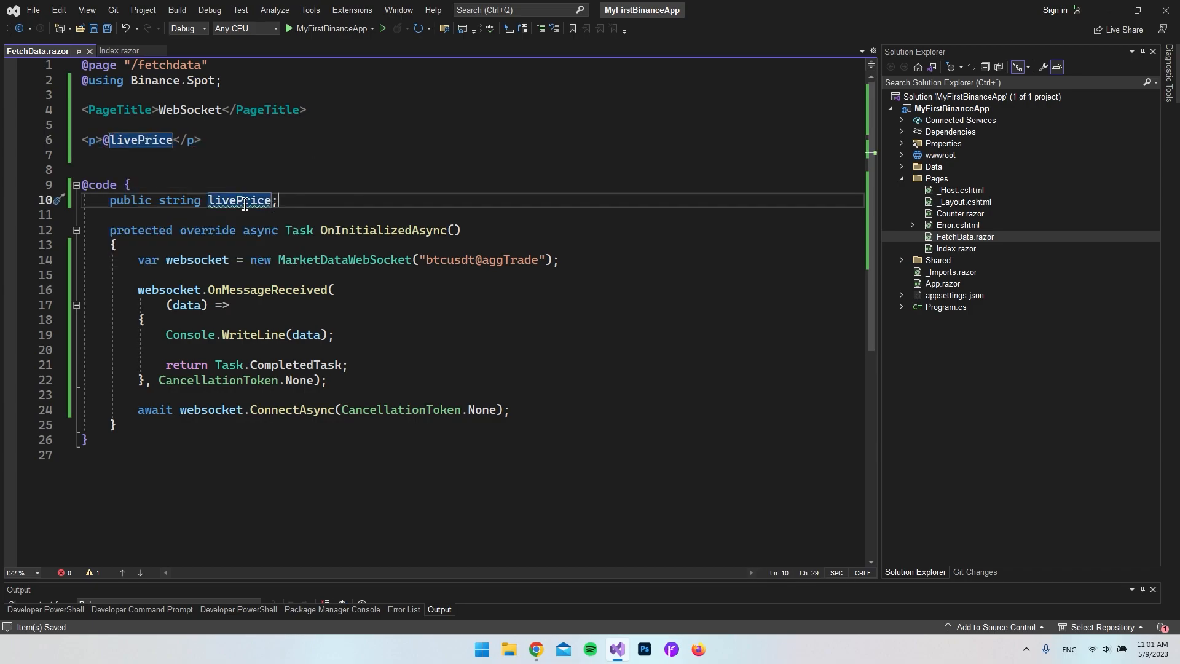
text(=)
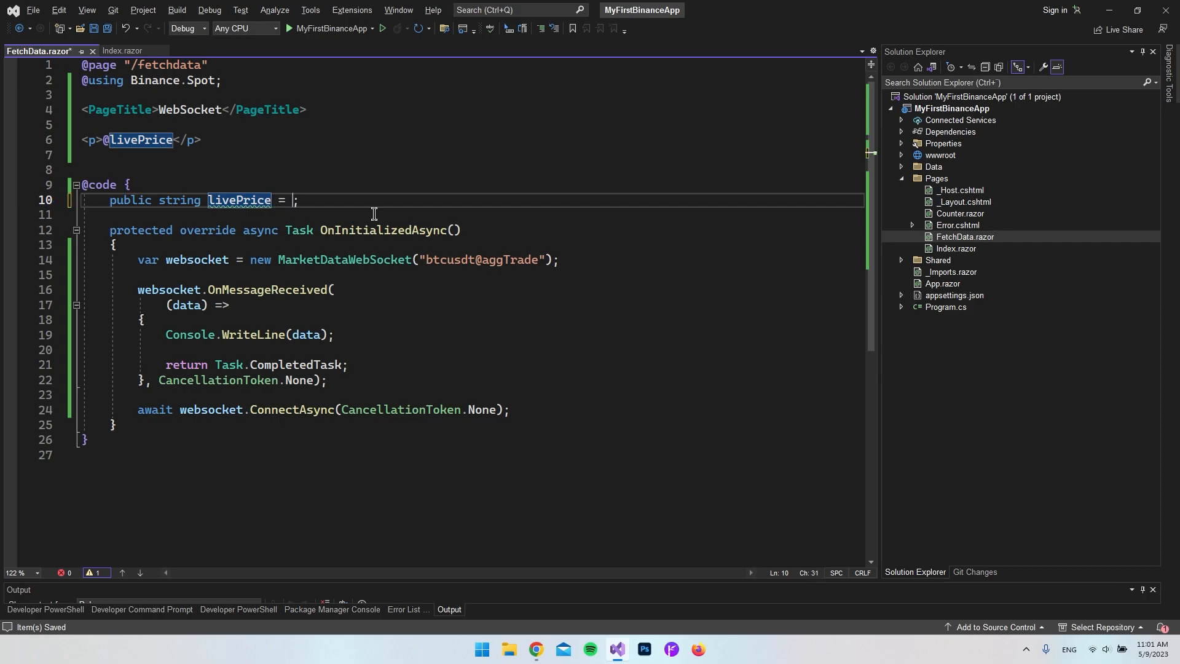
text("")
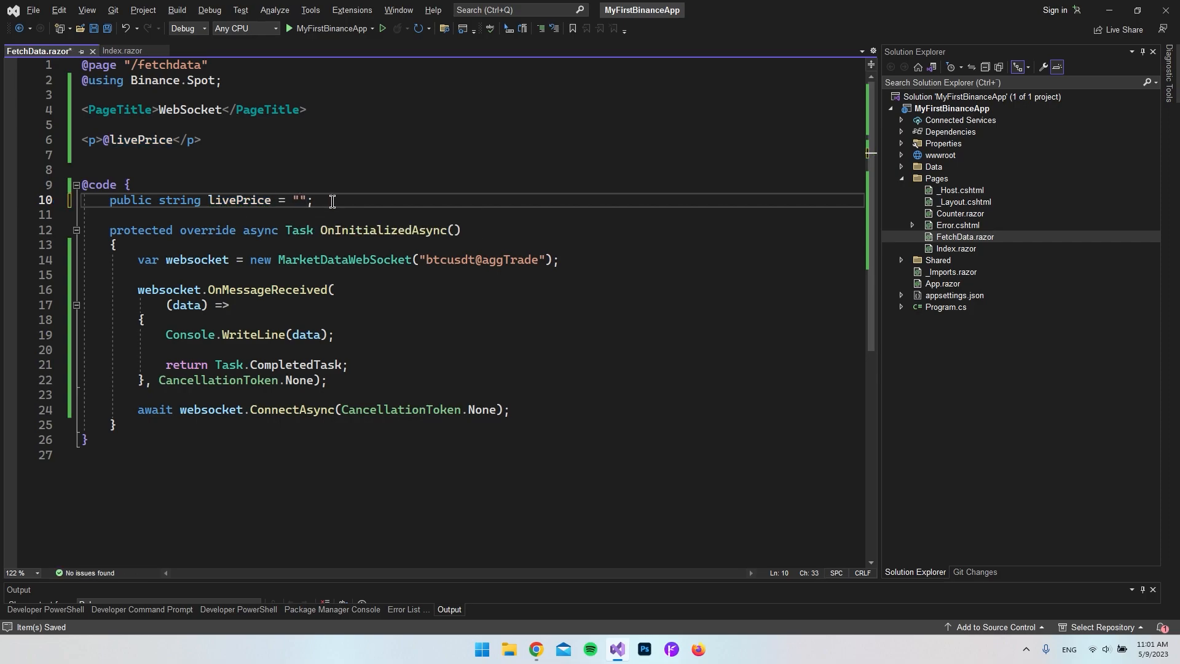
click(313, 199)
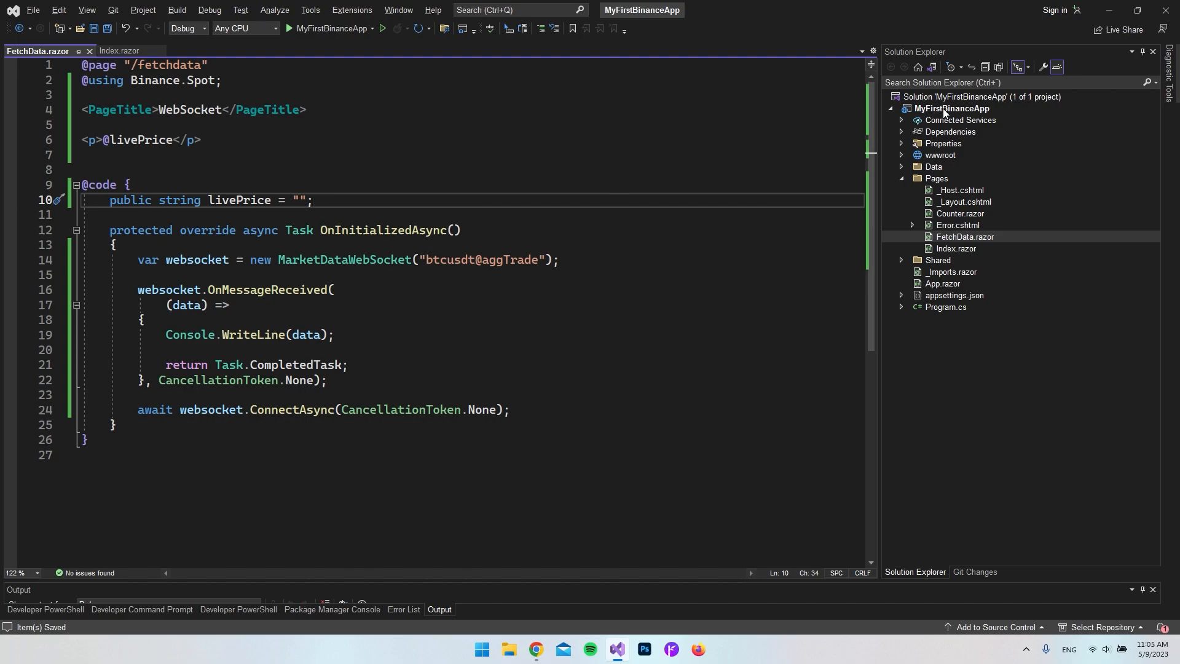
mouse_move(470, 260)
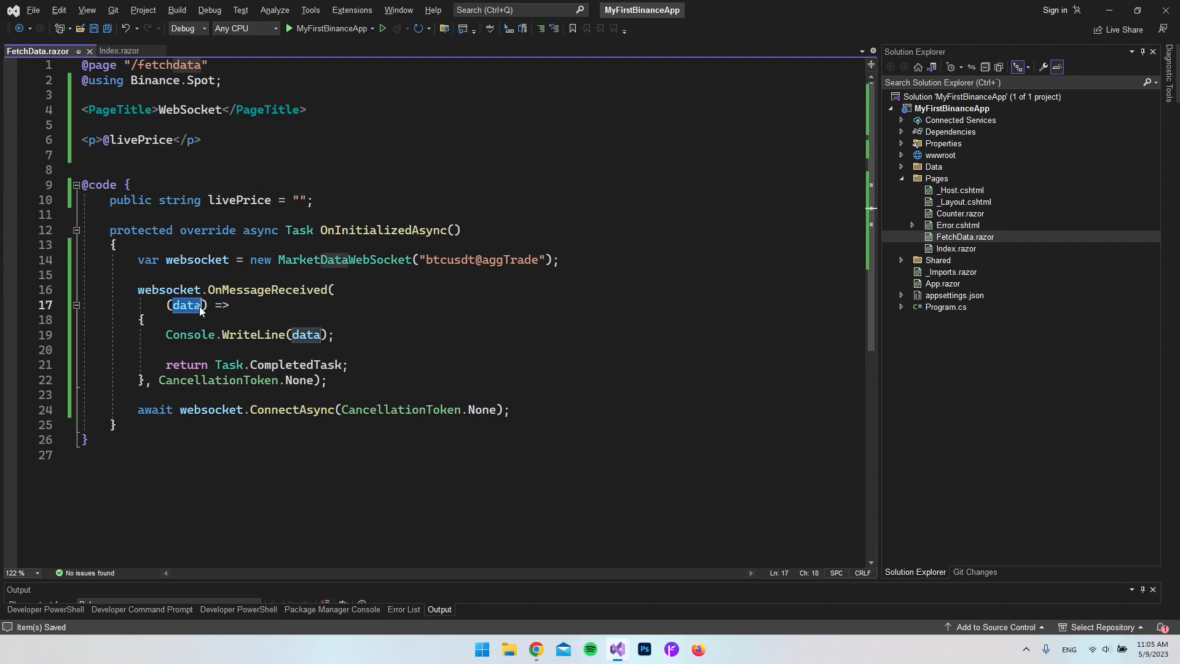
mouse_move(187, 305)
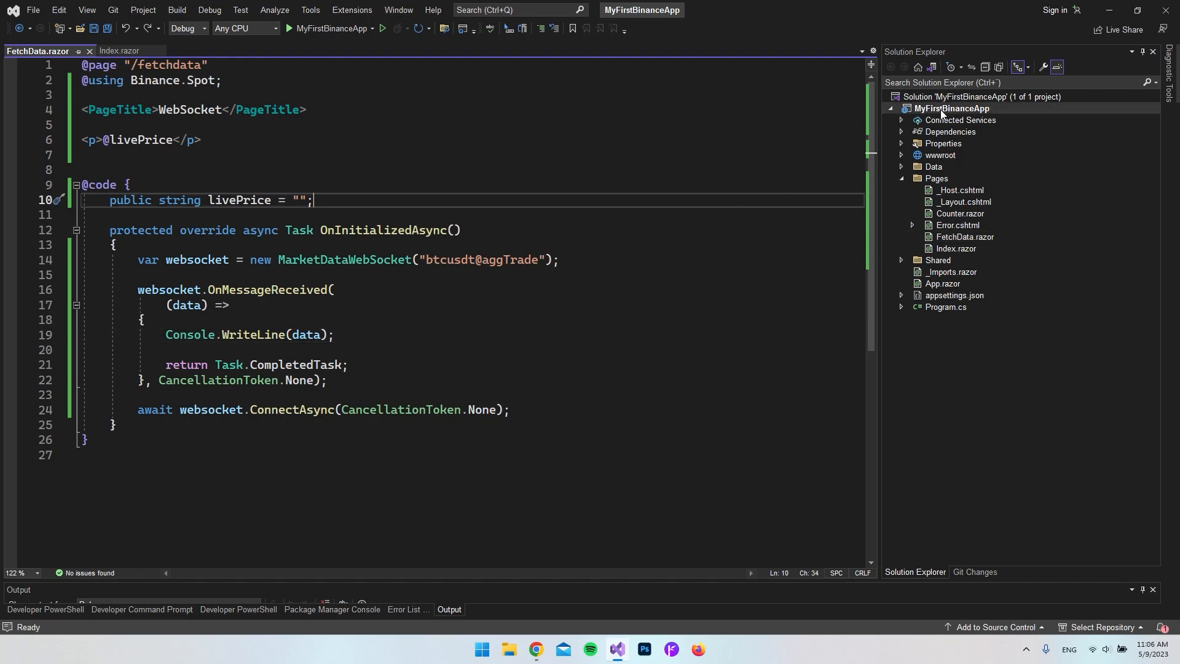
Install Newtonsoft.Json 13.0.3 into MyFirstBinanceApp via Manage NuGet Packages, then close the tab.
right_click(953, 109)
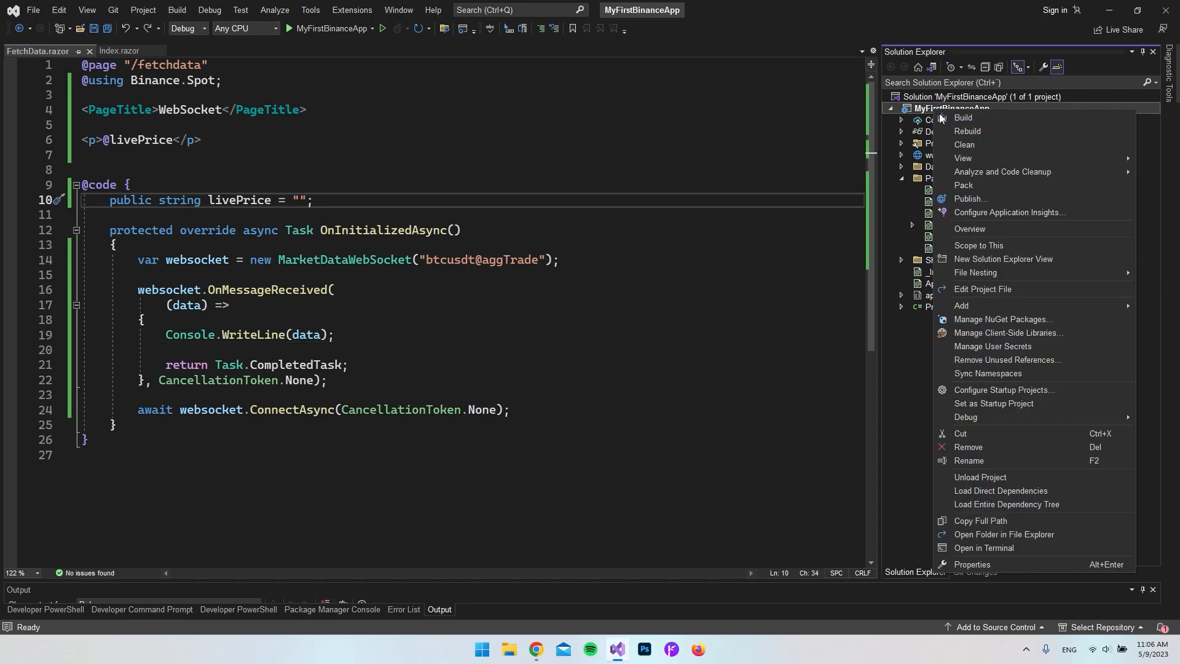
click(273, 215)
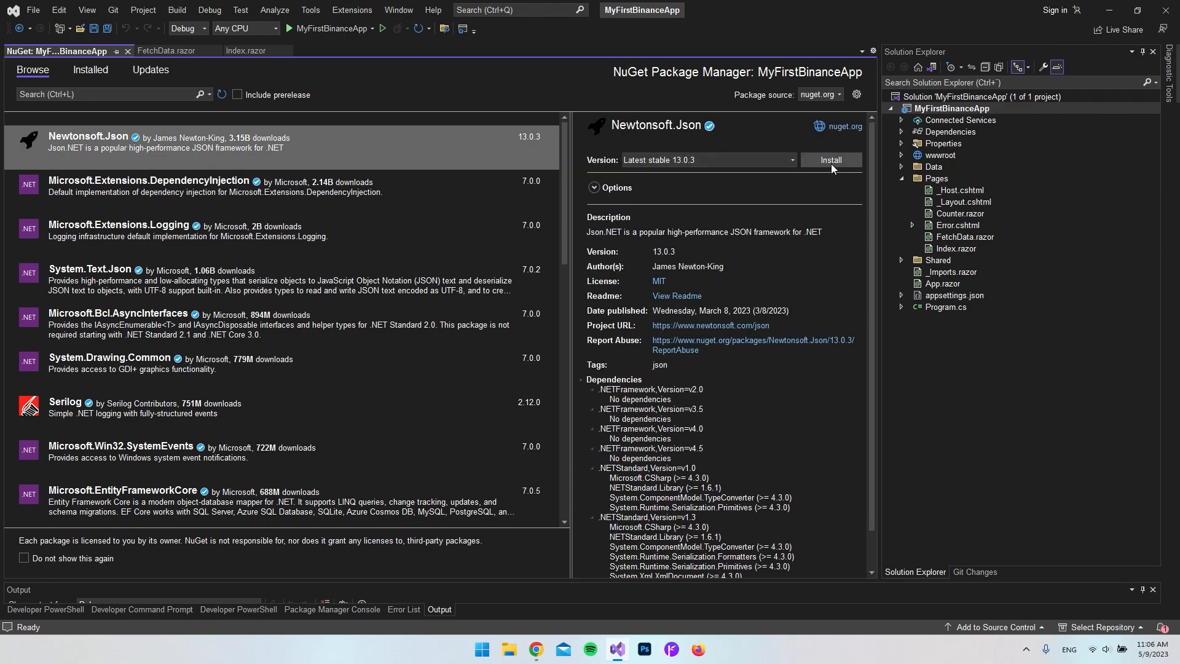
click(830, 160)
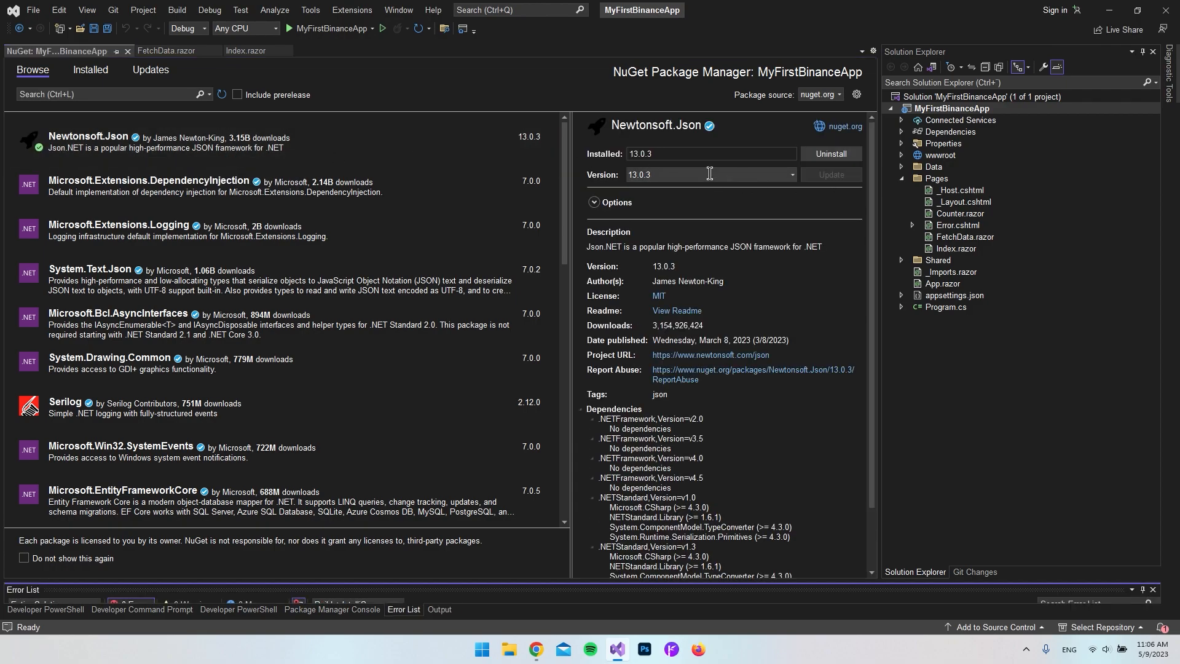
click(30, 50)
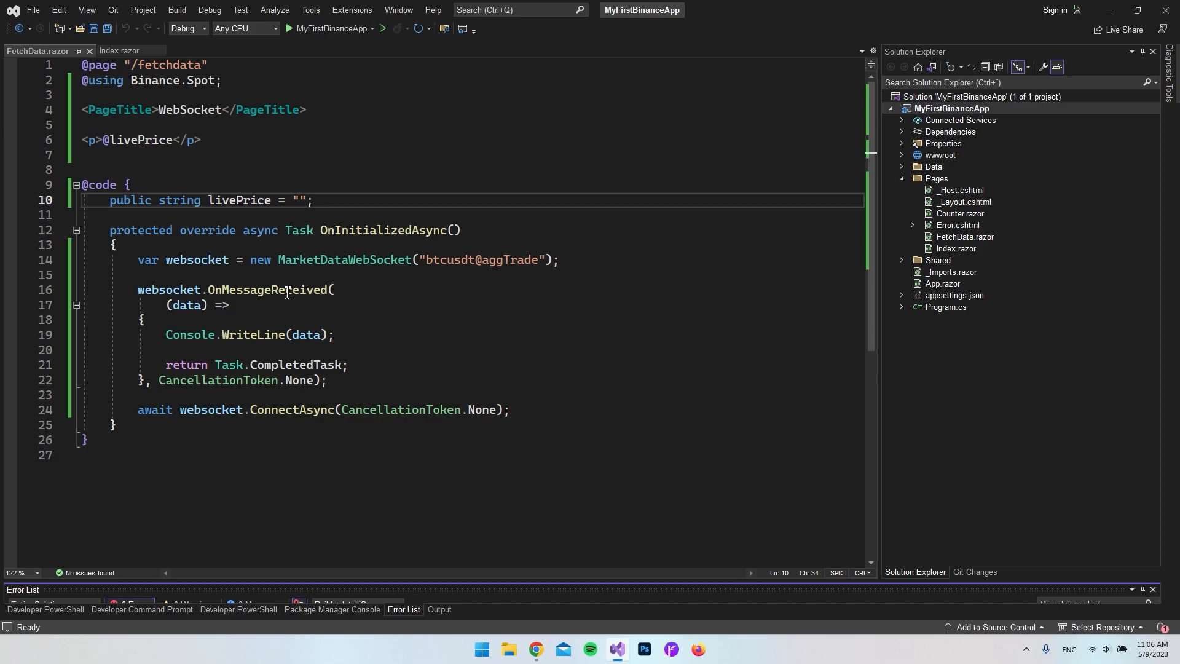
Import Newtonsoft.Json.Linq and parse each message with JObject.Parse(data) into jsonData.
text(@using Newtonsoft.Json.Linq;)
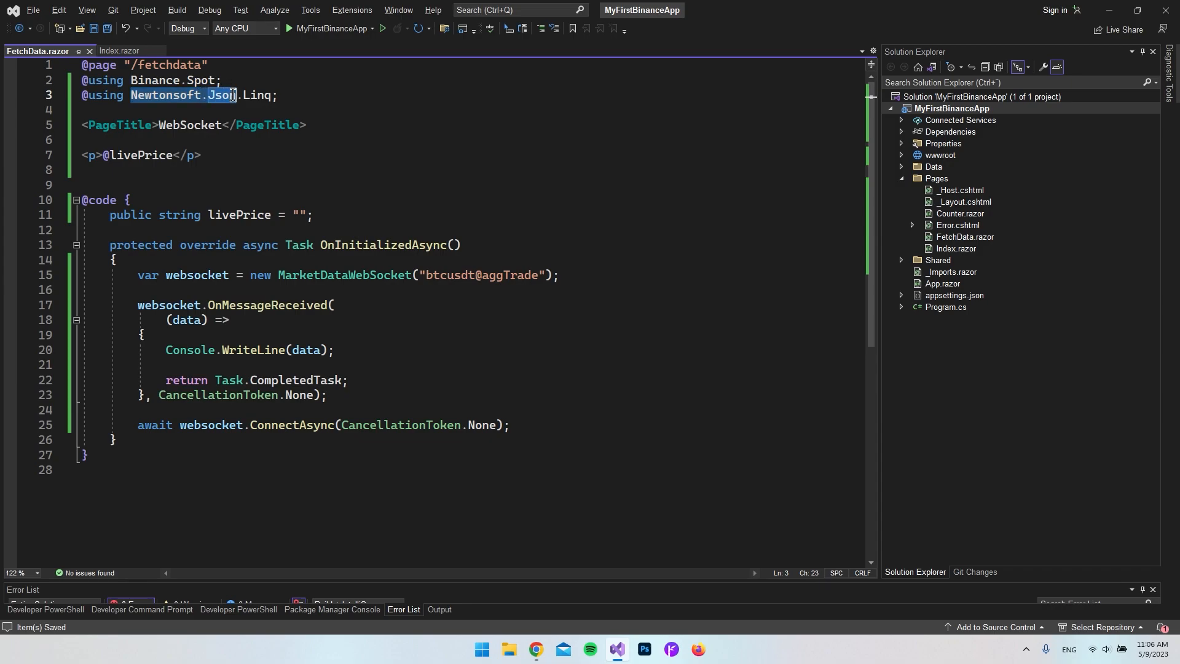
text(JObject jsonData = JObject.Parse(data);)
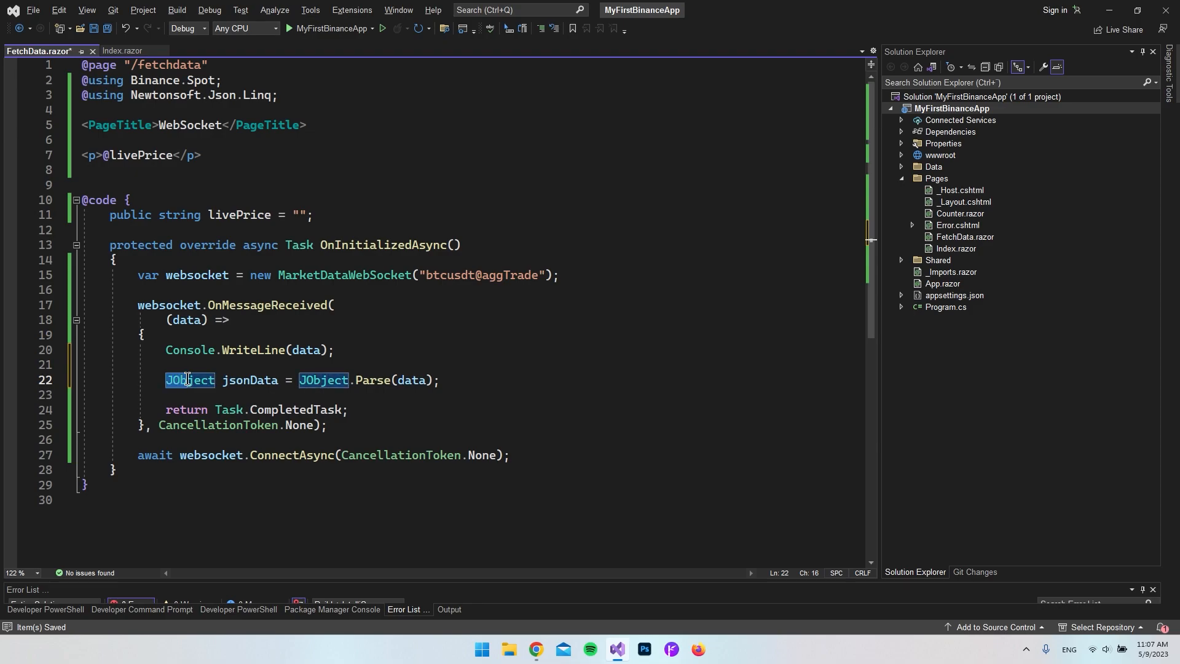
mouse_move(199, 386)
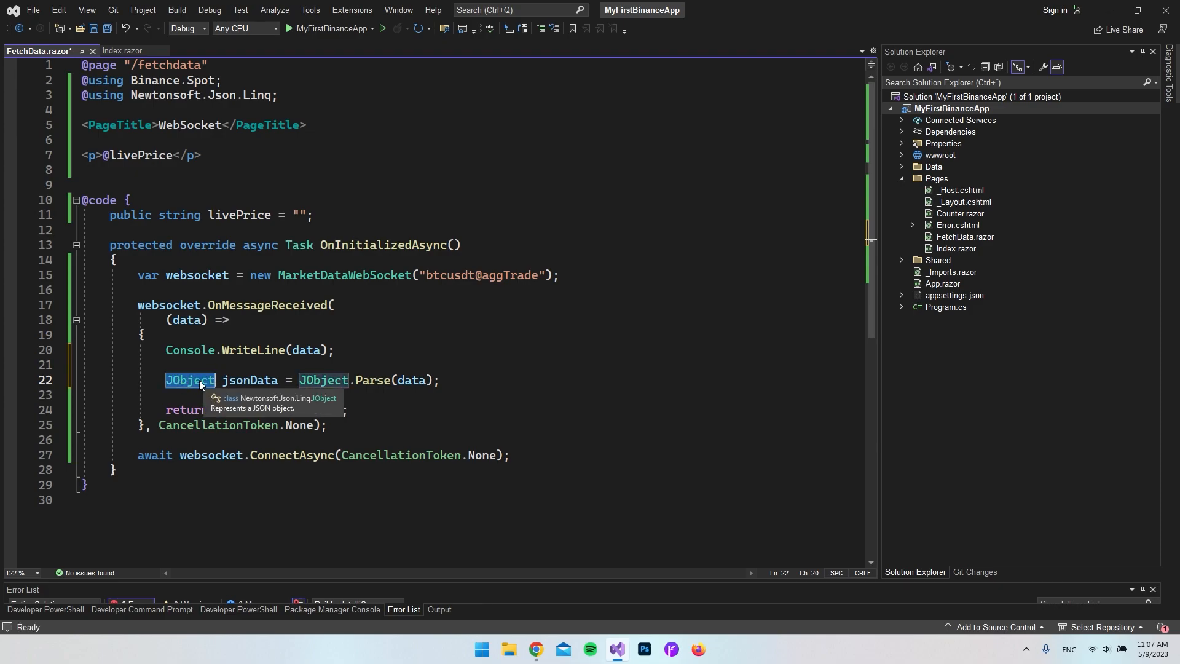
double_click(250, 380)
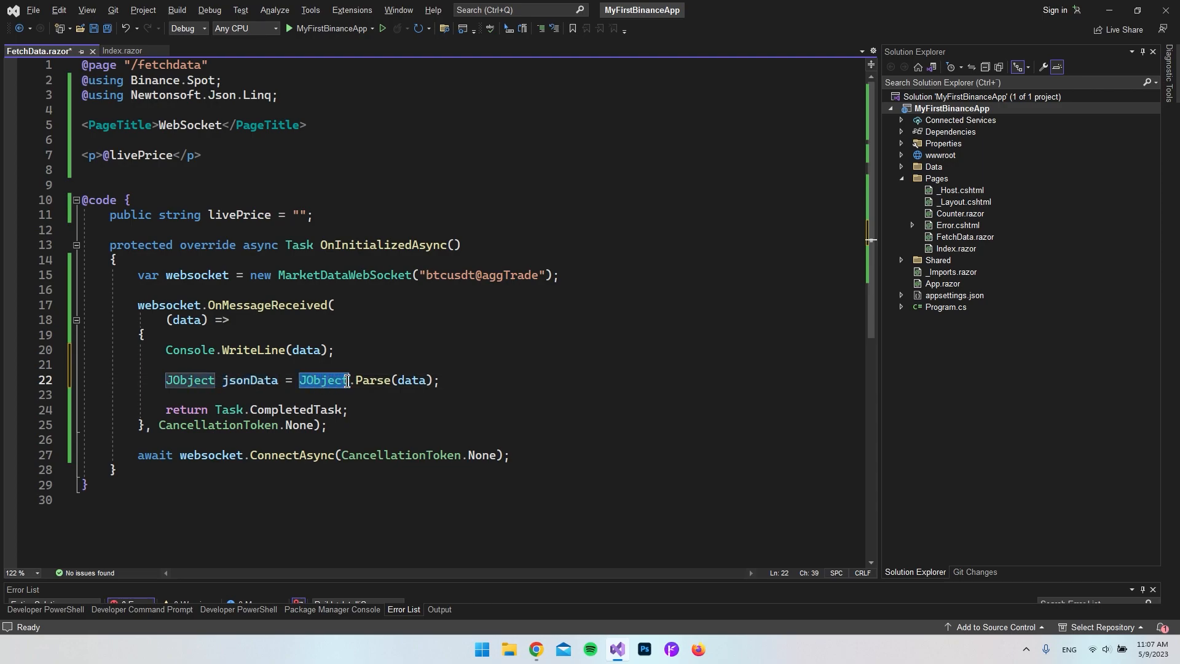
click(412, 380)
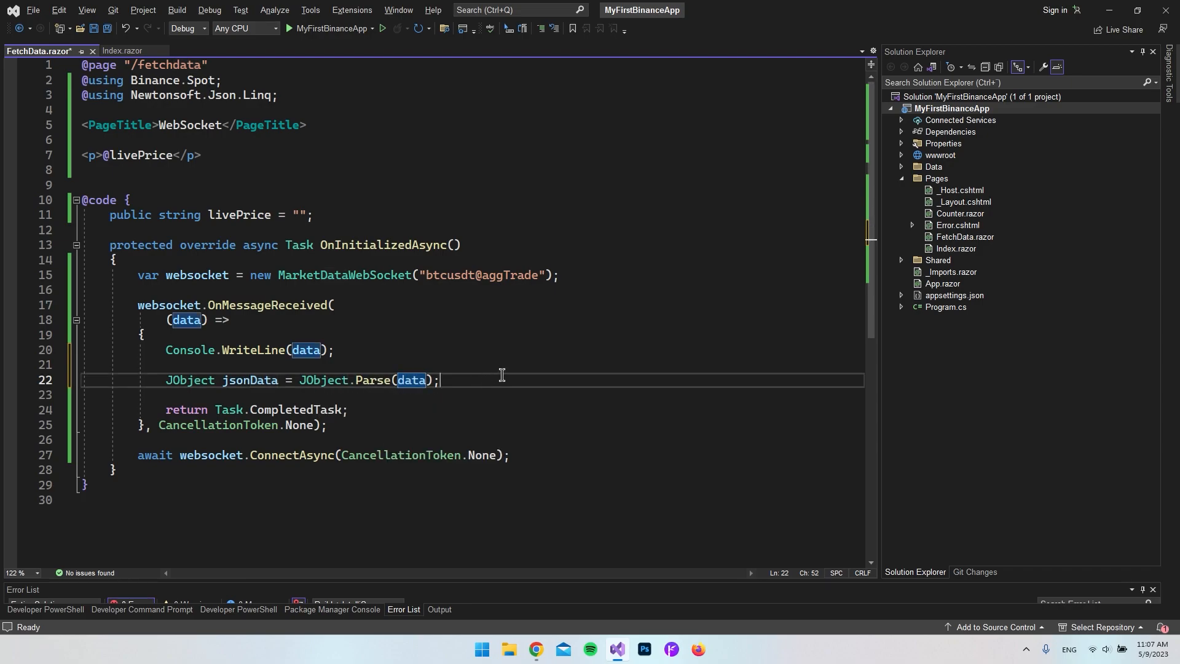
key(enter)
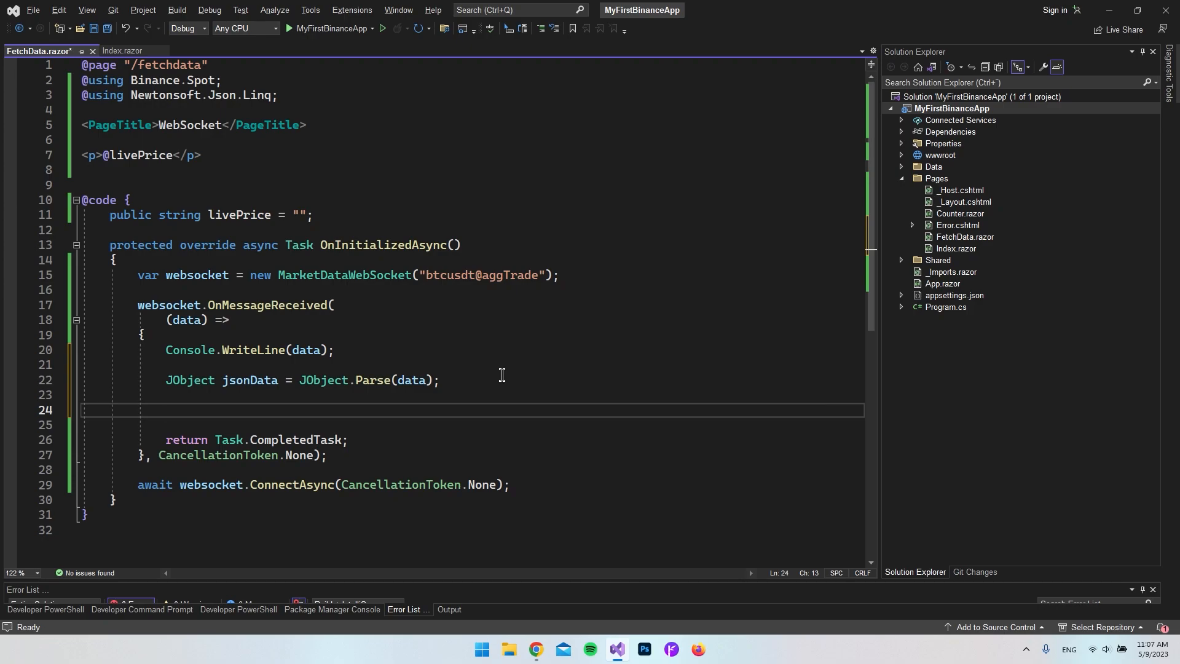
Assign (string)jsonData["p"] to livePrice, prefix the paragraph with $, and test Fetch data.
text(livePrice = jsonData[)
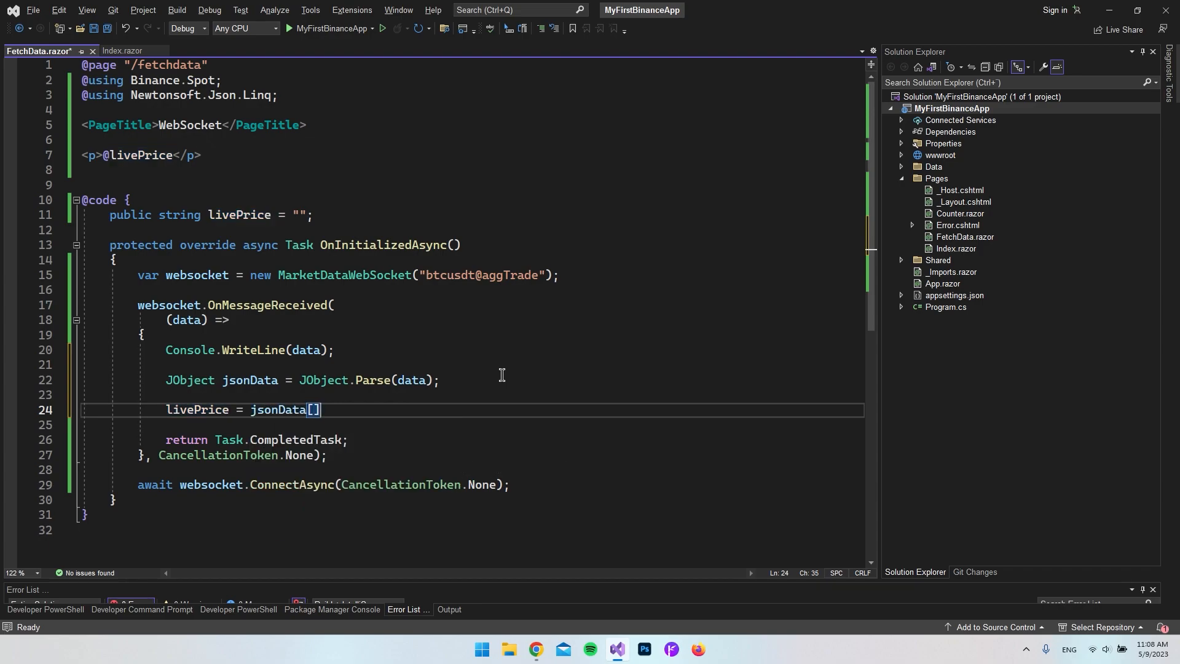
text("p";)
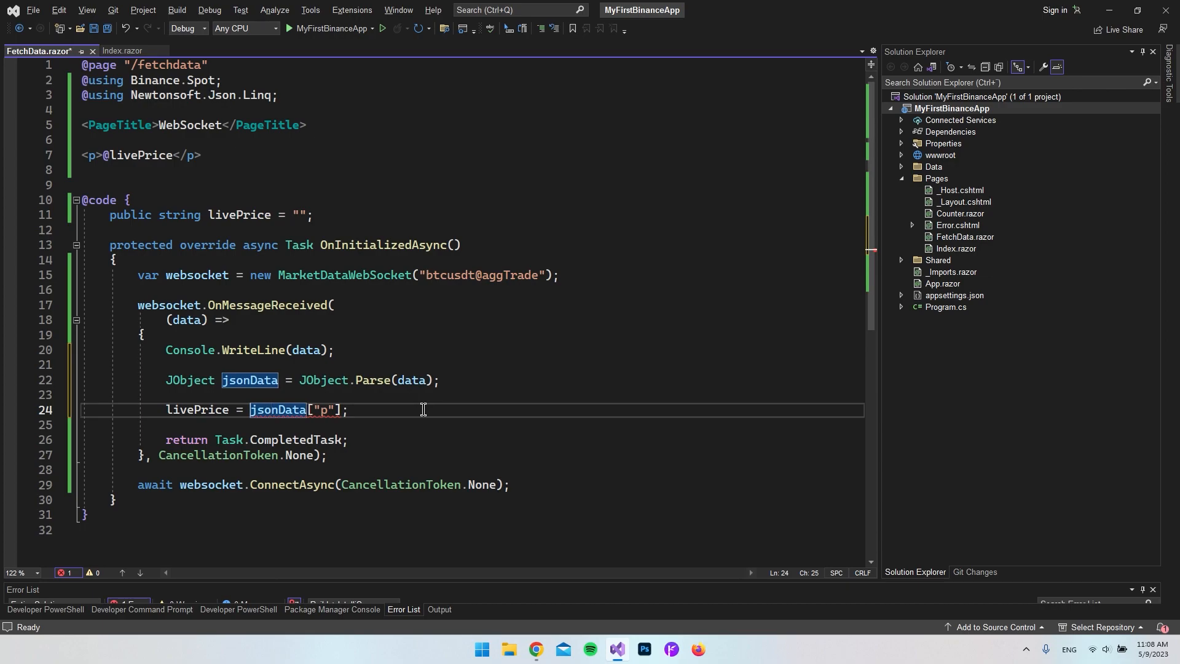
text((string)
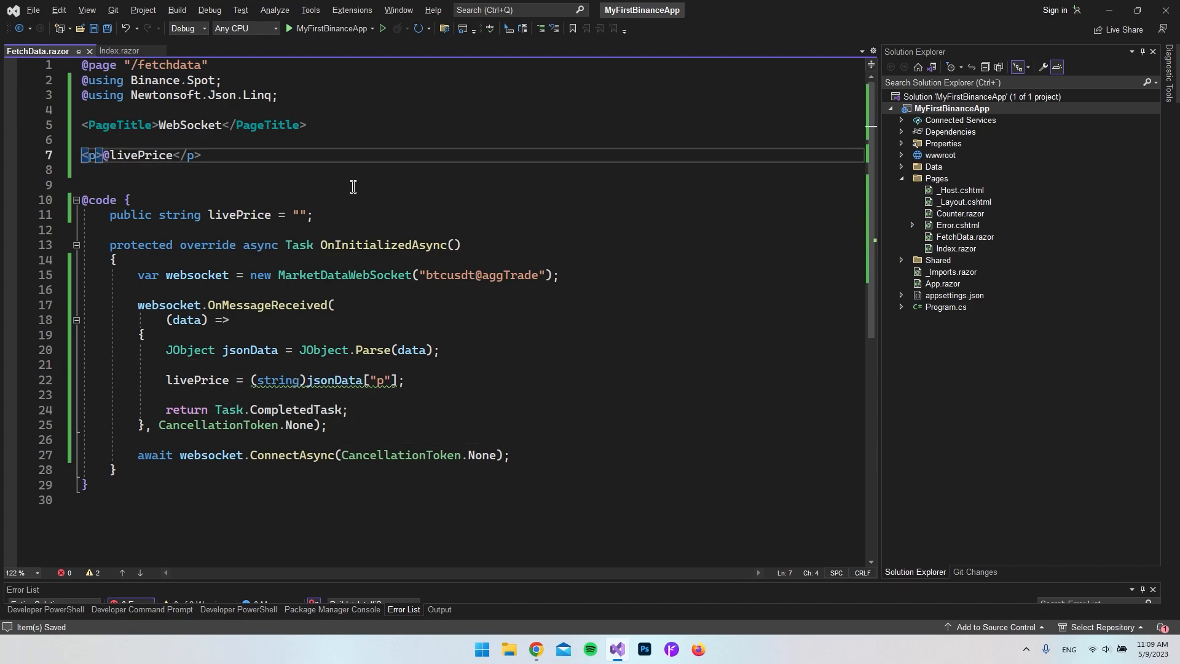
text($)
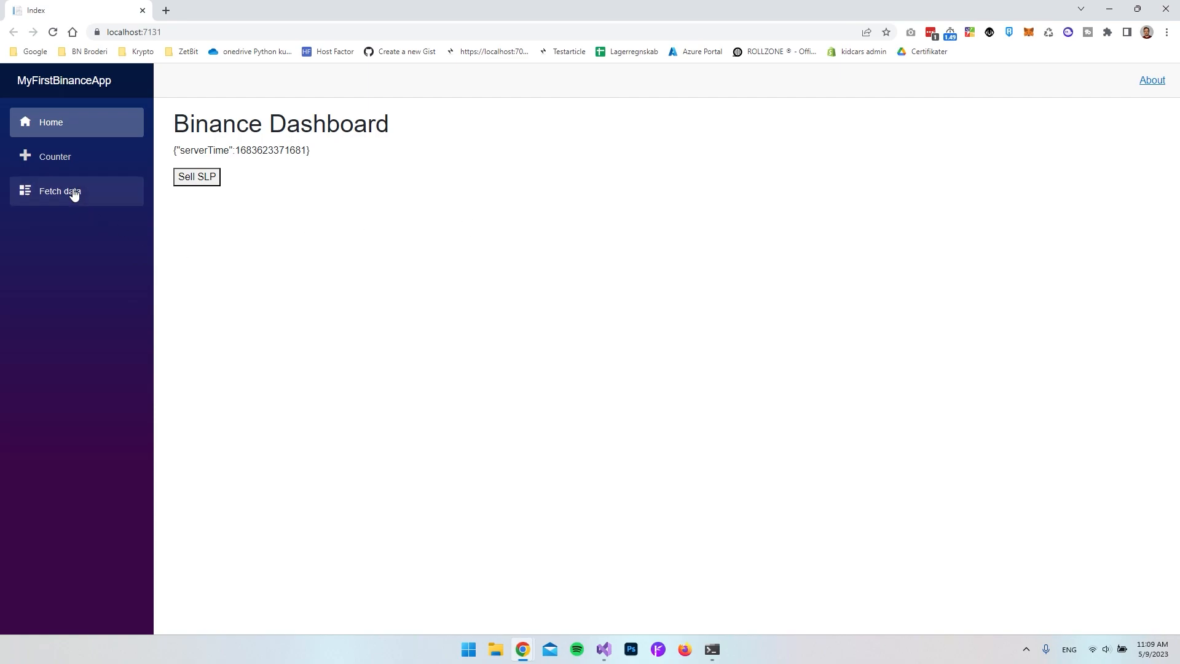
click(60, 190)
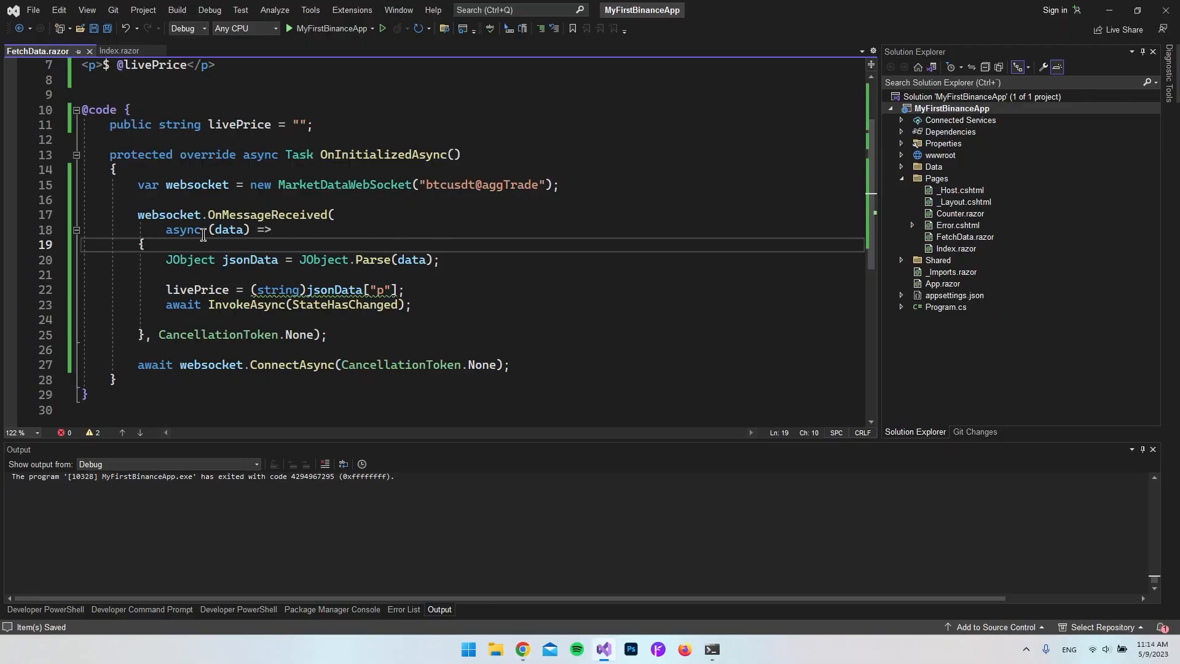
Review the websocket object and its async message handler before launching the app.
double_click(168, 214)
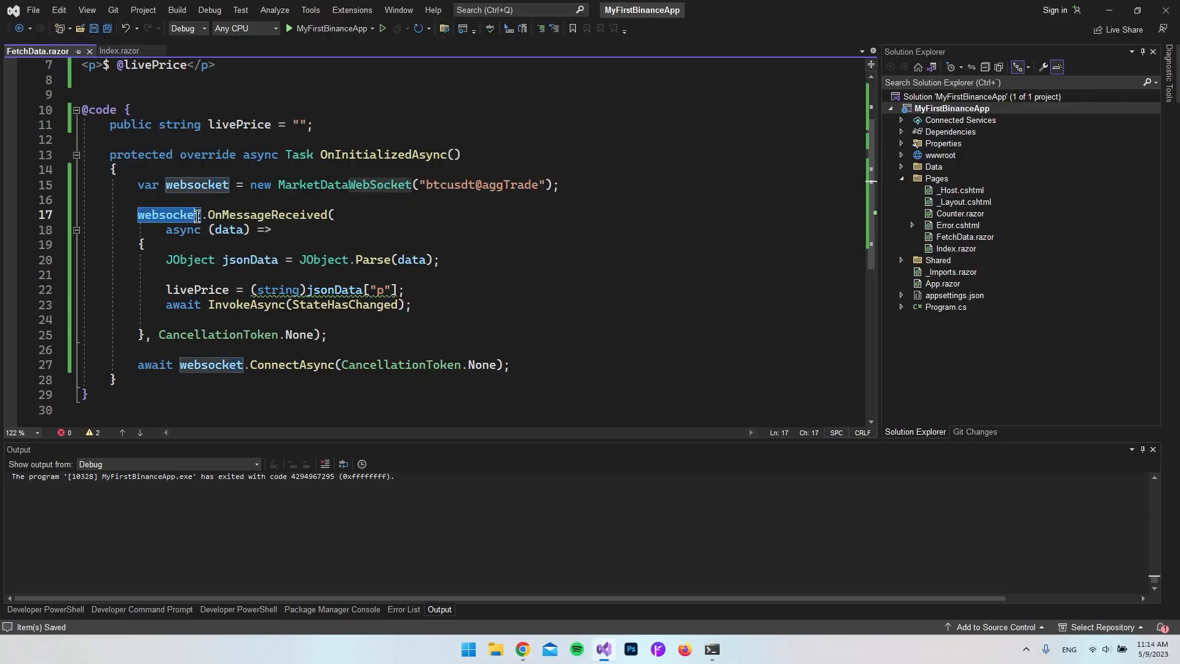
double_click(269, 214)
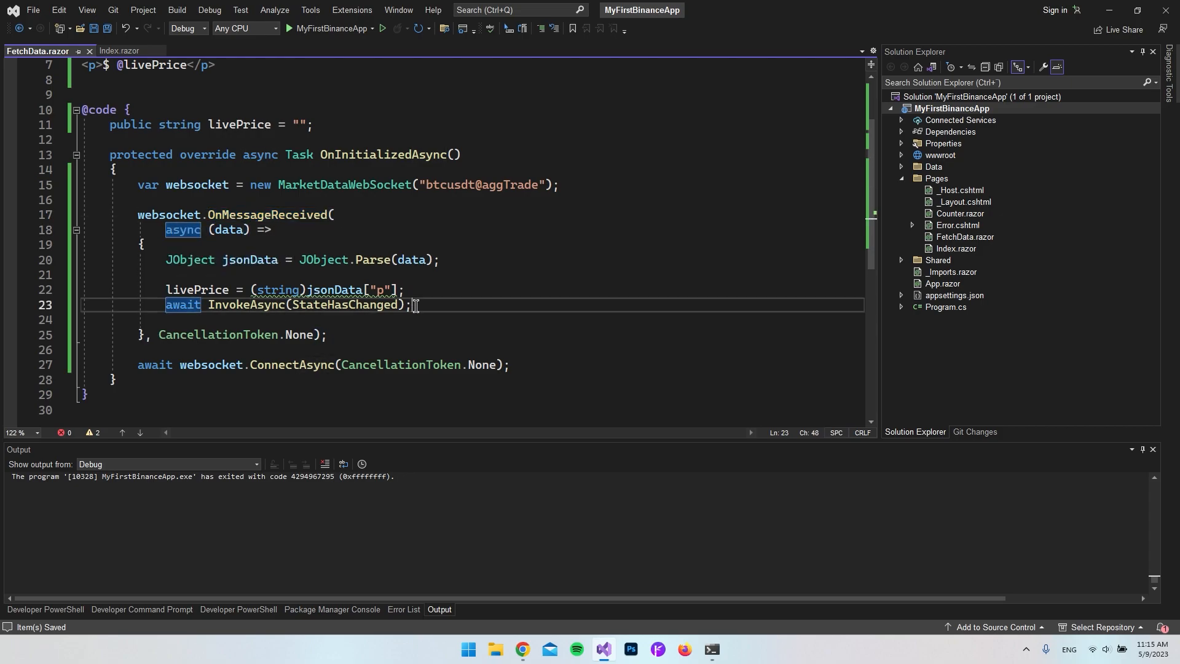
mouse_move(241, 305)
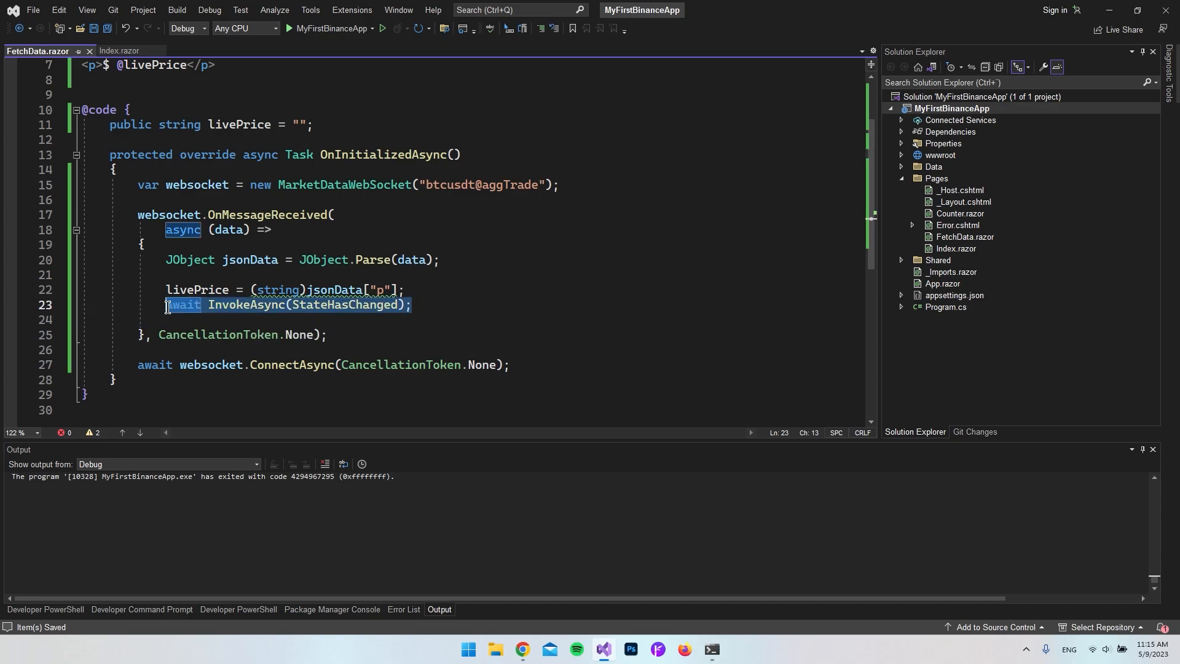
mouse_move(325, 315)
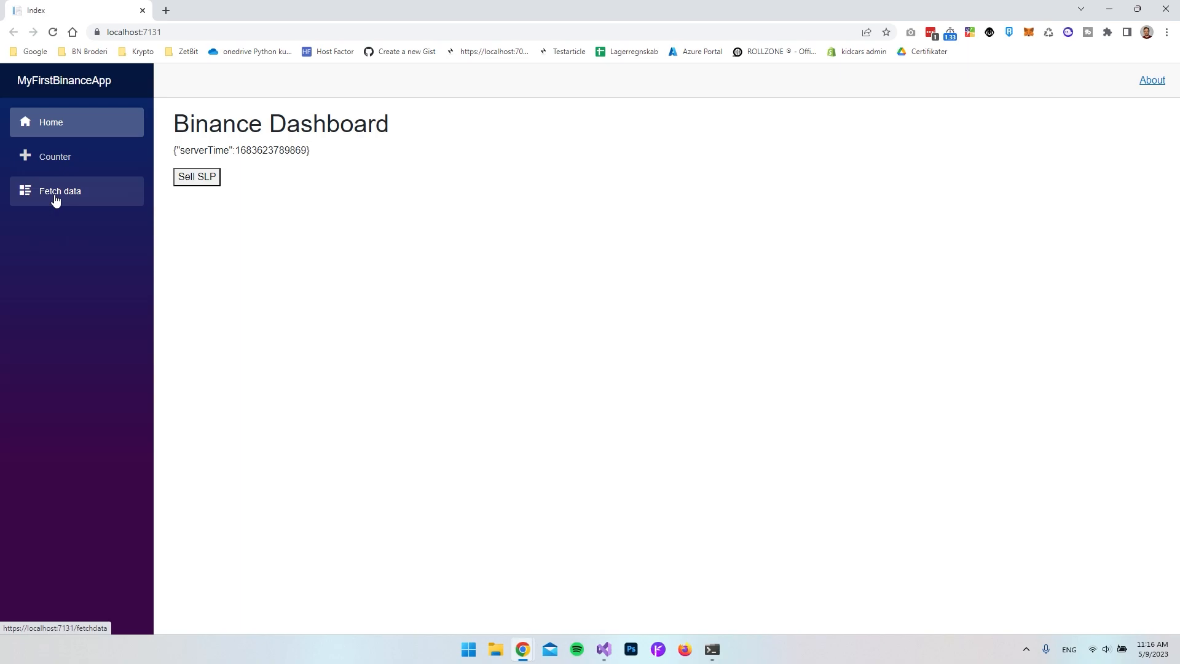
Watch the live BTC price (e.g. $27589.55) on Fetch data, then return to the README.
click(59, 190)
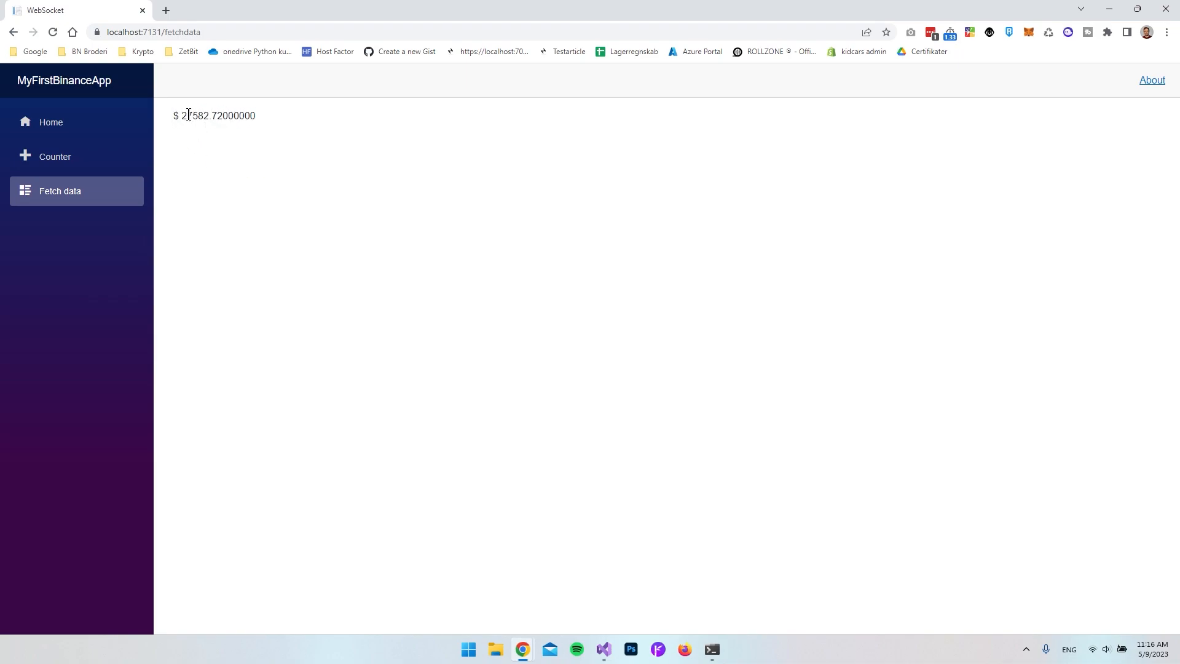
mouse_move(442, 200)
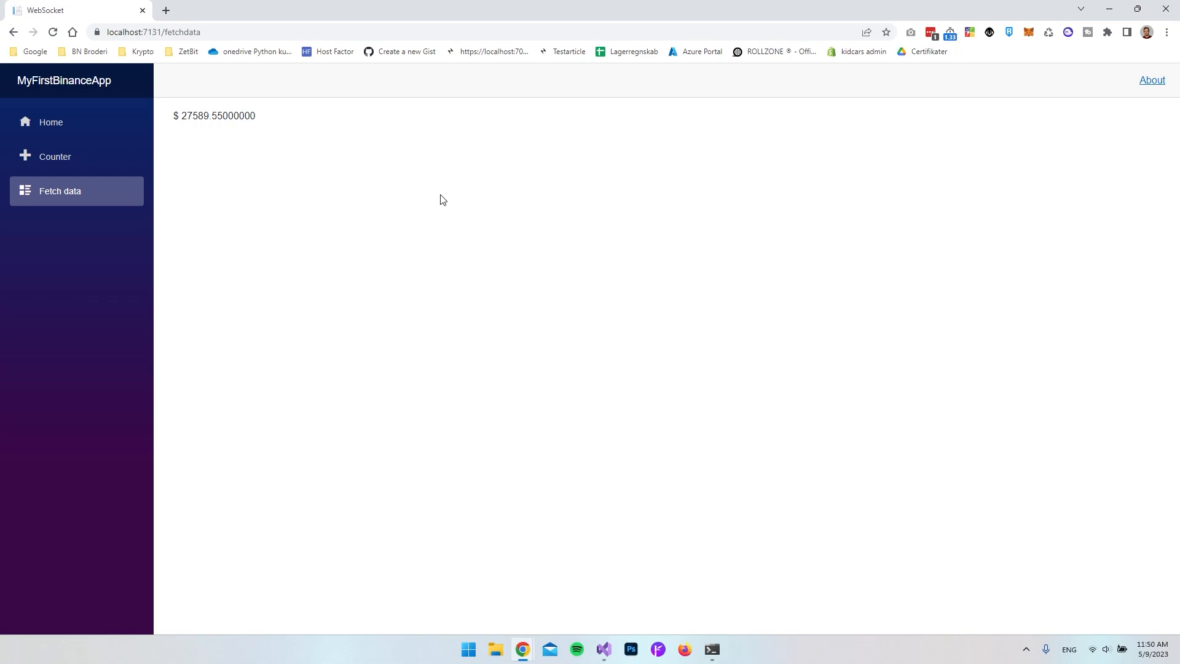
click(75, 10)
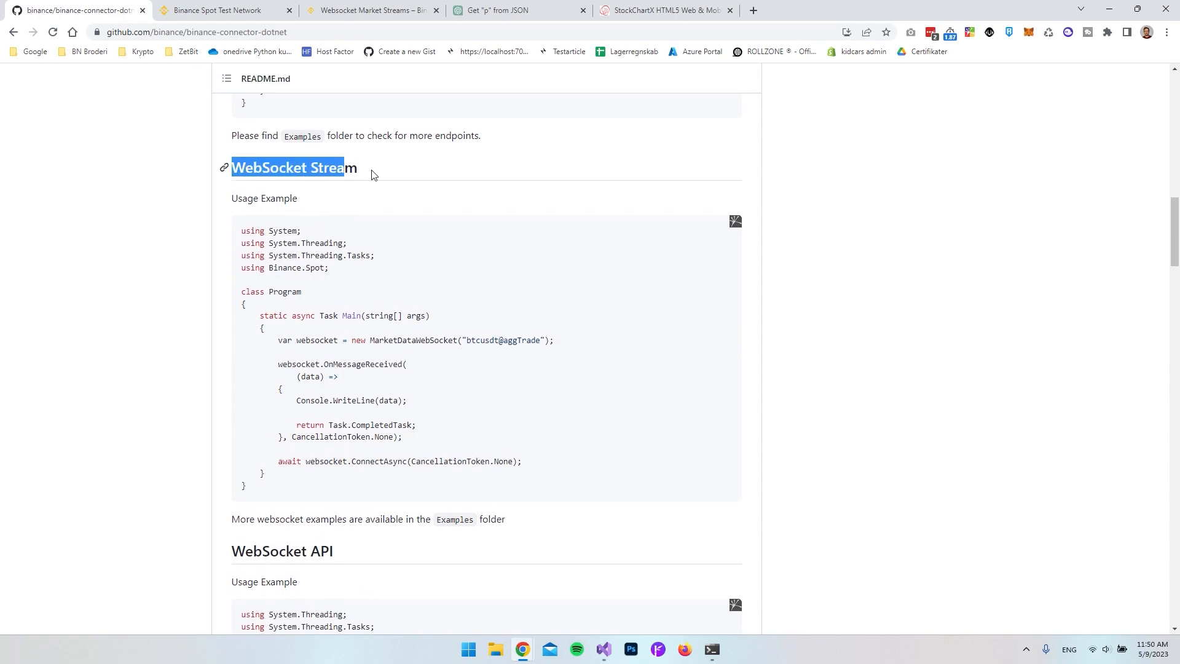
Scroll from the WebSocket Stream heading down to the WebSocket API NewOrder usage example.
drag(345, 167, 358, 167)
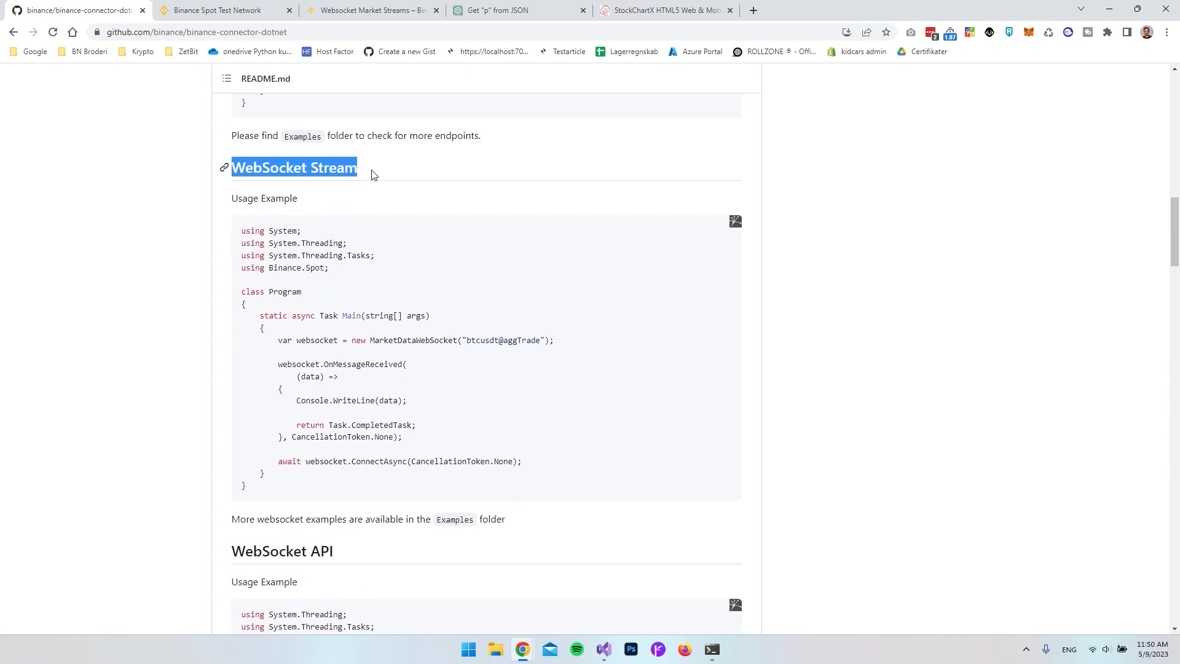
scroll(down, 3)
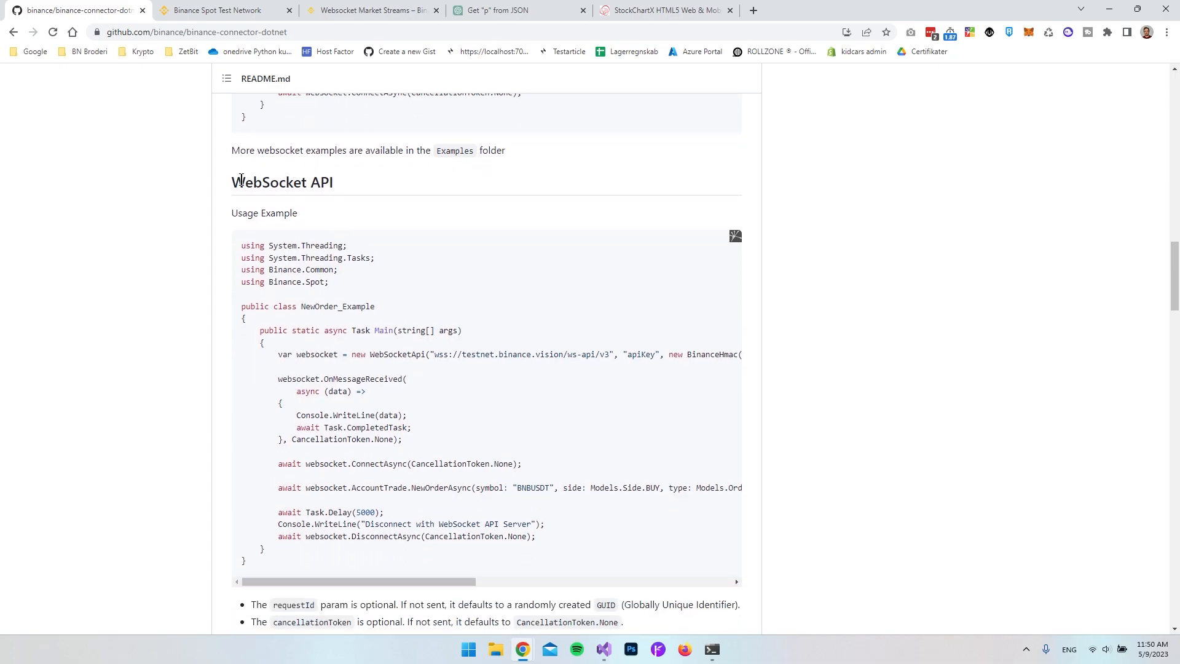
mouse_move(455, 305)
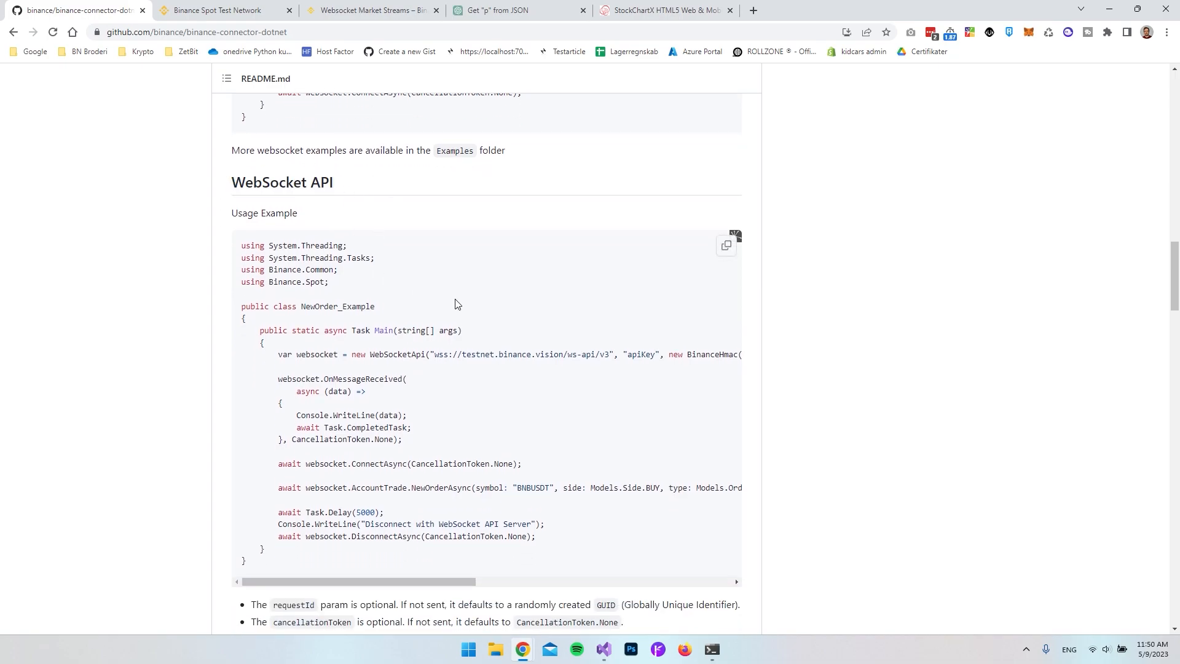
mouse_move(420, 425)
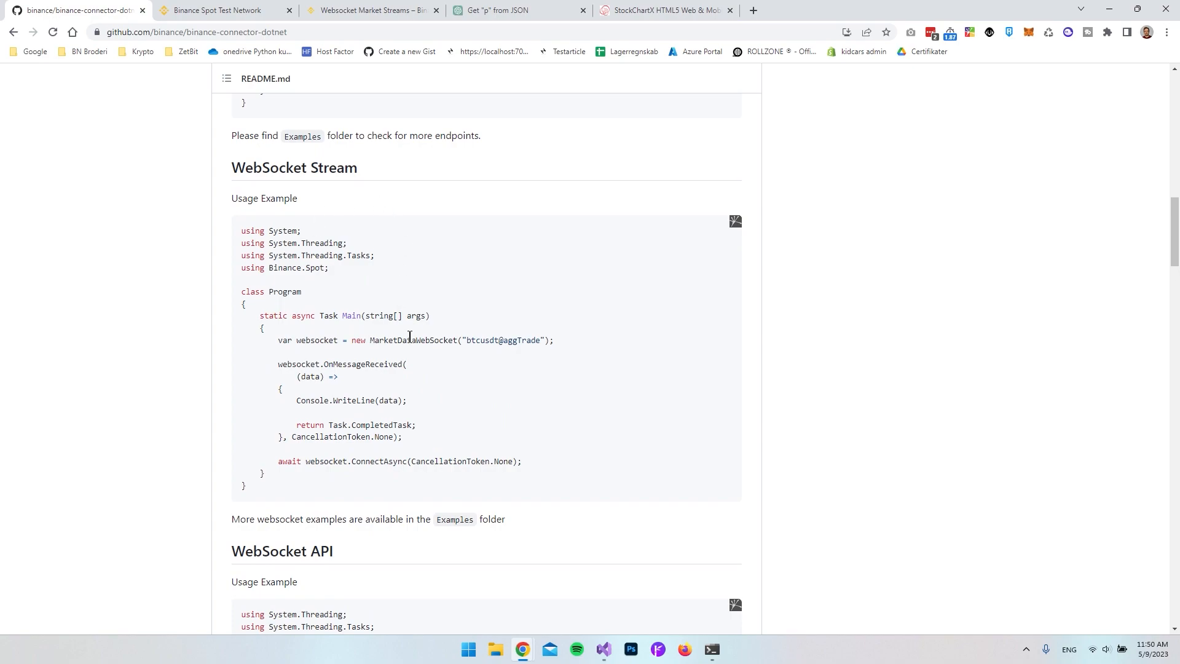
mouse_move(391, 355)
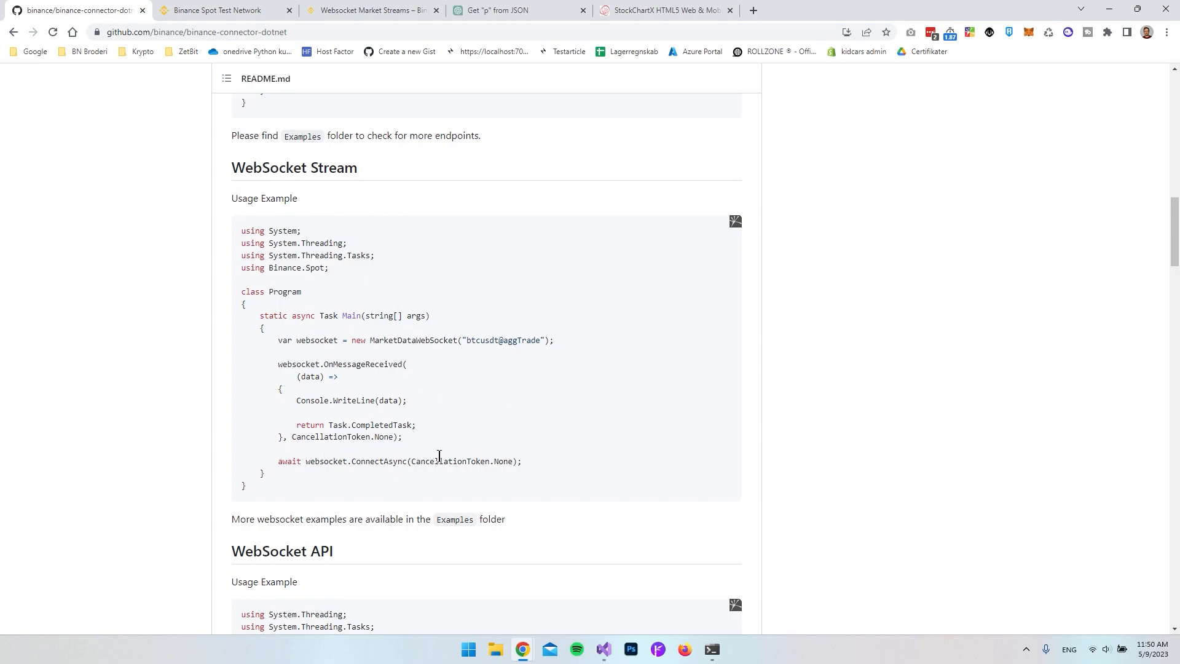
mouse_move(418, 381)
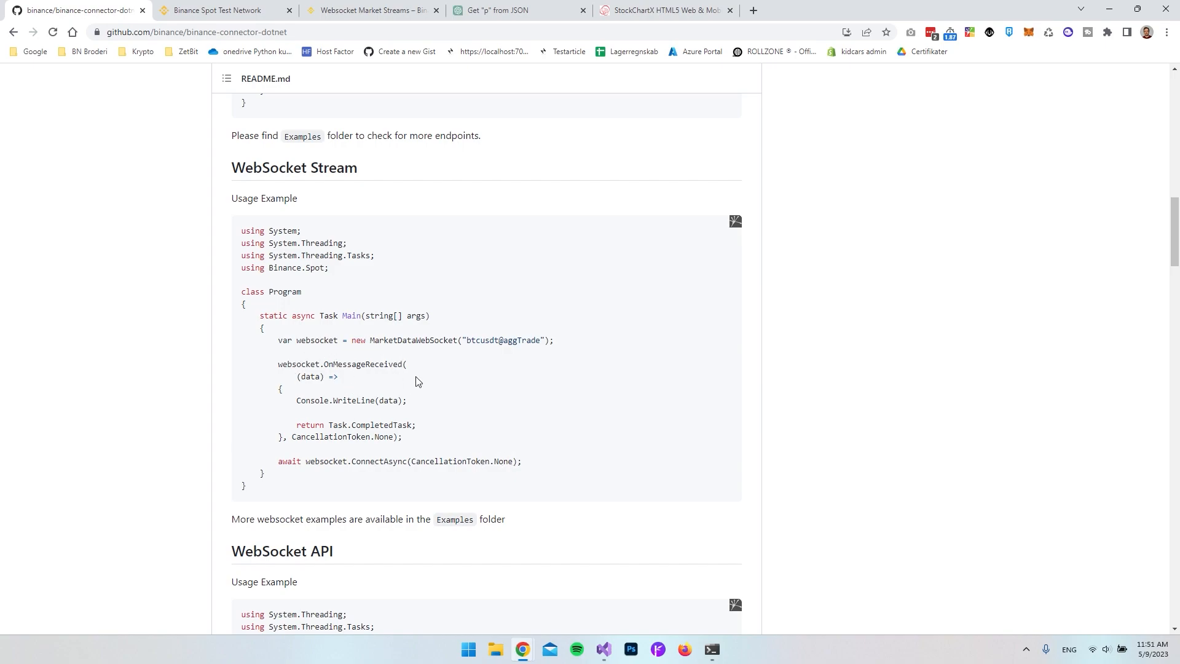
mouse_move(465, 373)
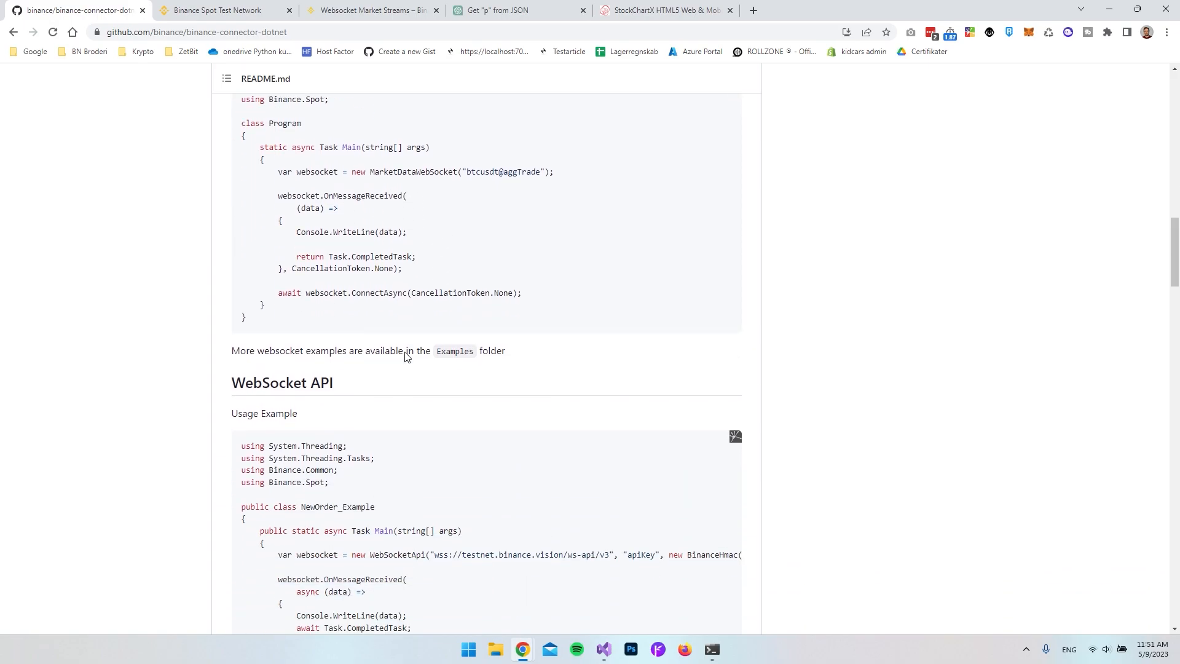
Highlight the stream example's WebSocket class, the testnet address and the apiKey argument.
scroll(down, 3)
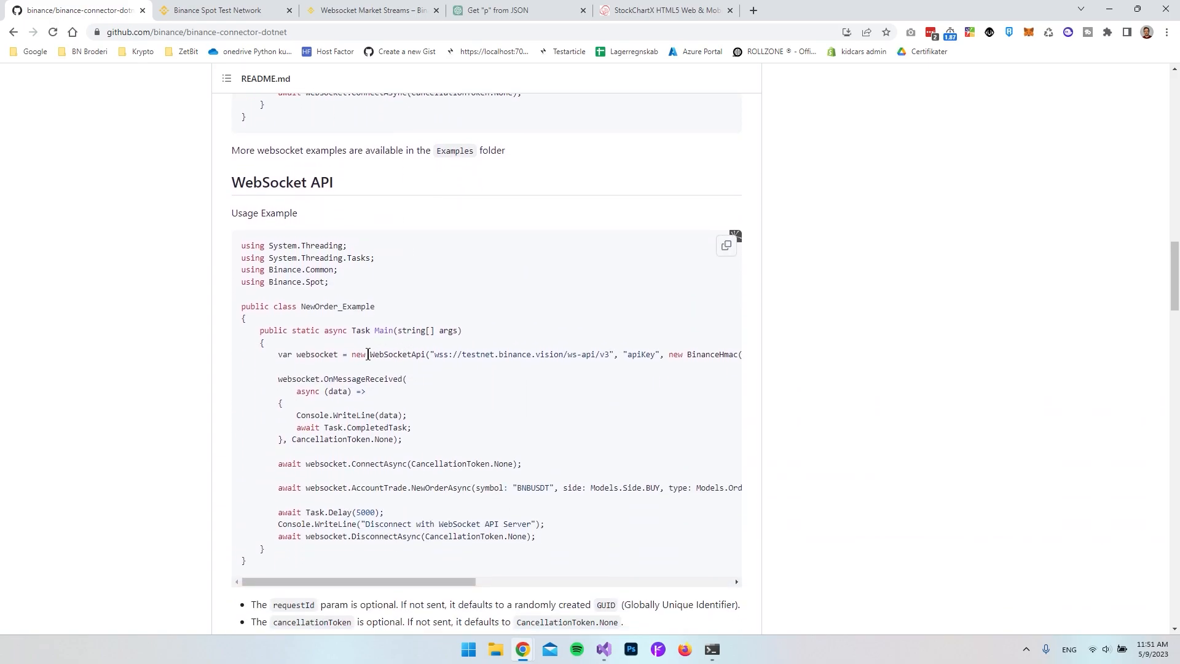
double_click(396, 354)
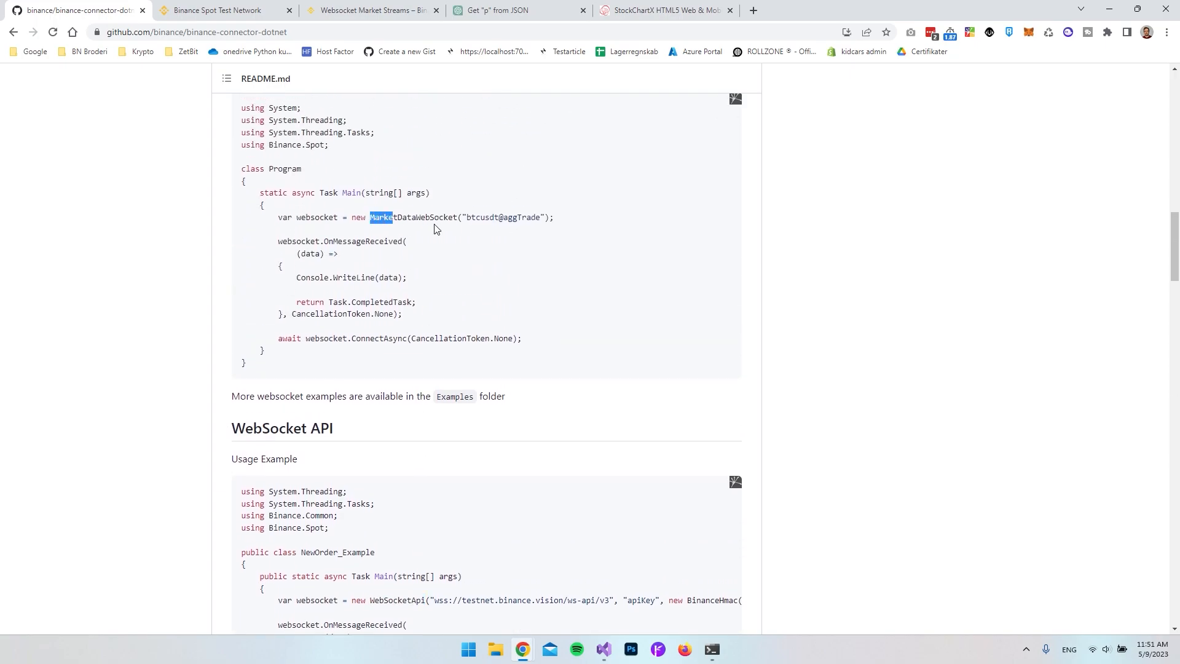
scroll(down, 3)
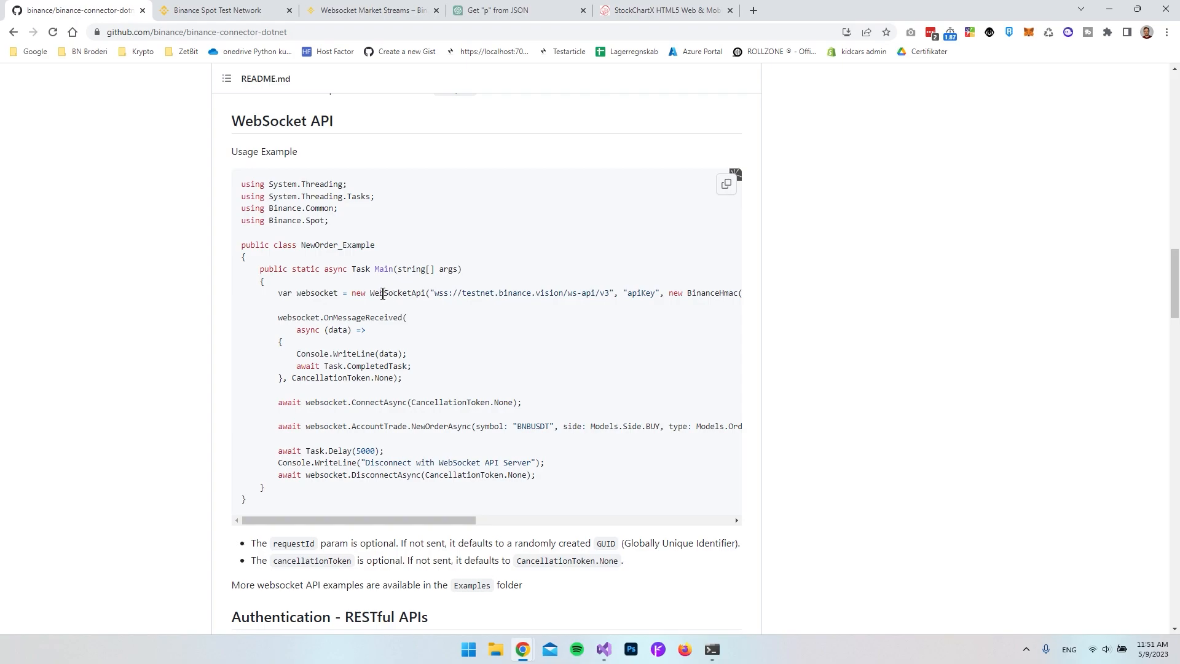
double_click(396, 293)
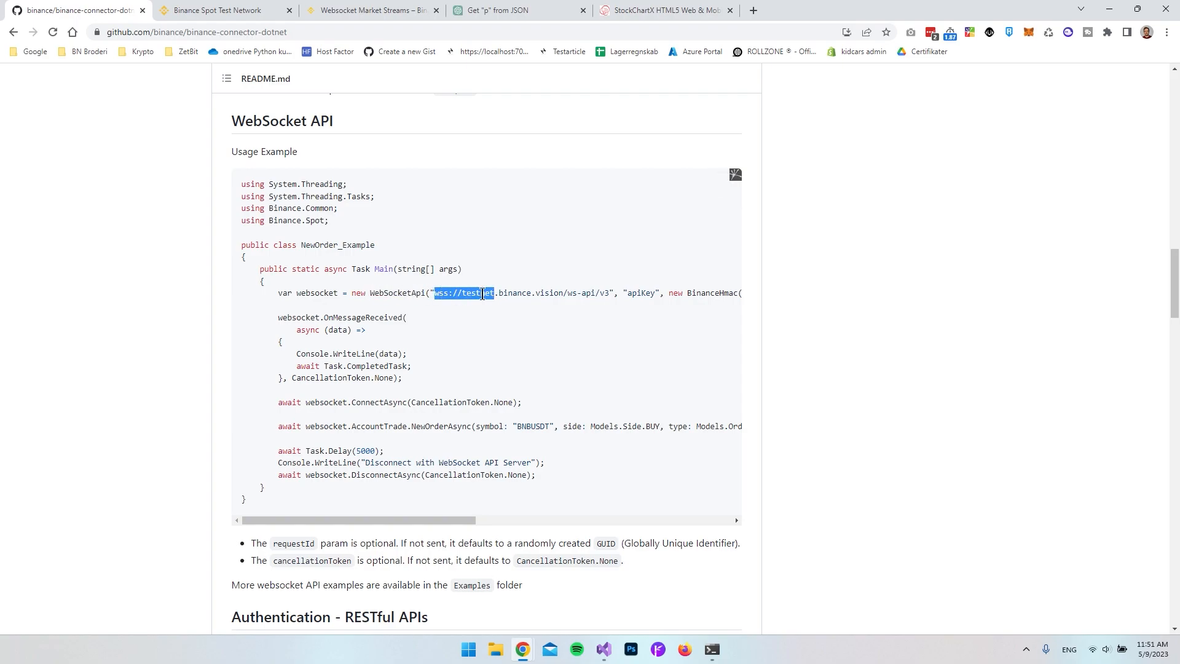
click(460, 293)
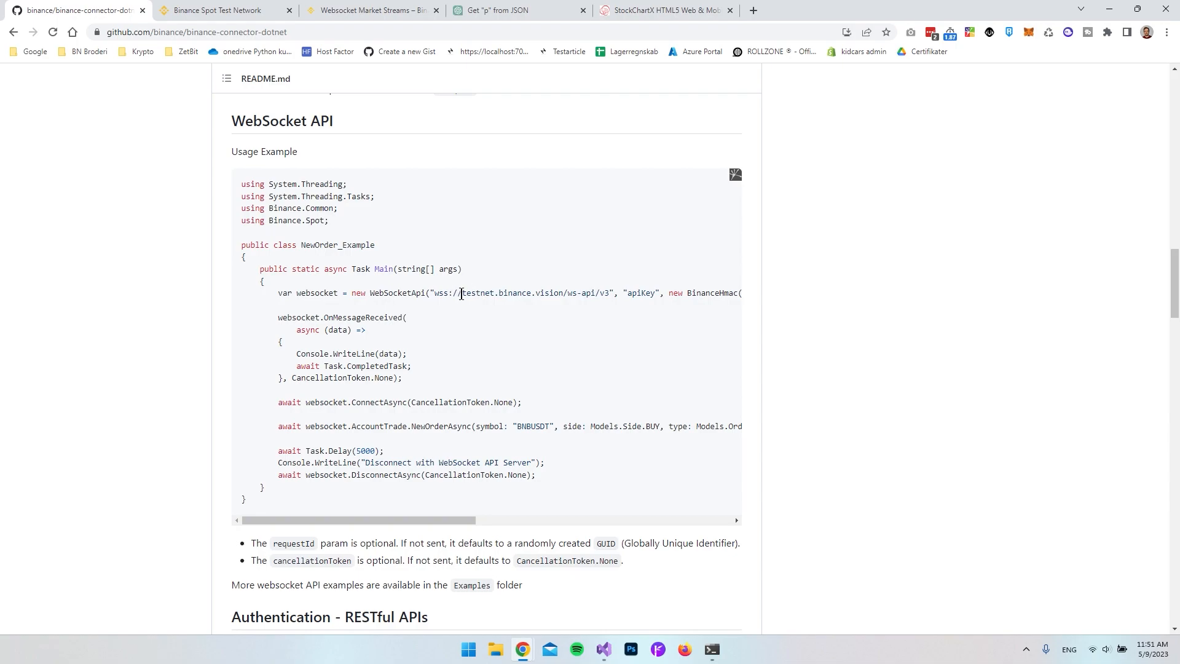
double_click(478, 293)
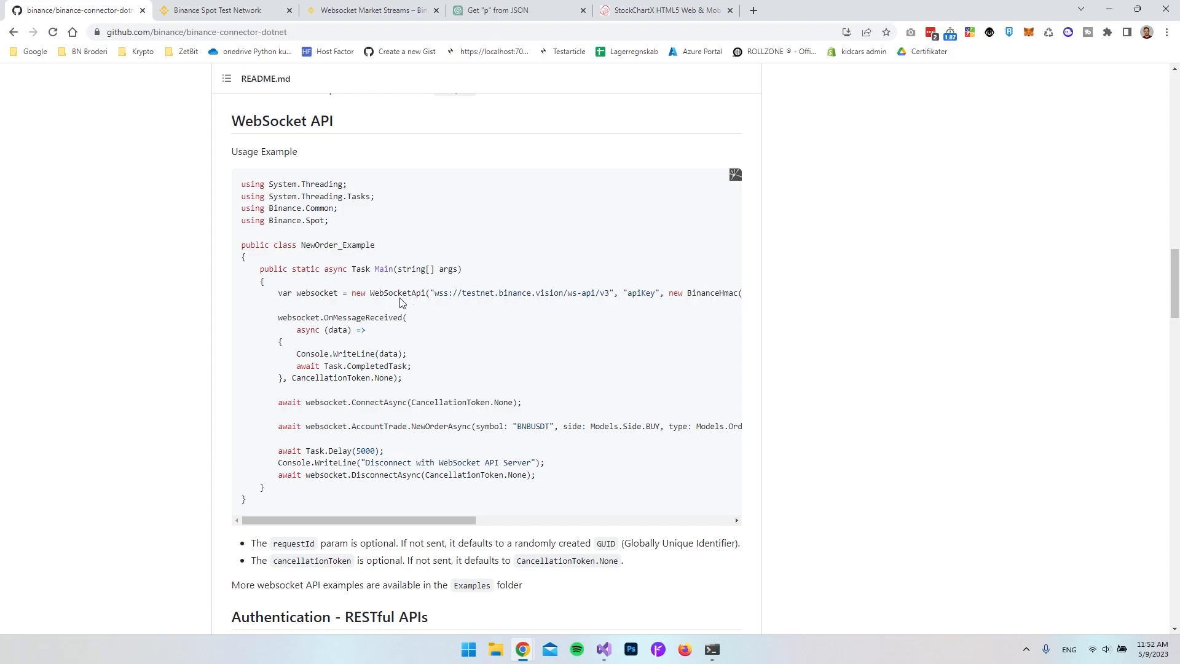
double_click(396, 292)
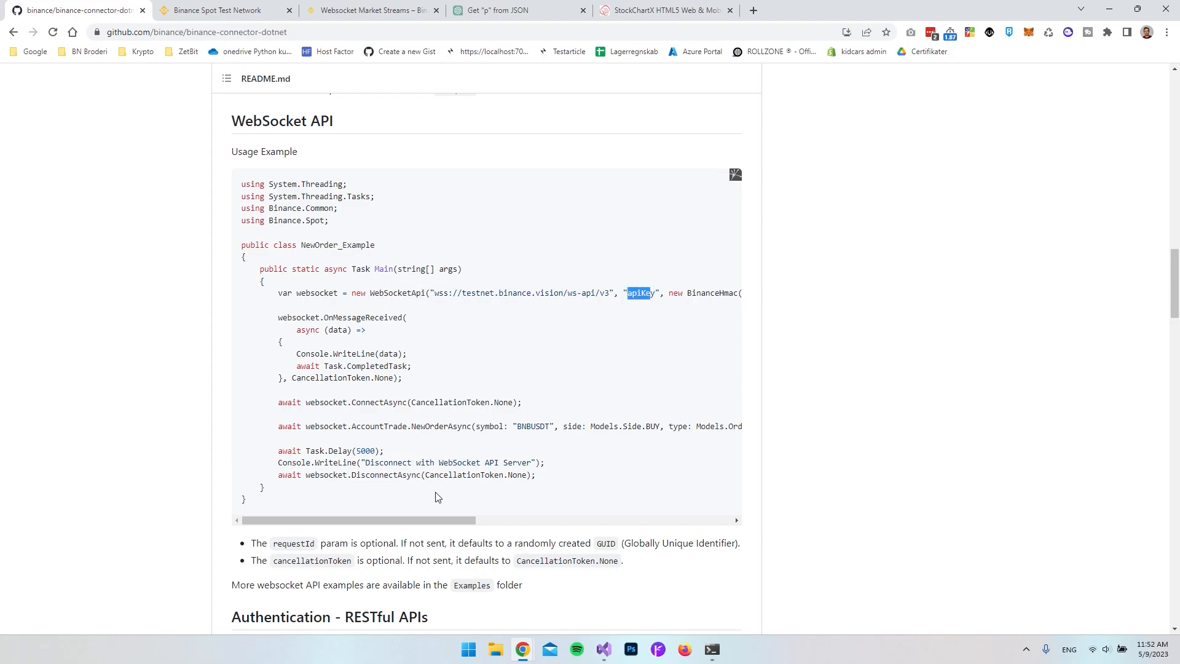
Scroll the code right and highlight the AccountTrade order call and its price argument.
scroll(right, 3)
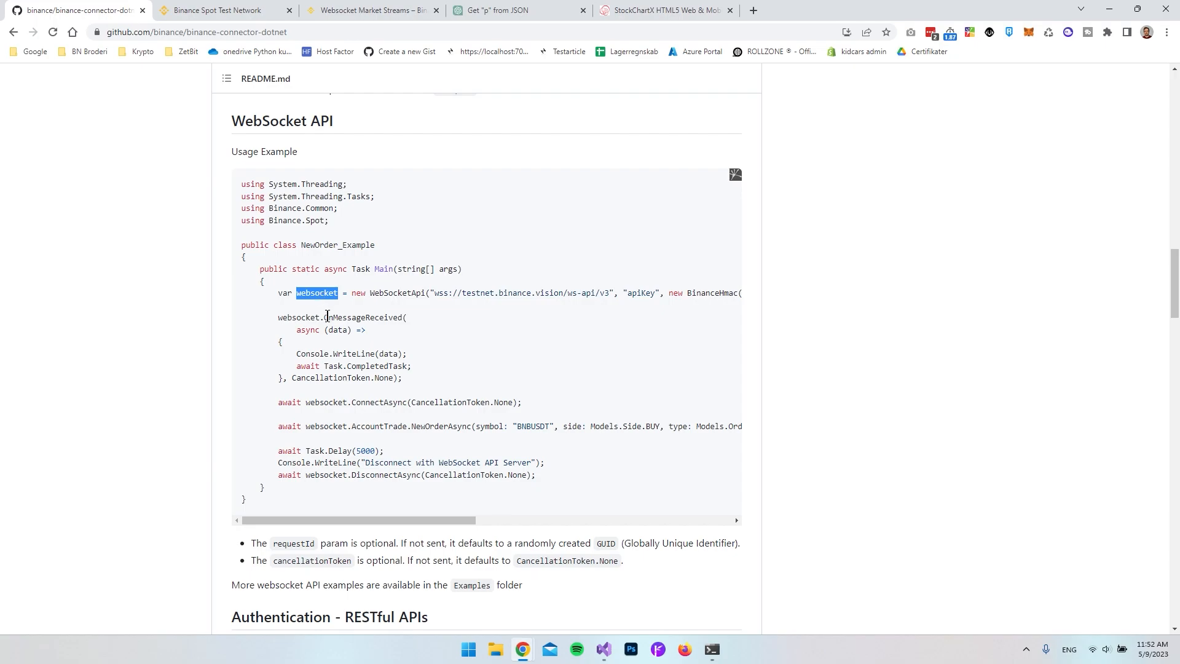
mouse_move(412, 378)
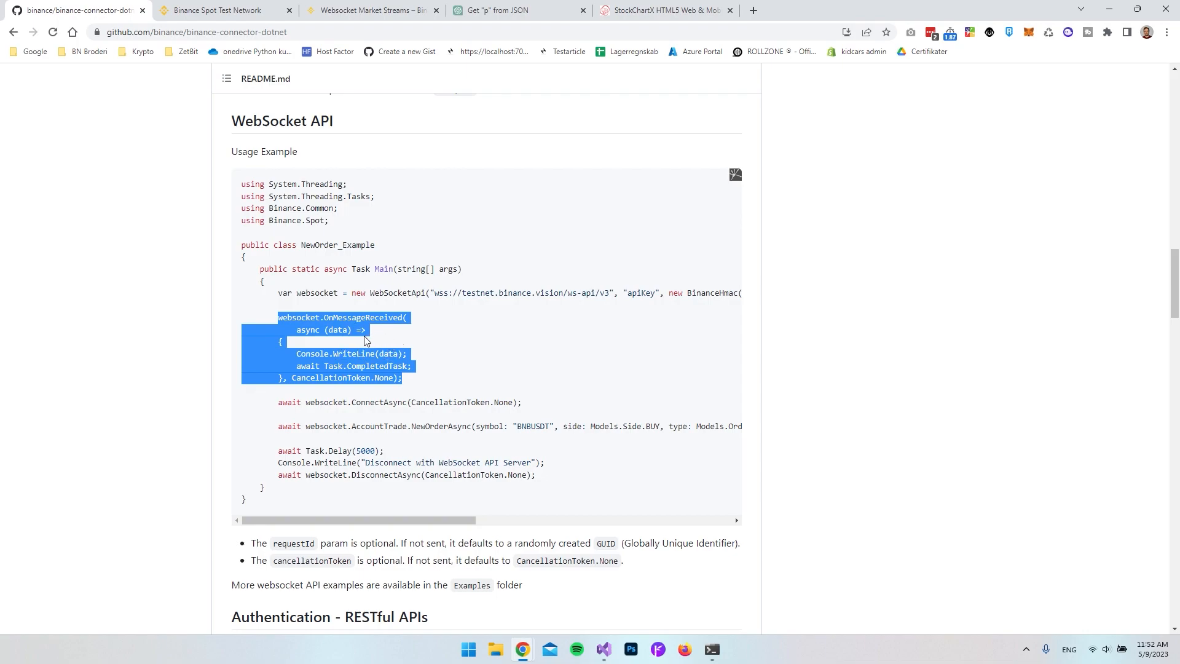
mouse_move(405, 343)
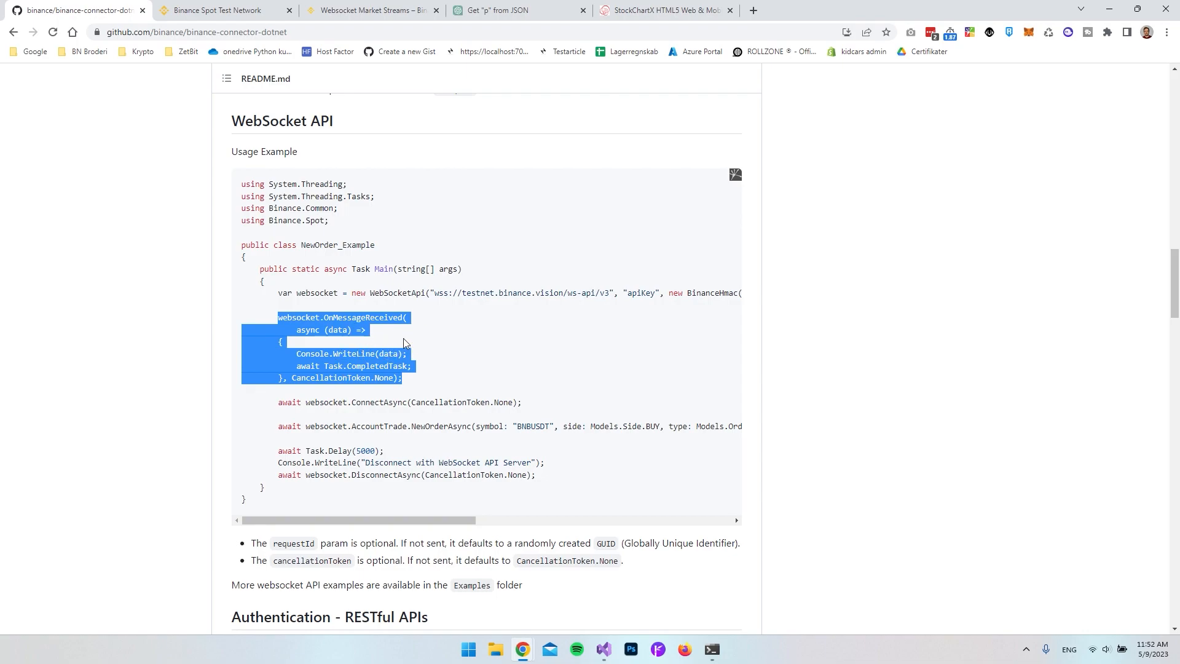
mouse_move(357, 423)
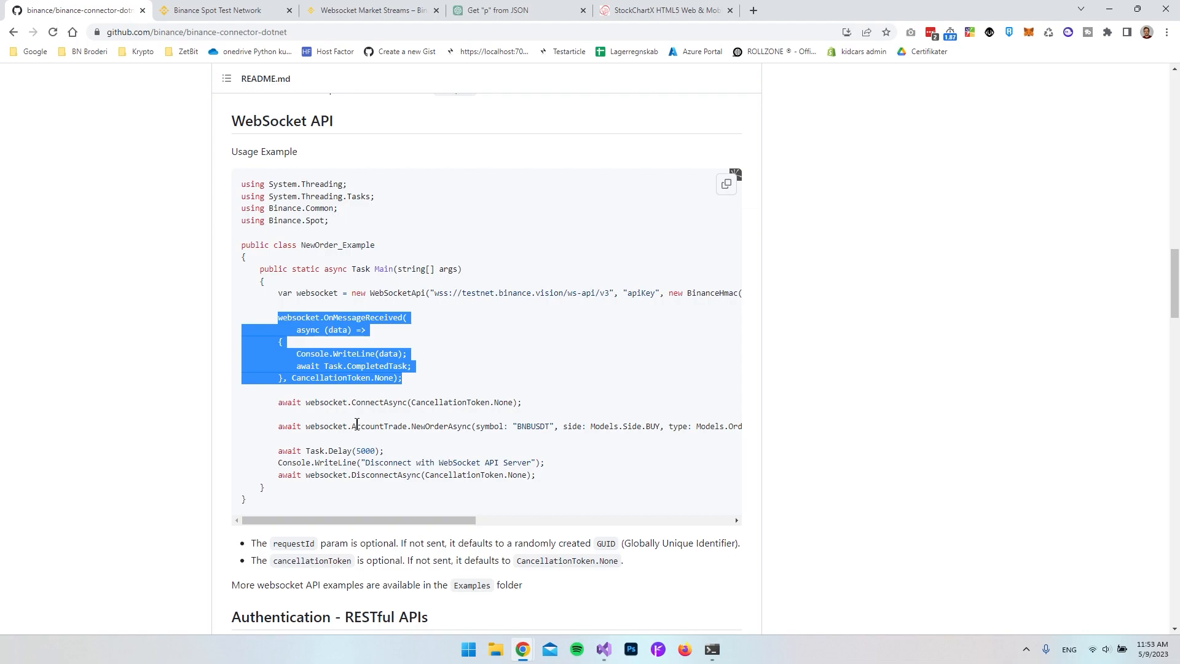
double_click(324, 426)
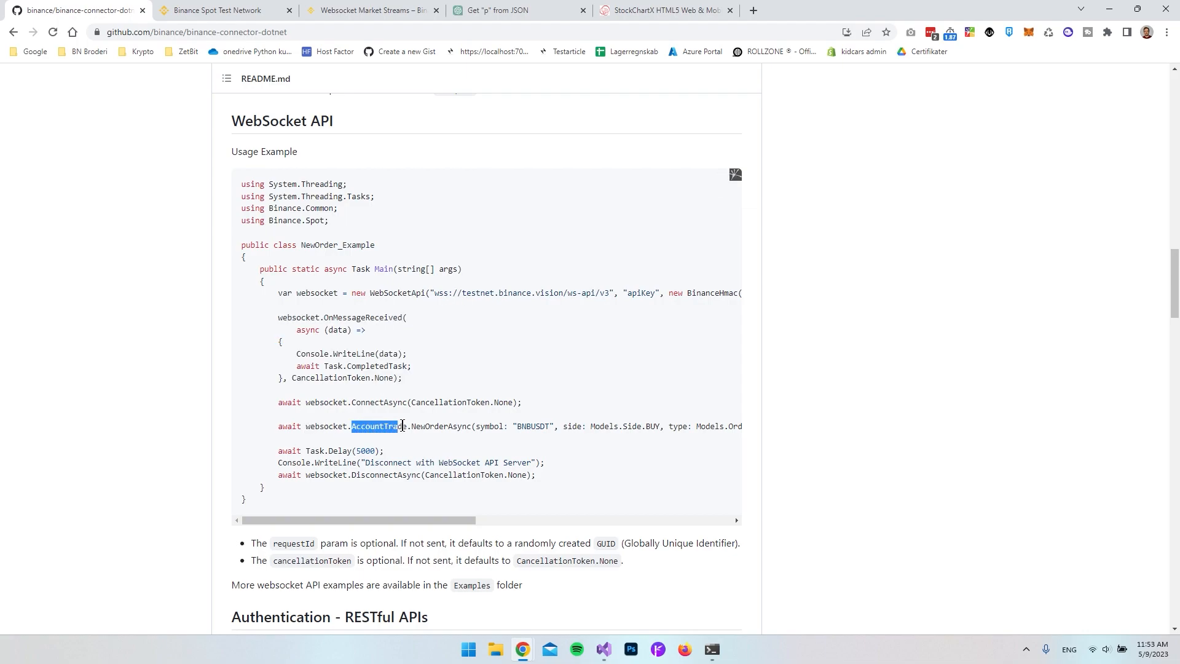
double_click(432, 426)
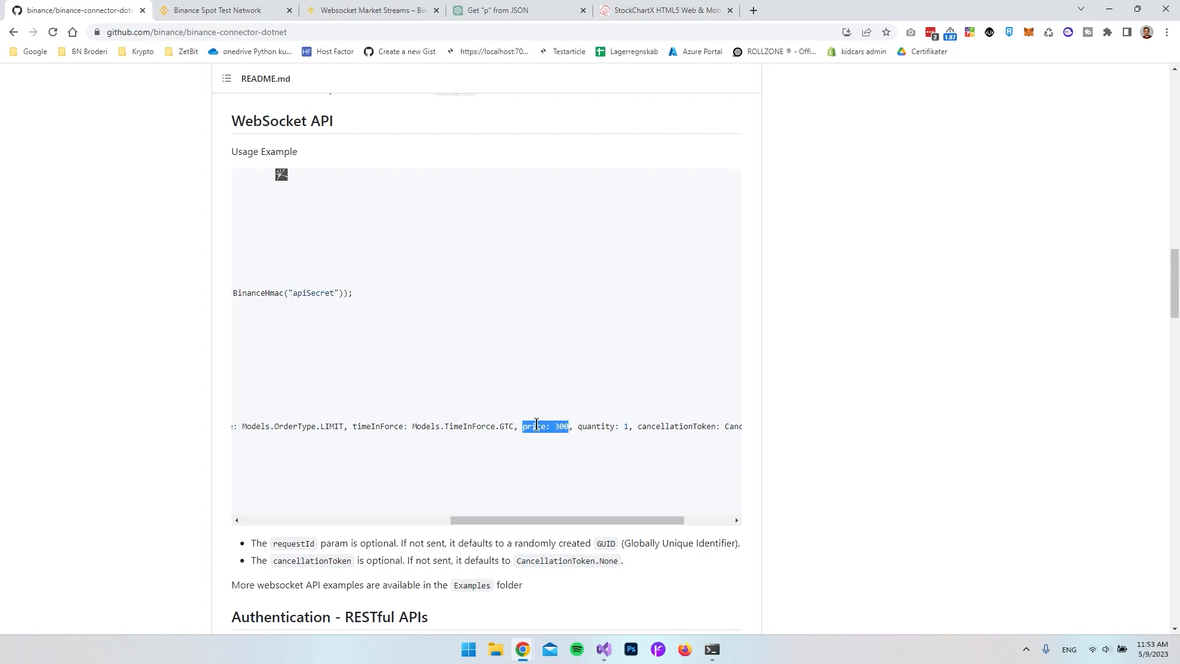
Highlight the Main method body, five-second delay line, WebSocketApi class and order call.
click(560, 427)
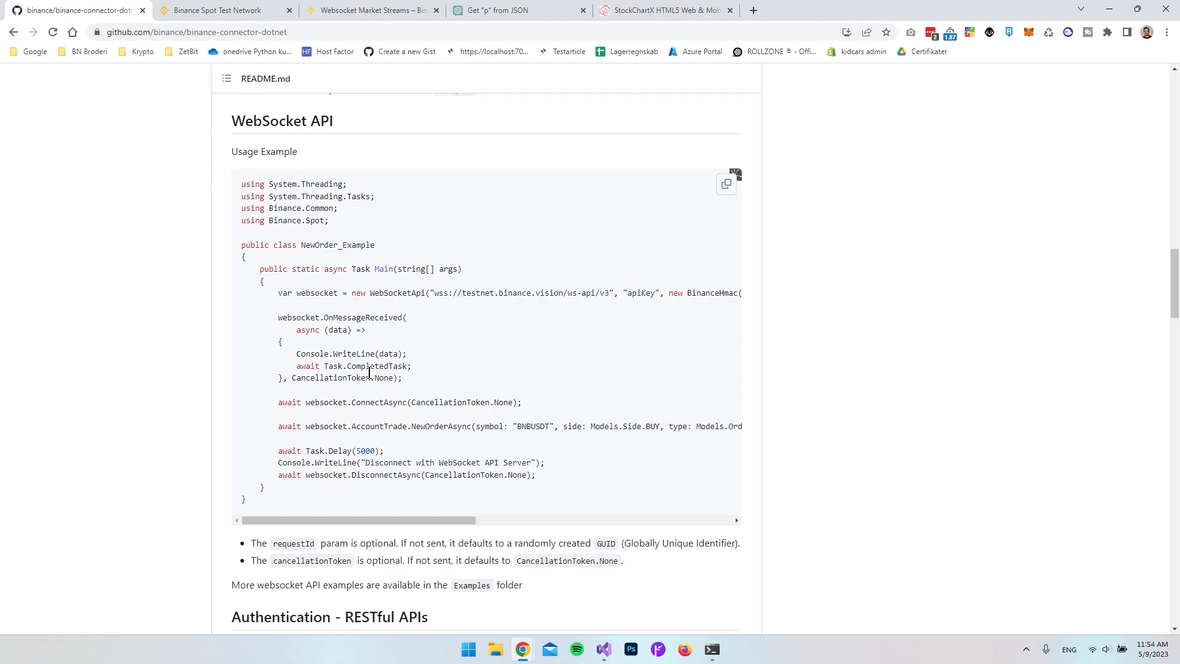
drag(278, 293, 536, 475)
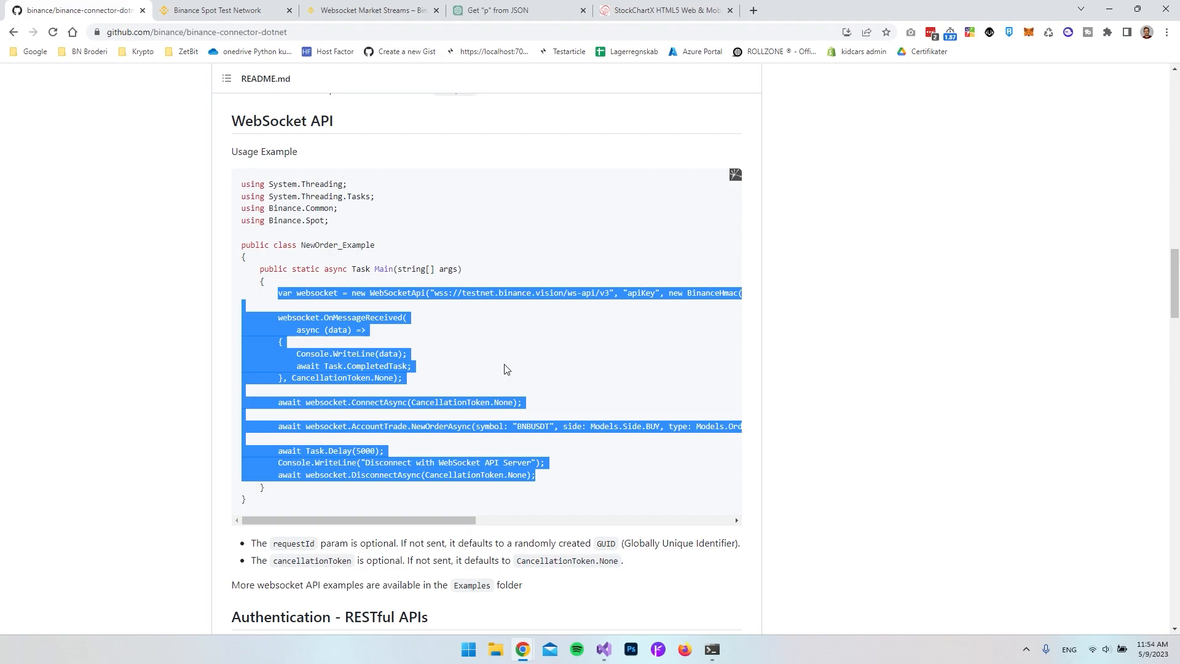
click(278, 450)
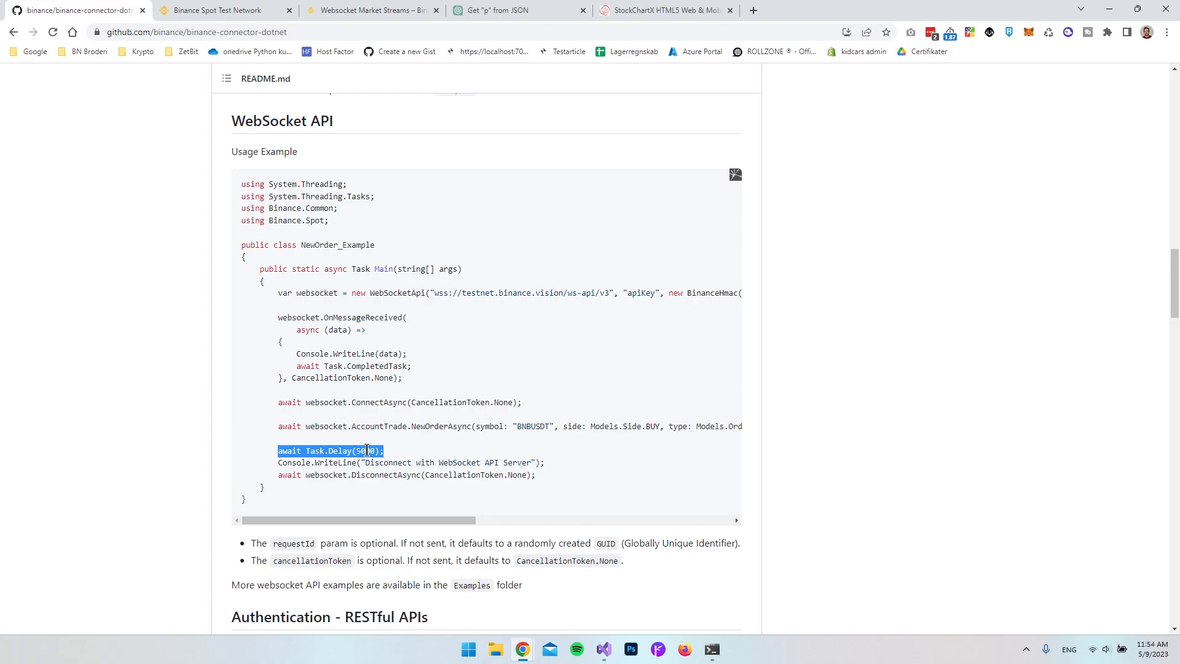
double_click(384, 474)
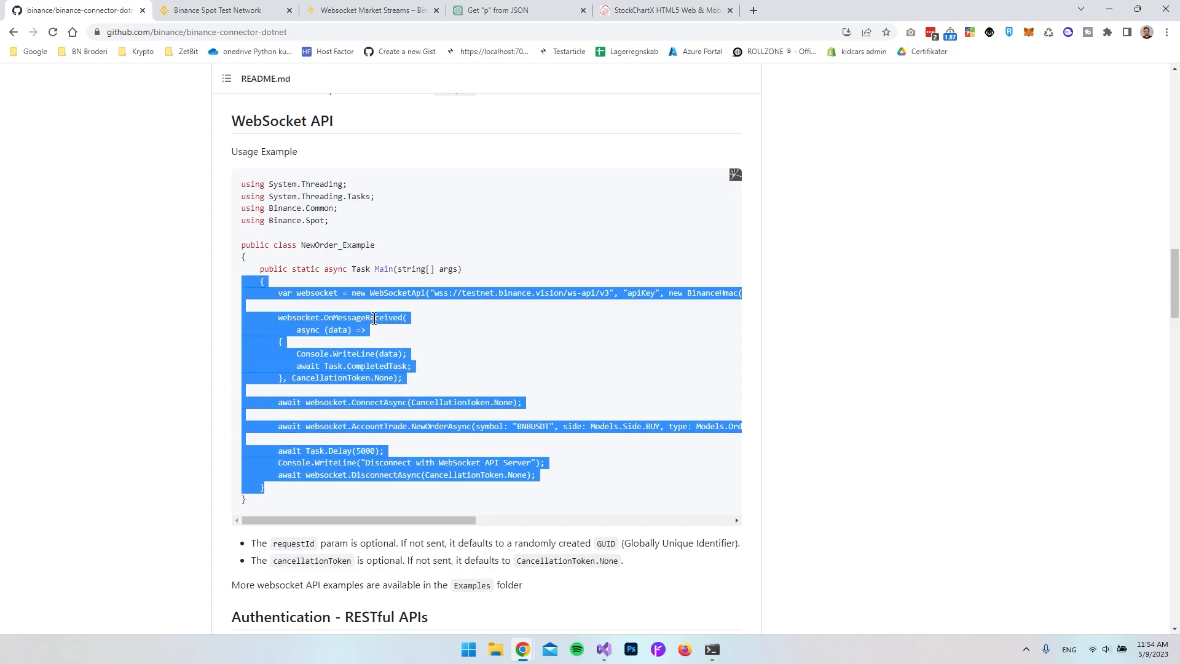
click(369, 292)
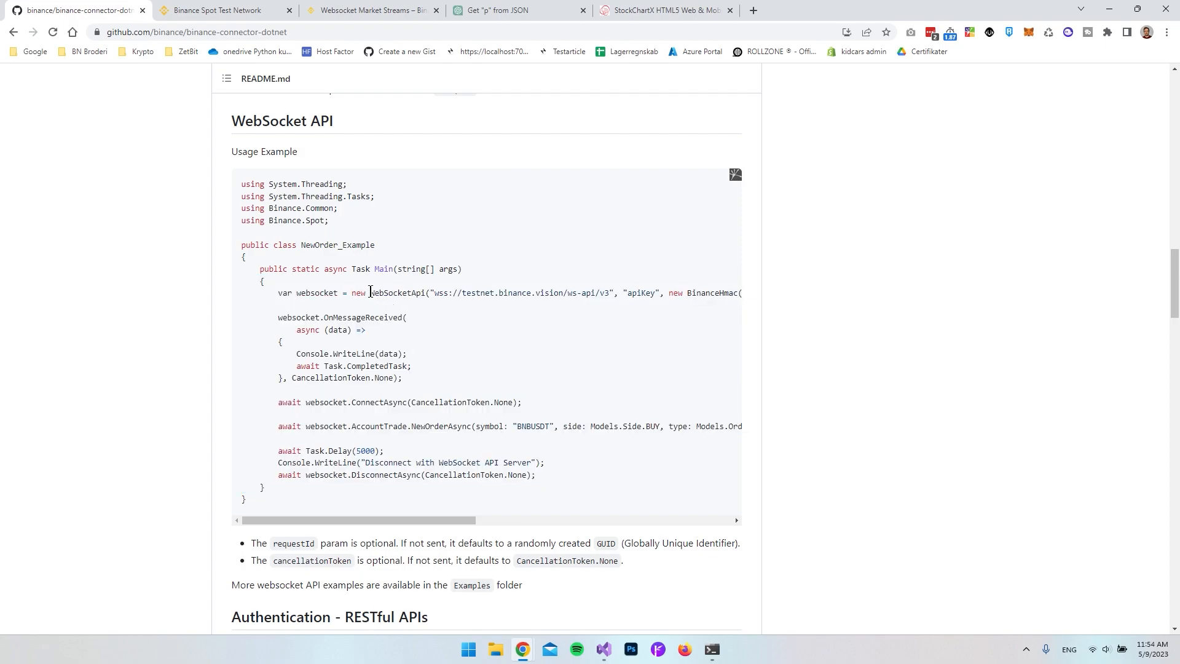
double_click(397, 292)
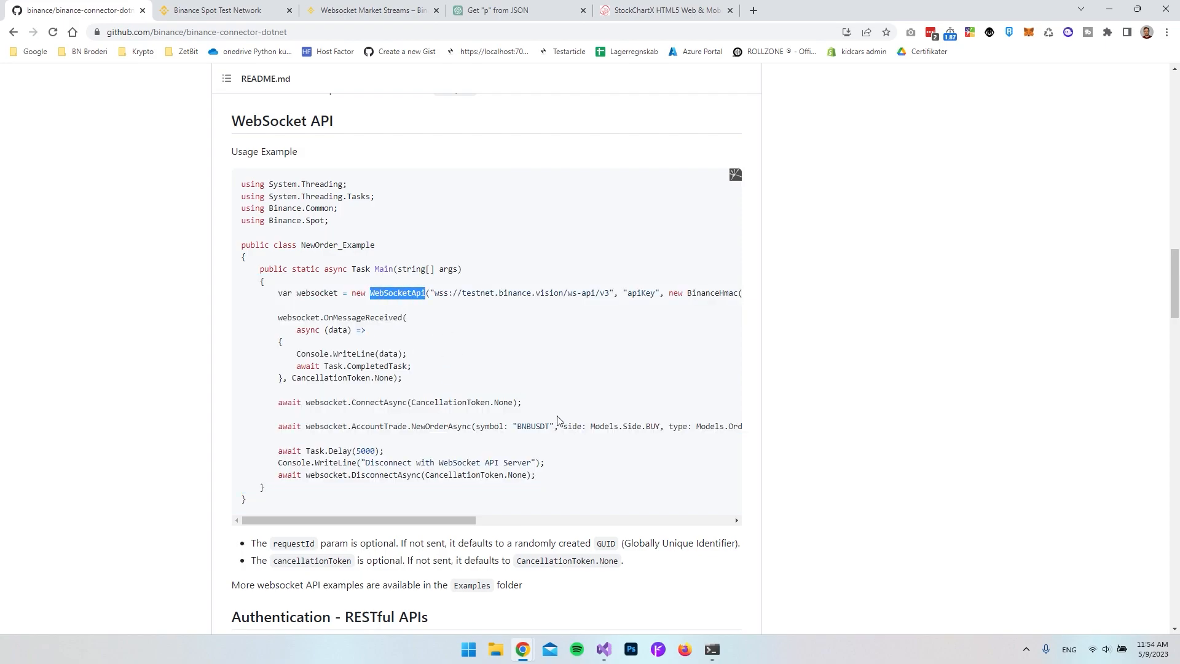
click(279, 426)
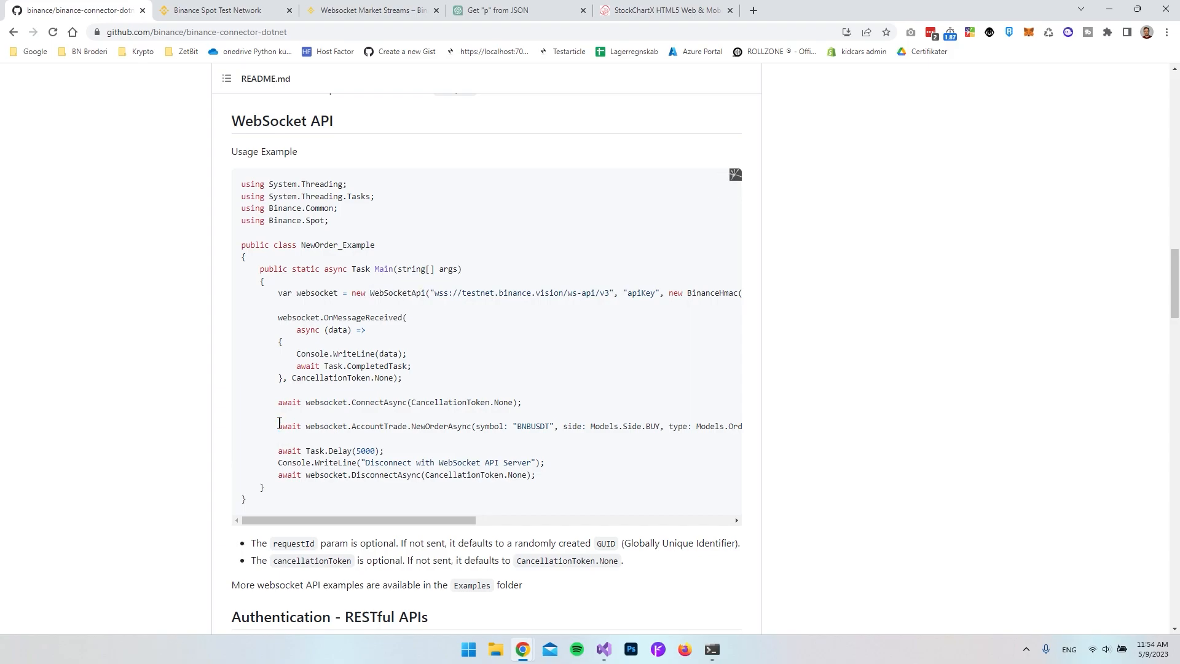
drag(278, 426, 409, 426)
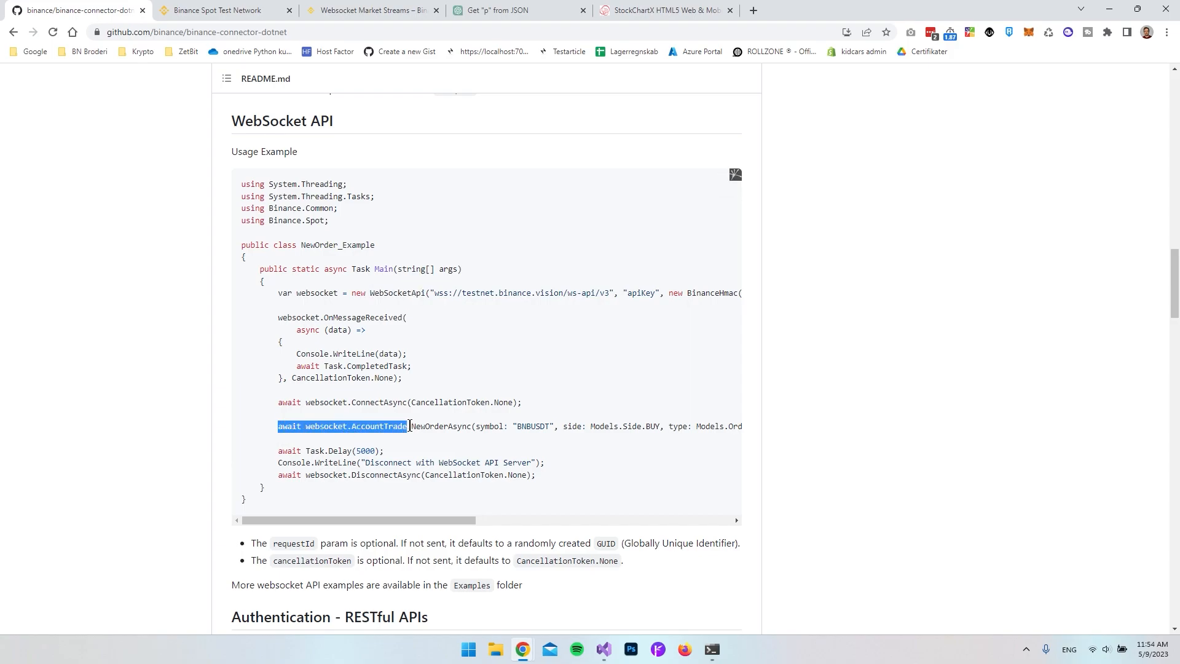
drag(409, 426, 468, 426)
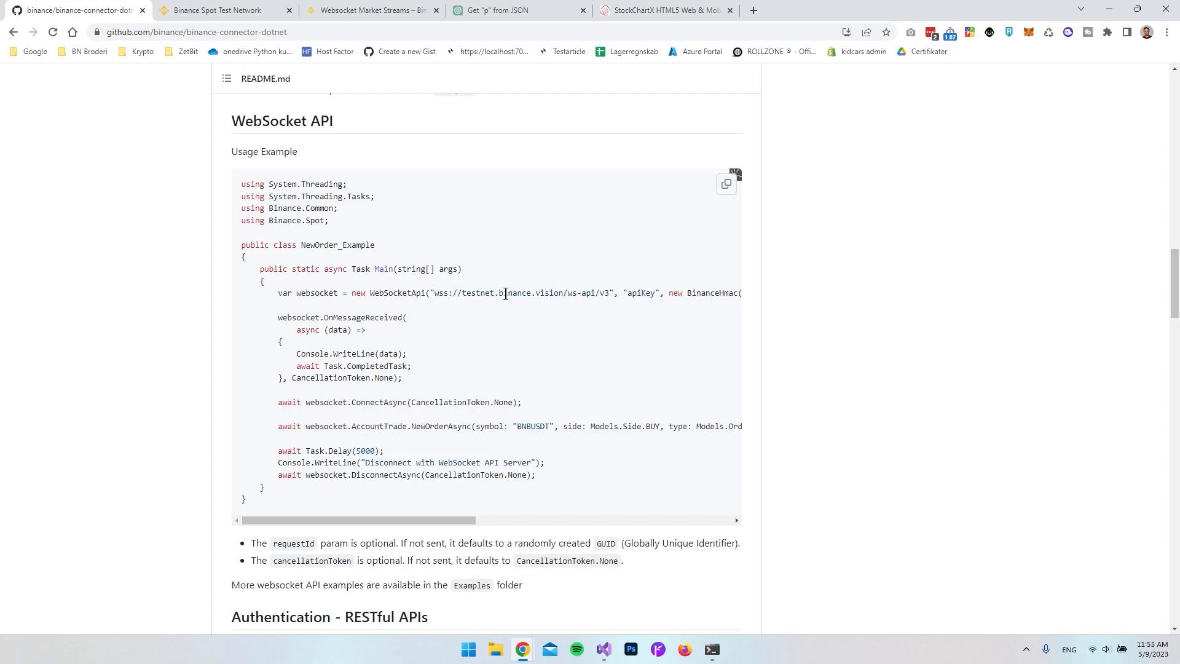
Highlight the testnet address and NewOrderAsync, then switch to the Binance Spot Test Network tab.
double_click(640, 292)
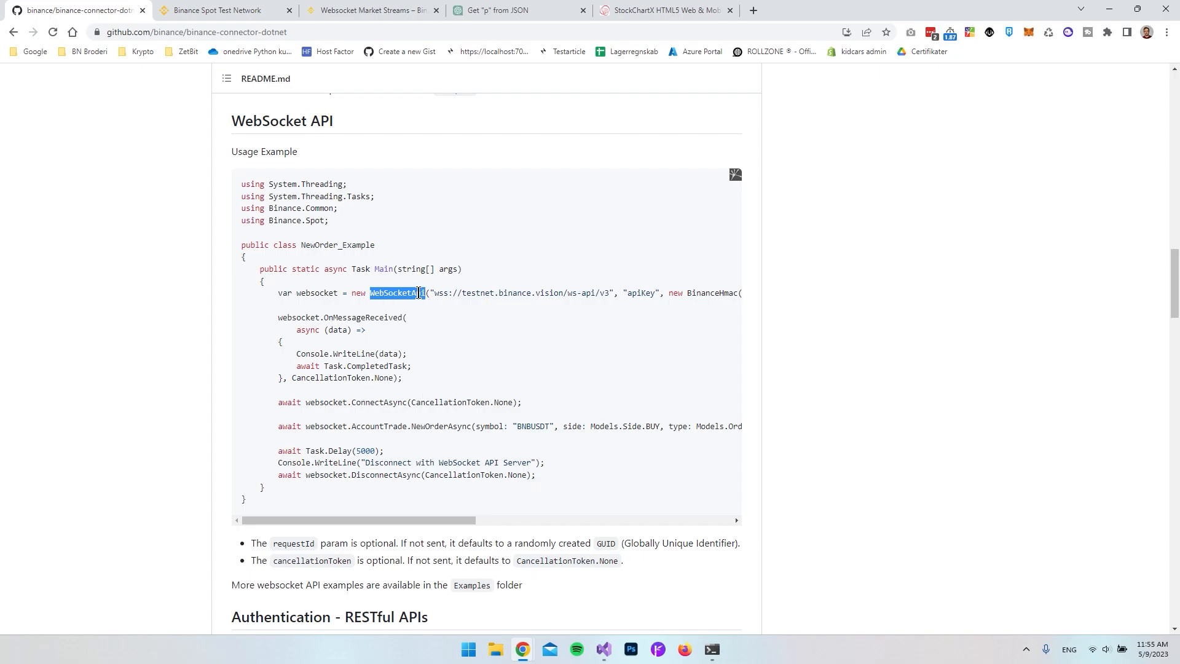
double_click(437, 426)
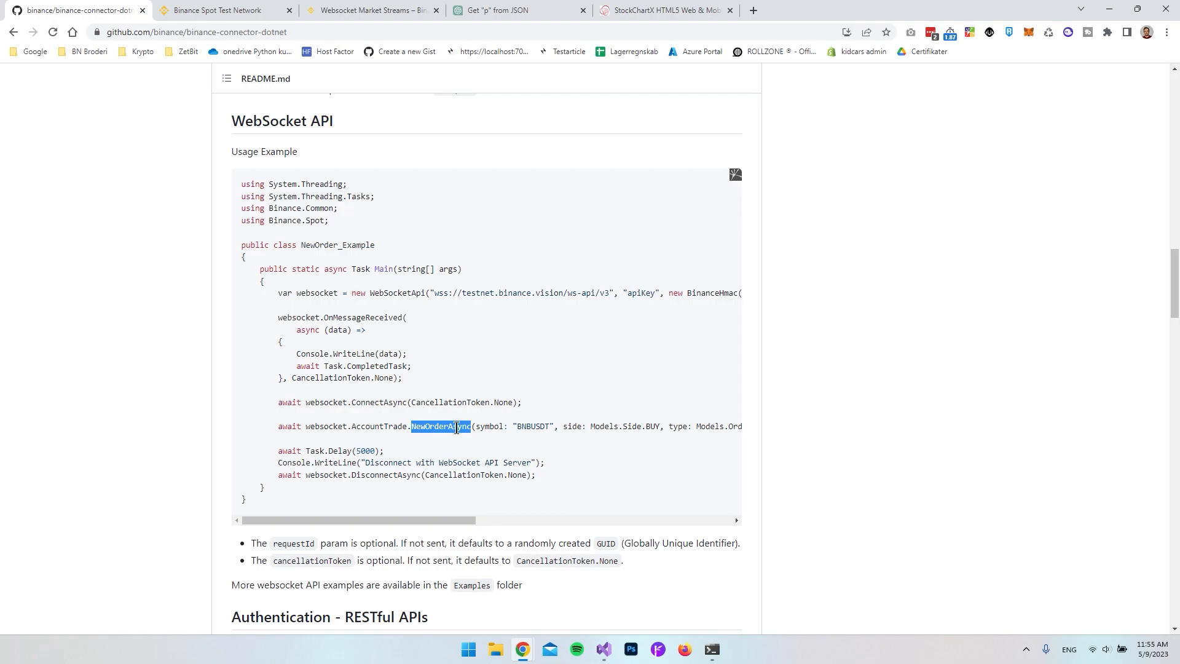
double_click(441, 426)
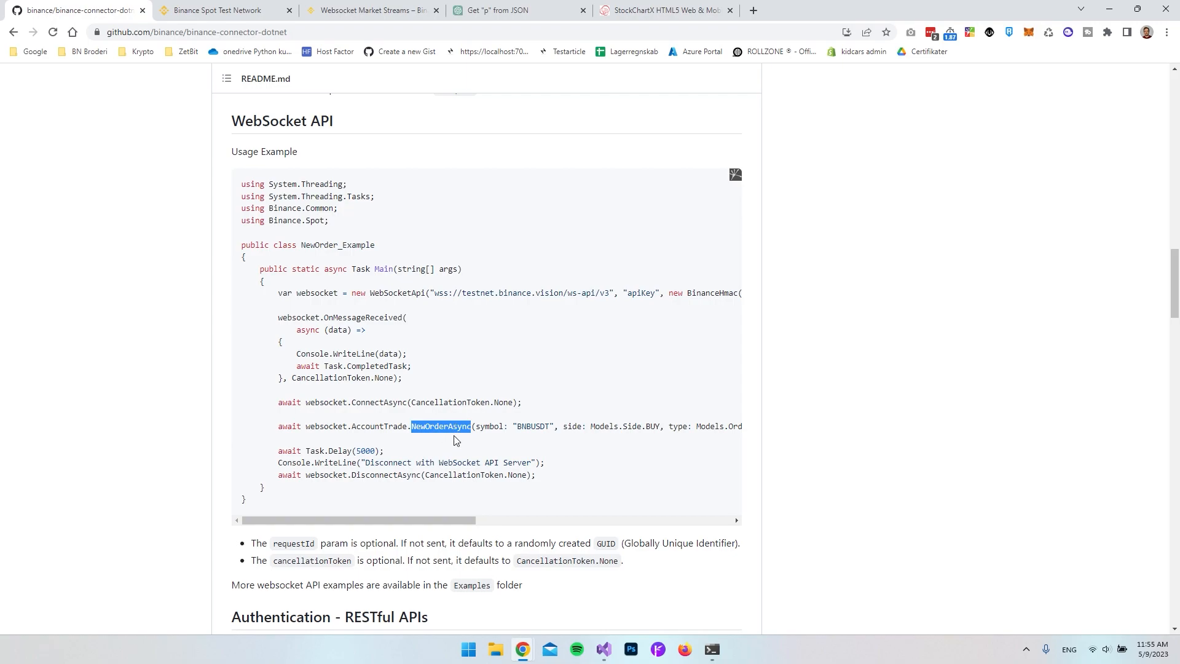
scroll(up, 3)
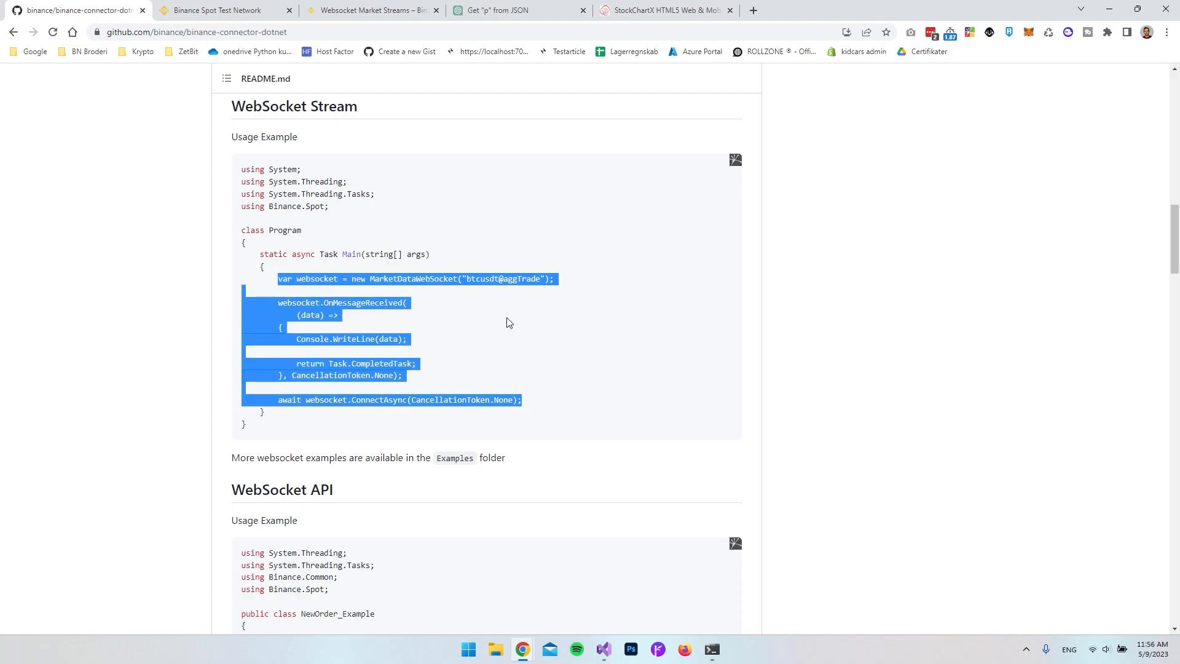
scroll(down, 3)
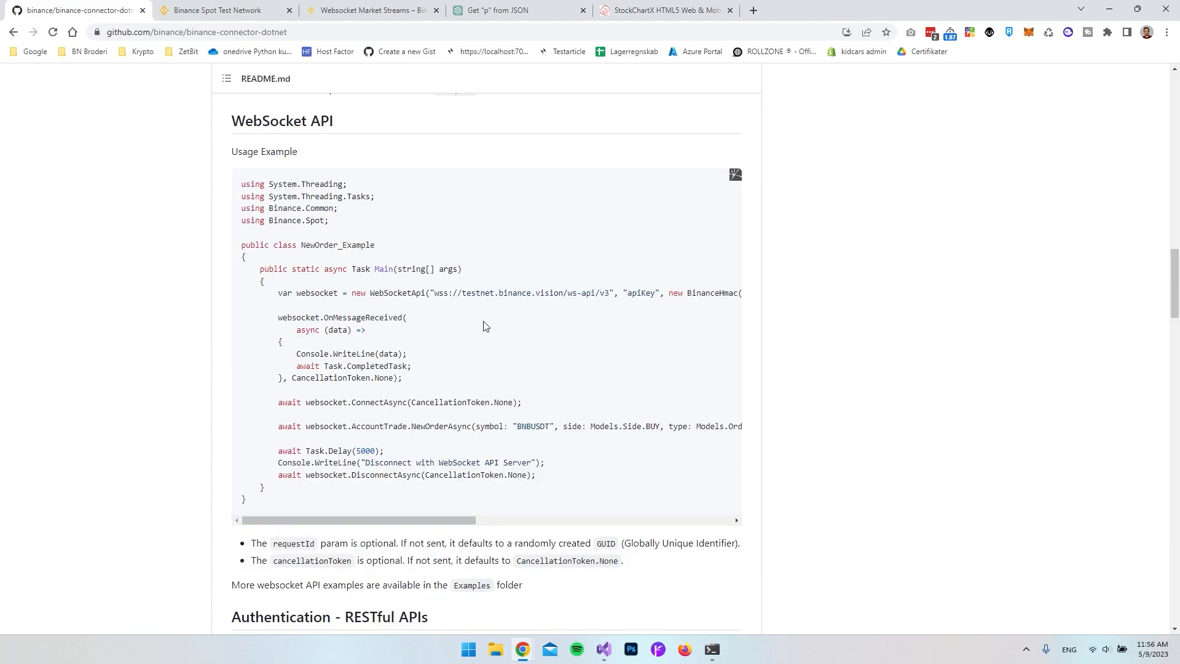
mouse_move(315, 217)
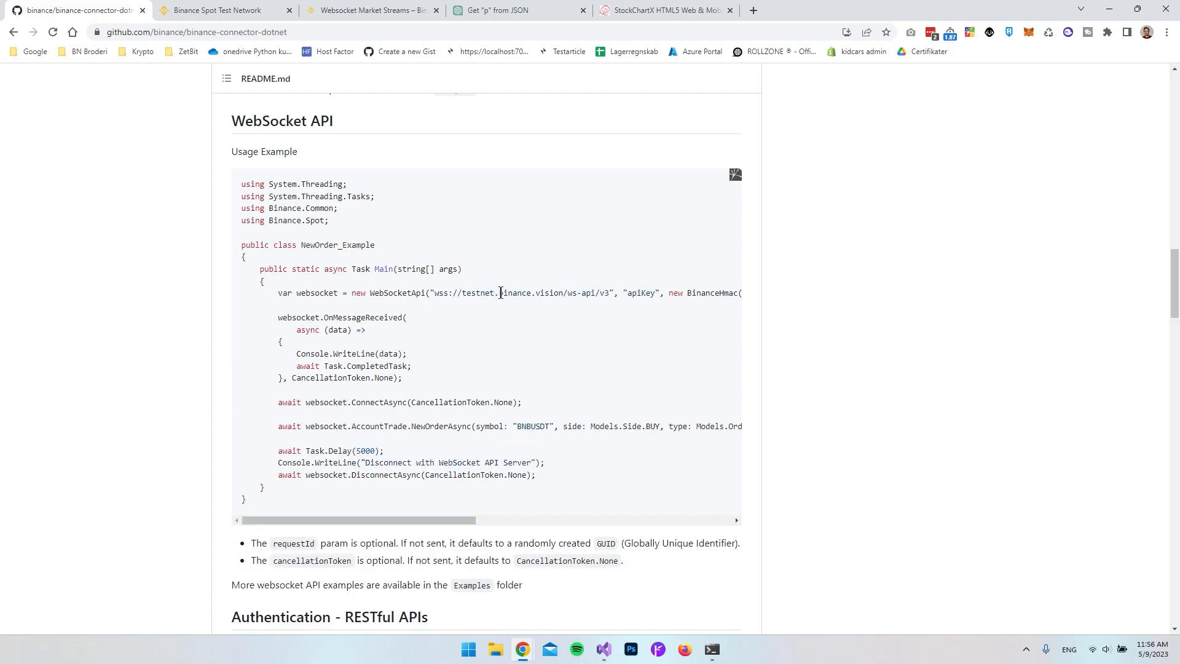
click(218, 10)
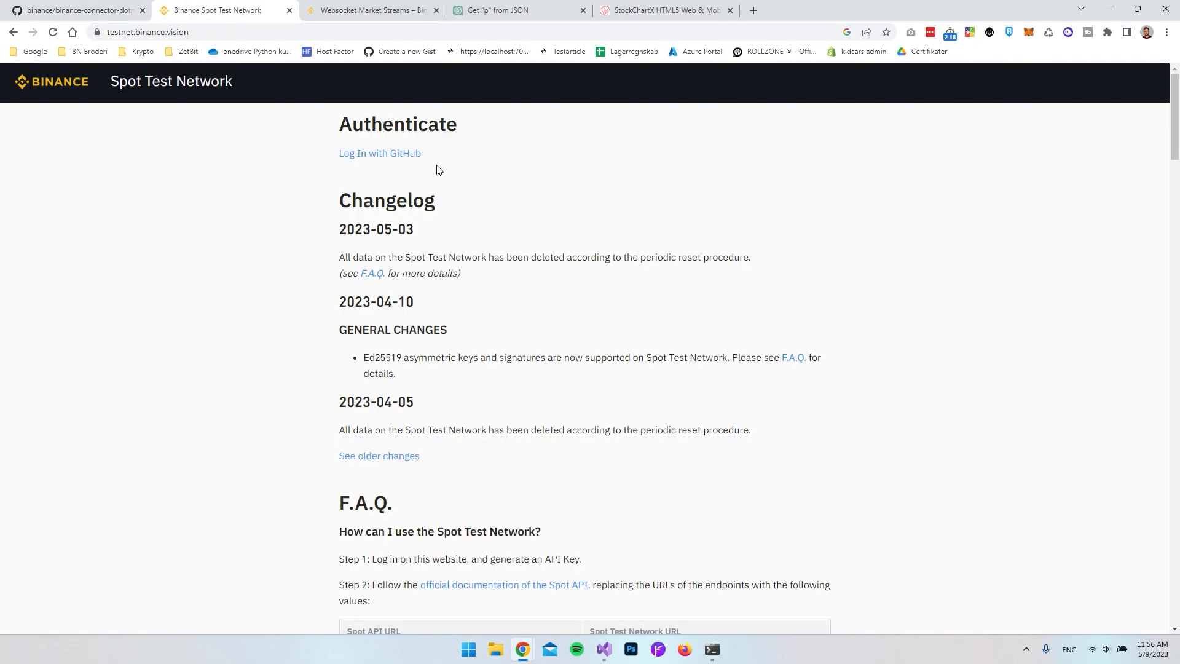